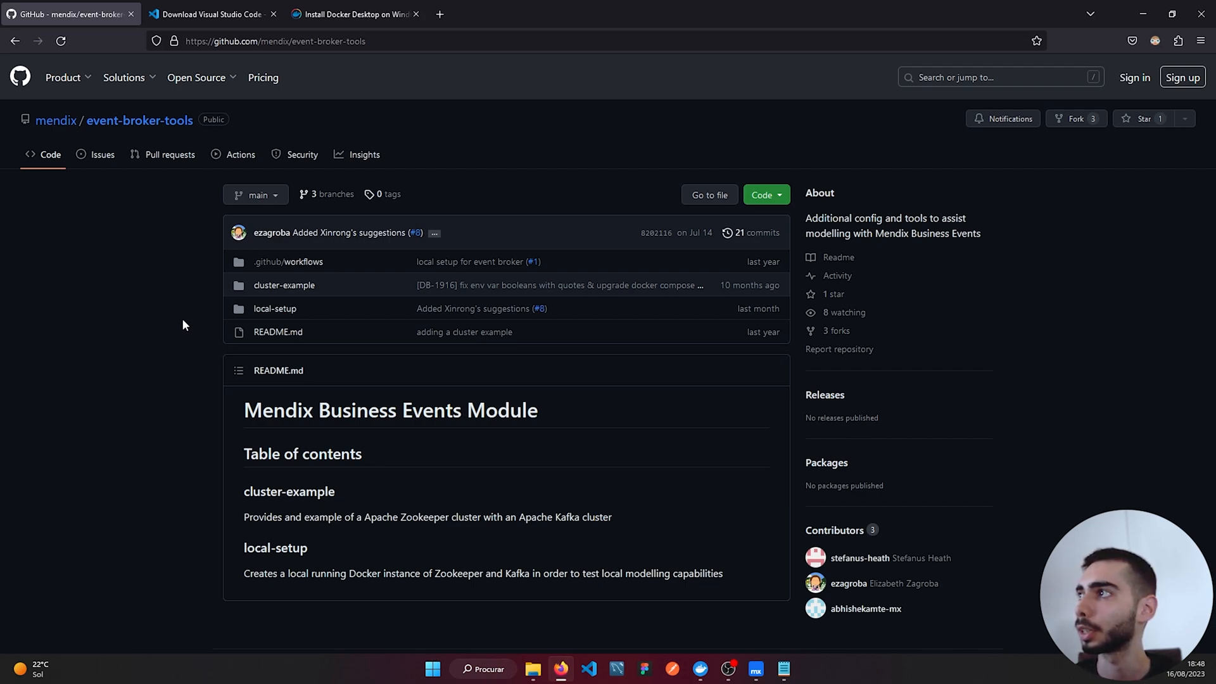
{"action": "mouse_move", "coordinate": [450, 82]}
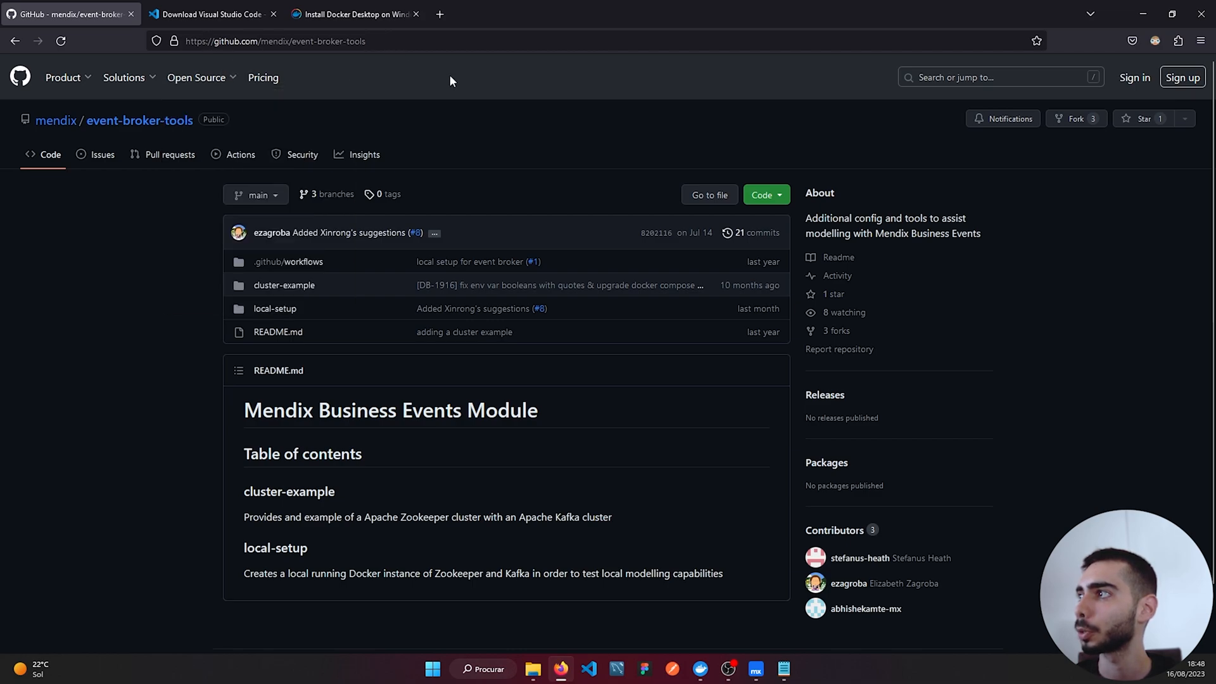
Step: Return from the VS Code download page to the event-broker-tools repository page
{"action": "left_click", "coordinate": [209, 14]}
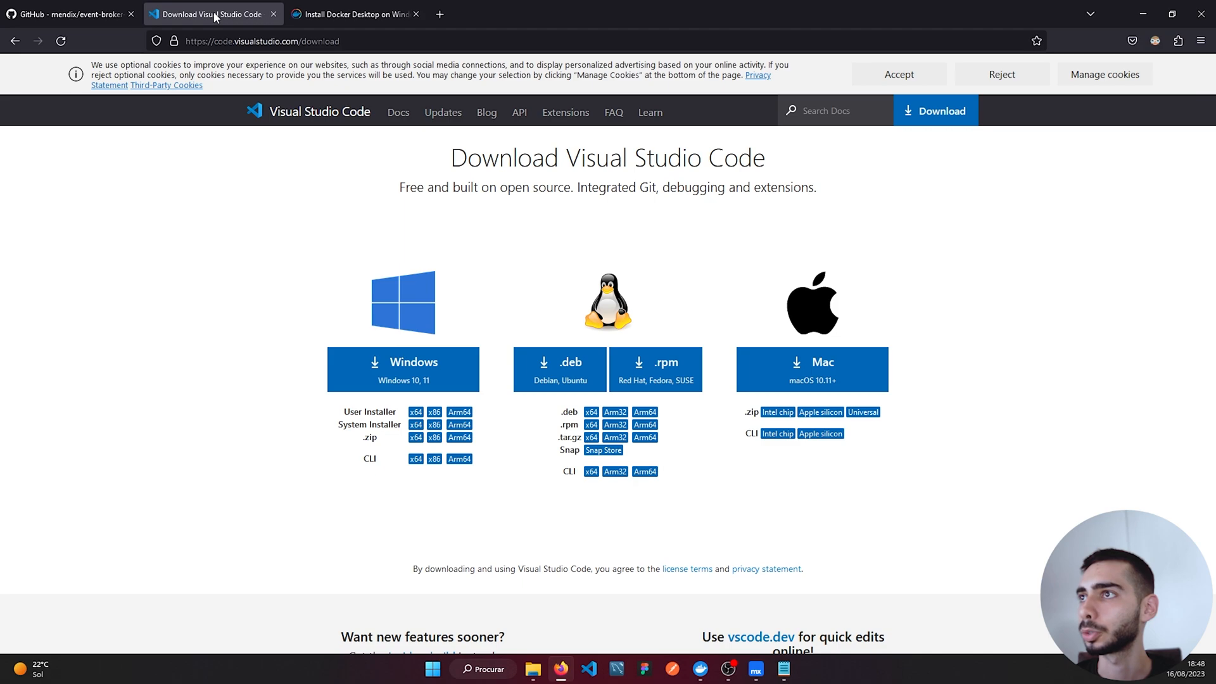
{"action": "left_click", "coordinate": [354, 14]}
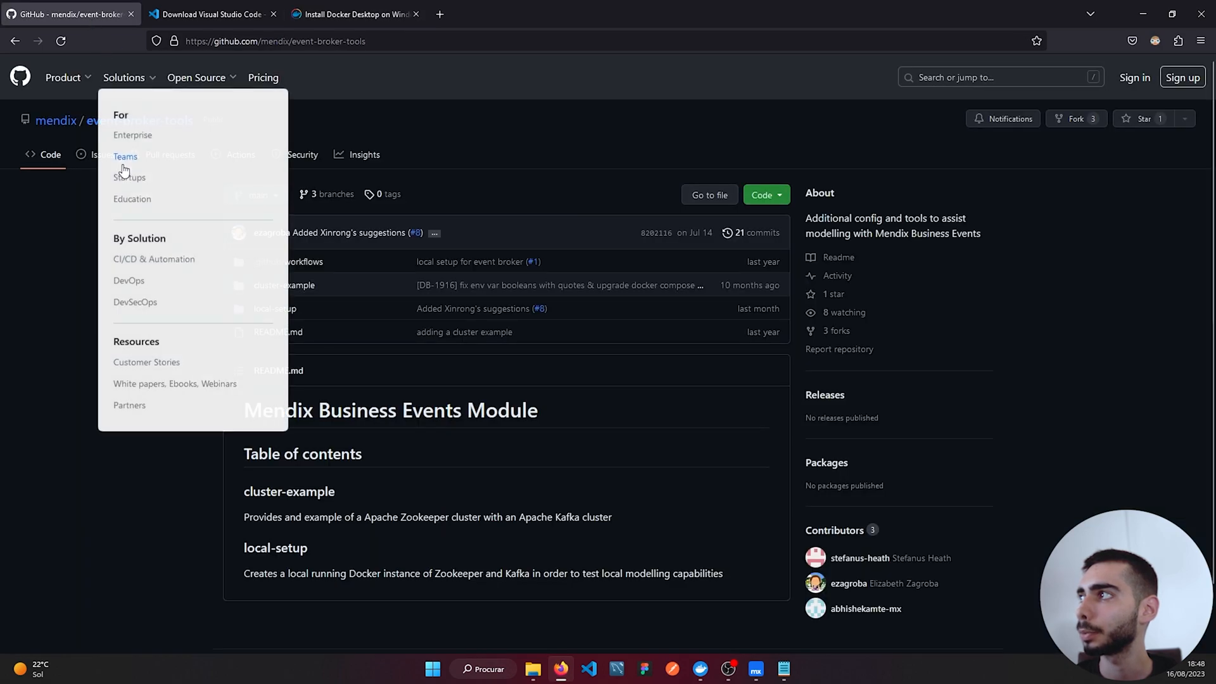
{"action": "left_click", "coordinate": [455, 135]}
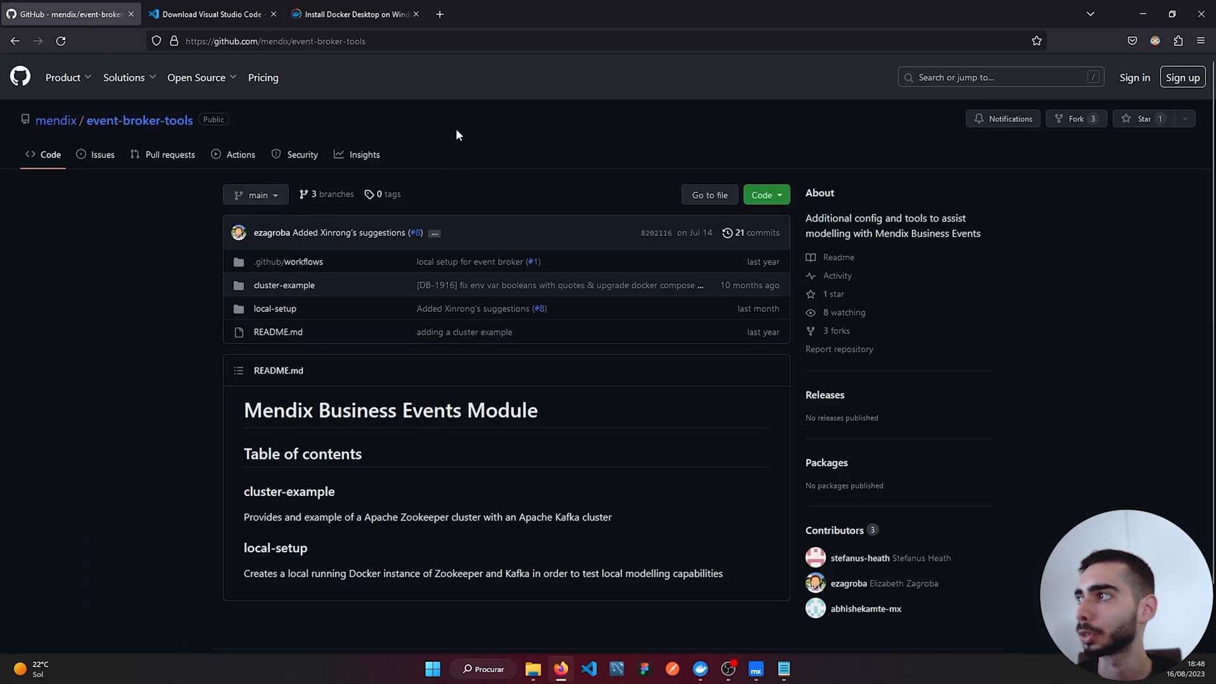
{"action": "mouse_move", "coordinate": [199, 93]}
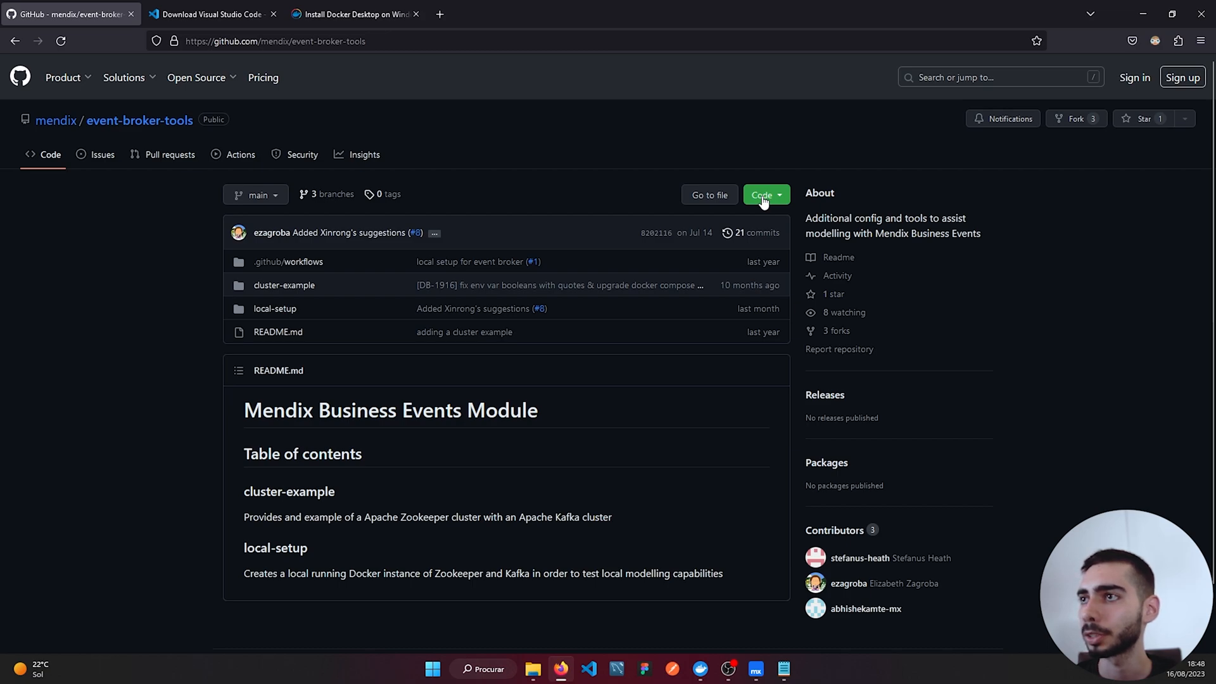
Step: Copy the repository's HTTPS clone address from the Code menu
{"action": "left_click", "coordinate": [764, 195]}
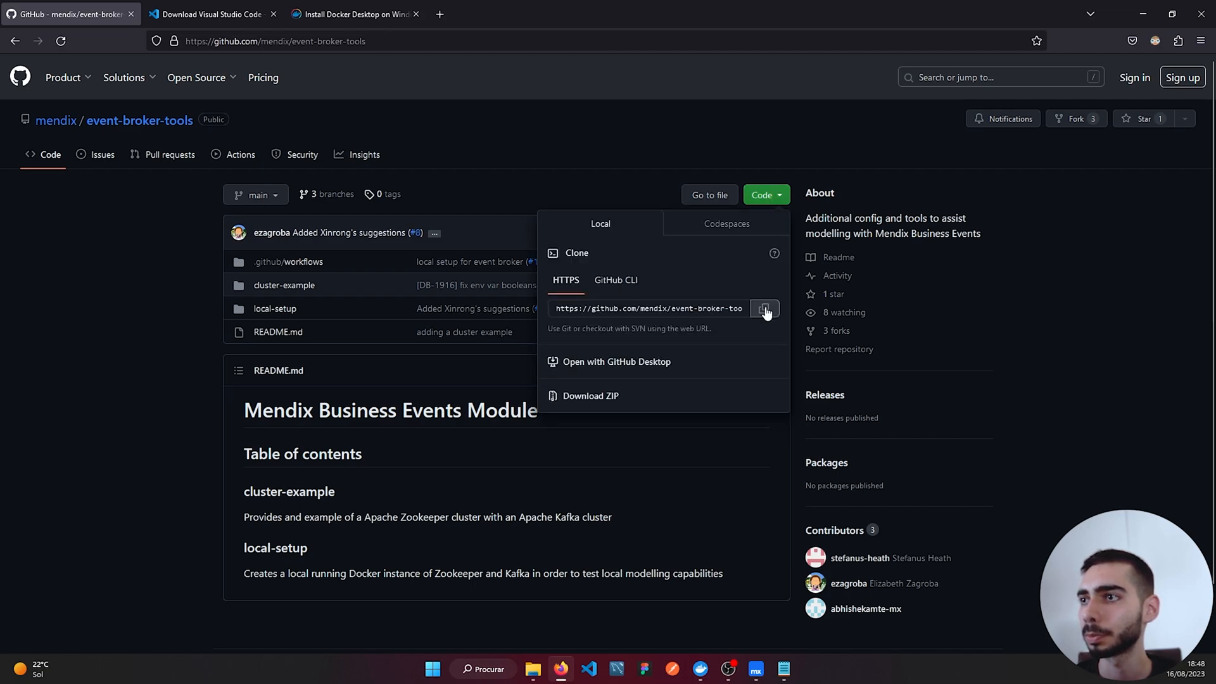
{"action": "left_click", "coordinate": [764, 307]}
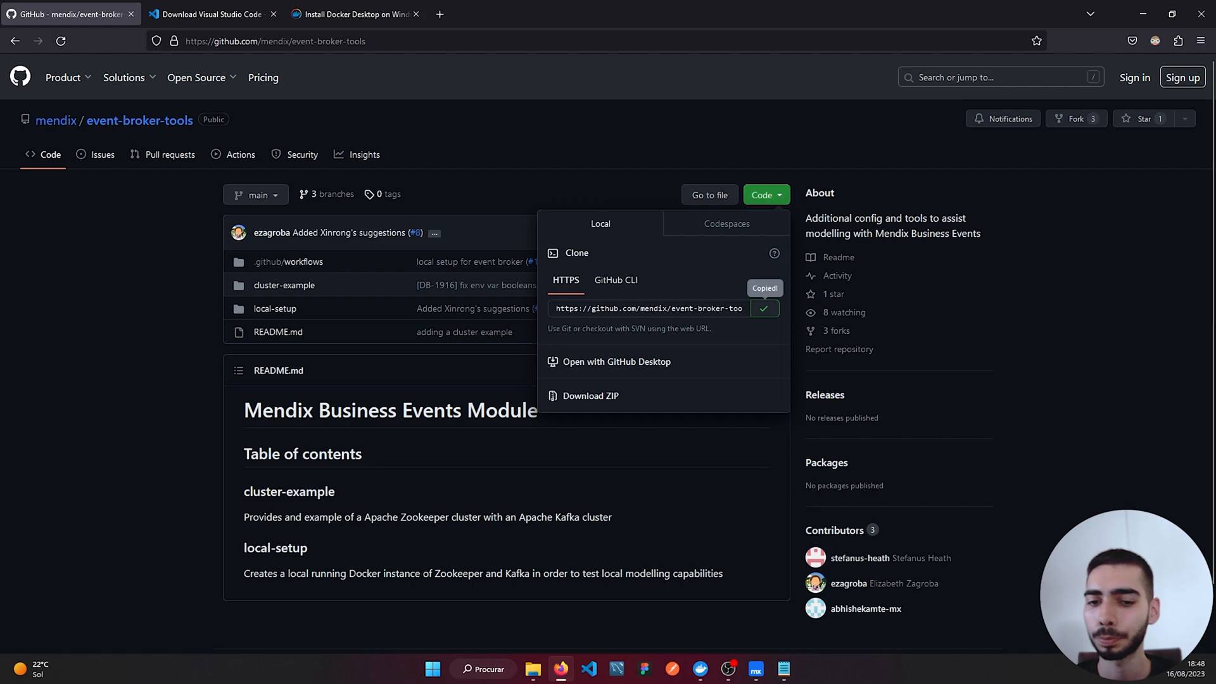
{"action": "left_click", "coordinate": [530, 673]}
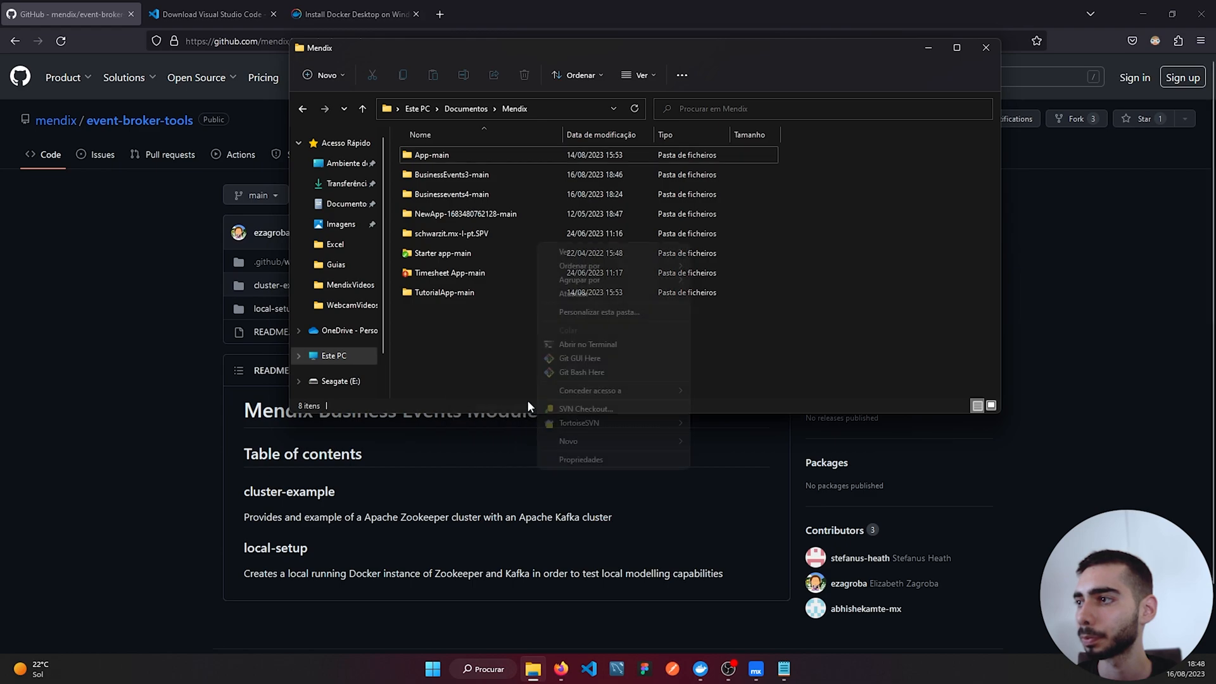
{"action": "left_click", "coordinate": [580, 372]}
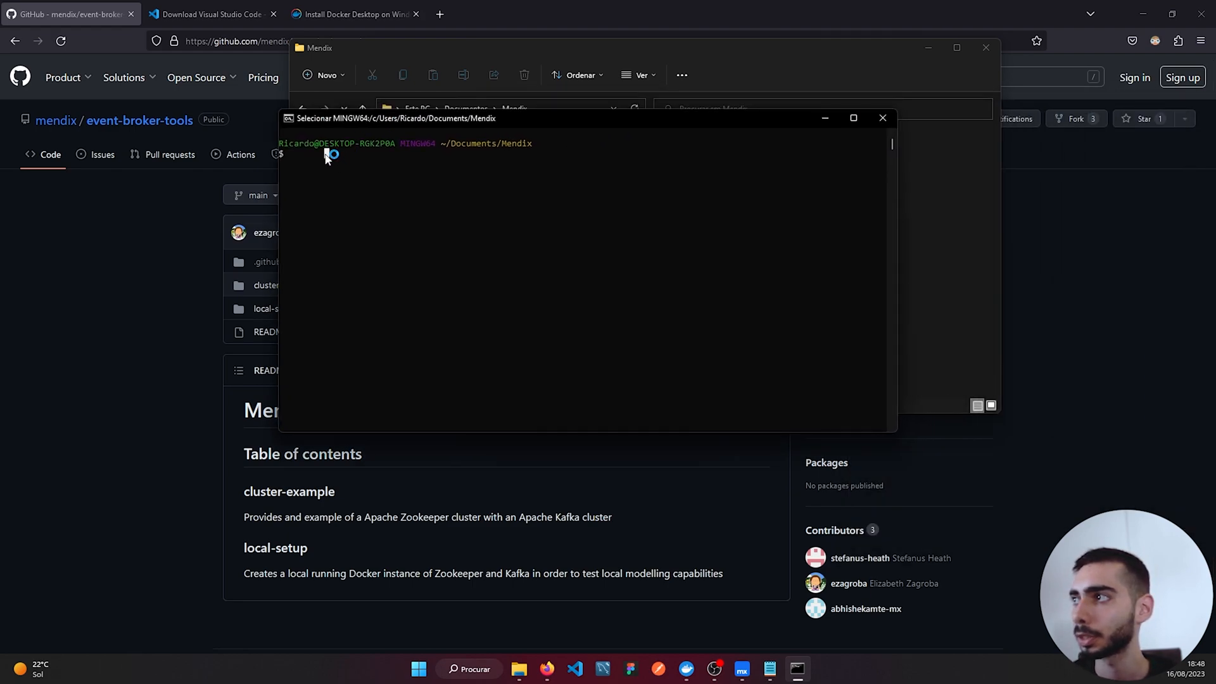
{"action": "type", "text": "git"}
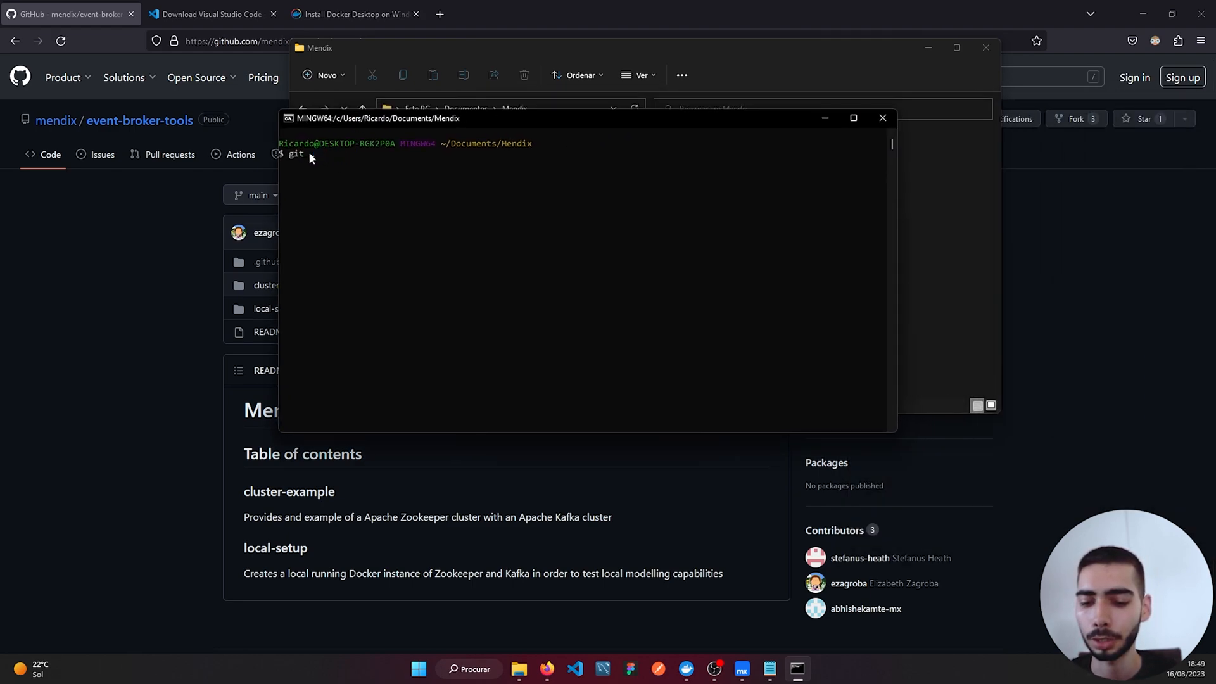
{"action": "type", "text": "clone"}
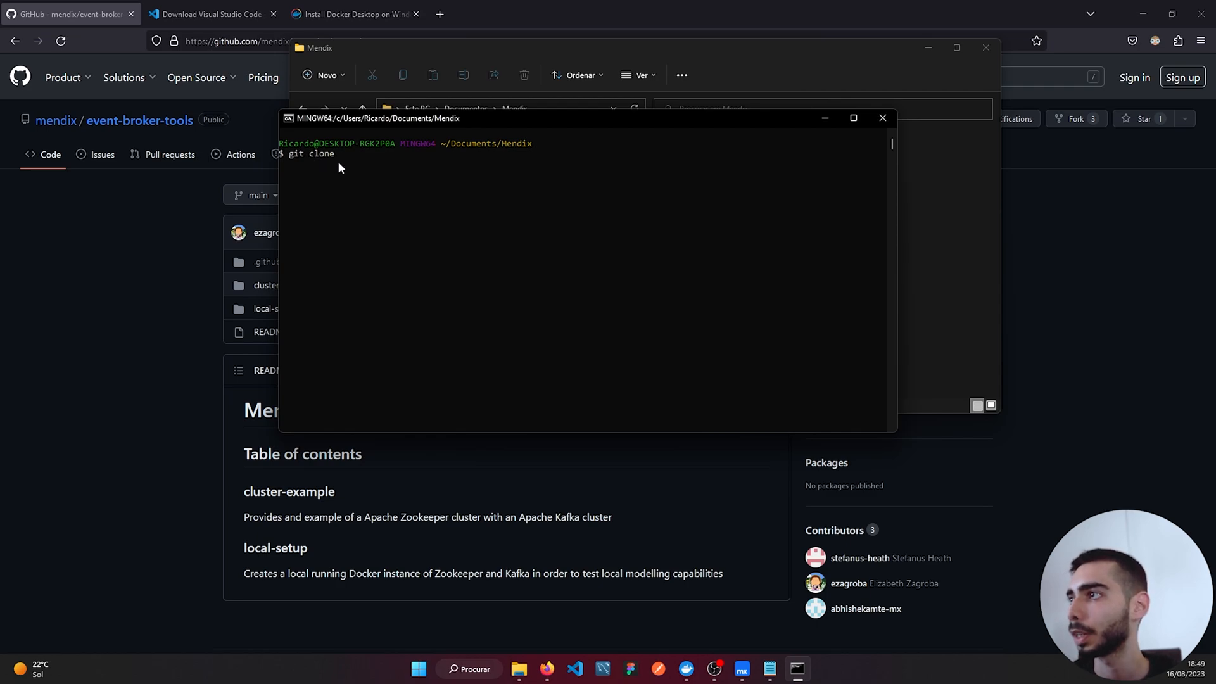
{"action": "type", "text": "https://github.com/mendix/event-broker-tools.git"}
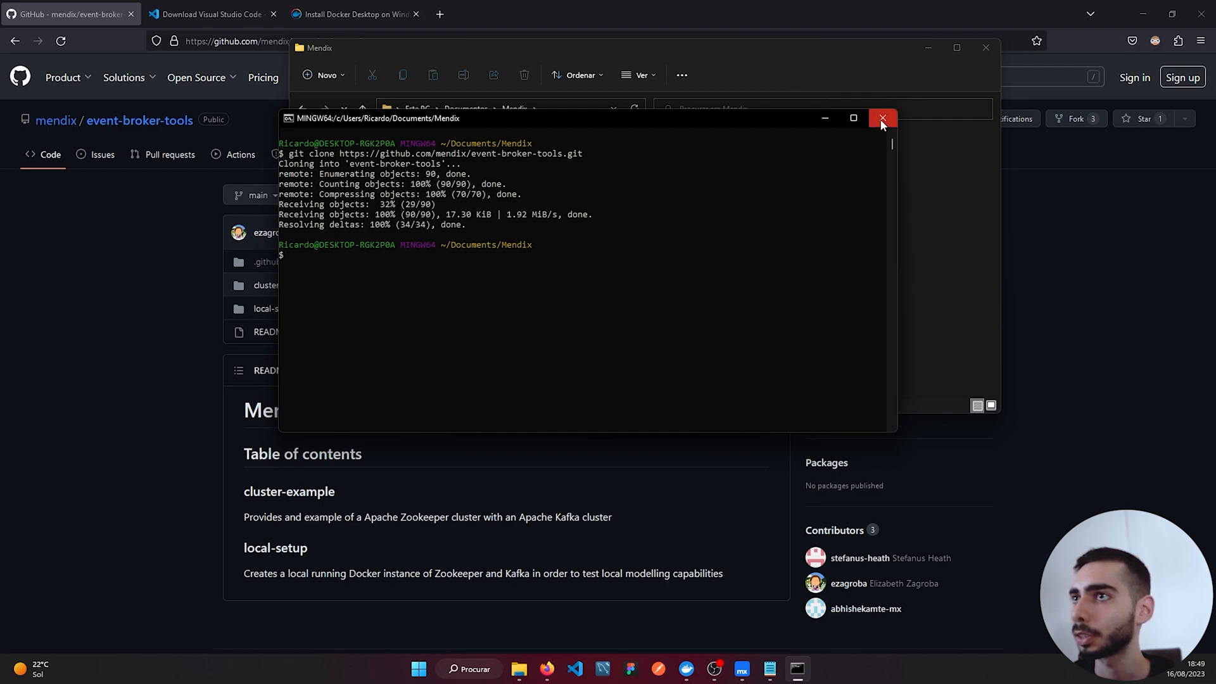
{"action": "left_click", "coordinate": [882, 118]}
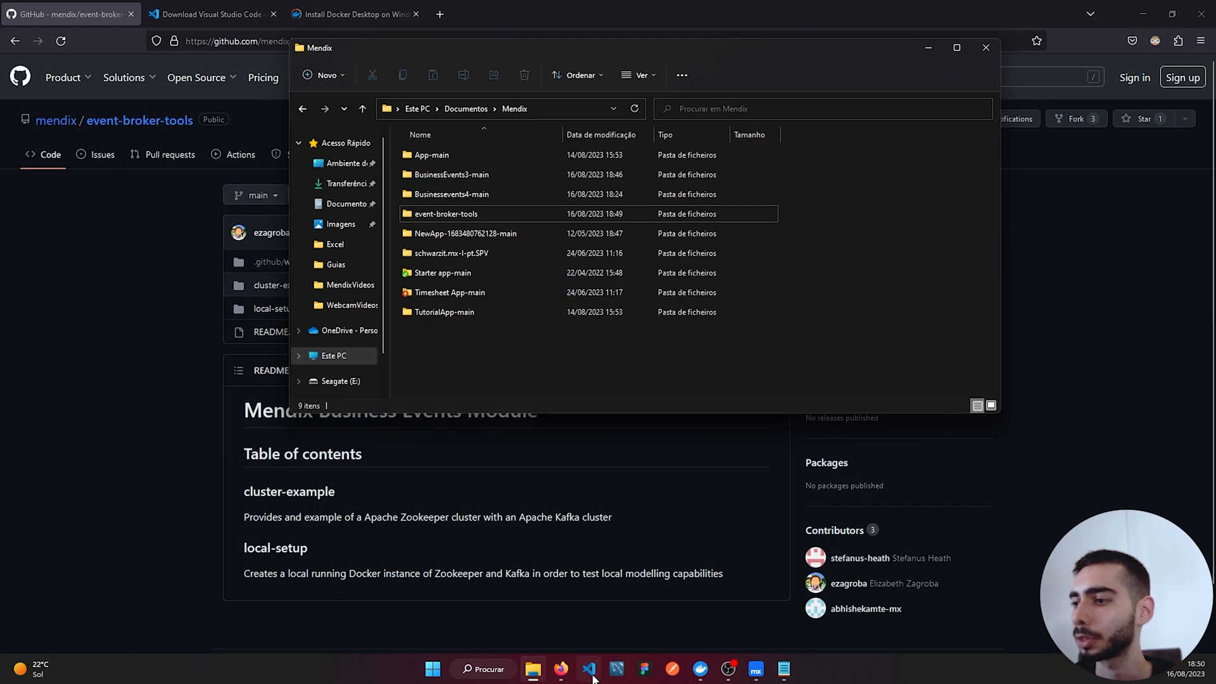
Step: Search the VS Code marketplace for 'docker' and install Microsoft's Docker extension
{"action": "left_click", "coordinate": [588, 669]}
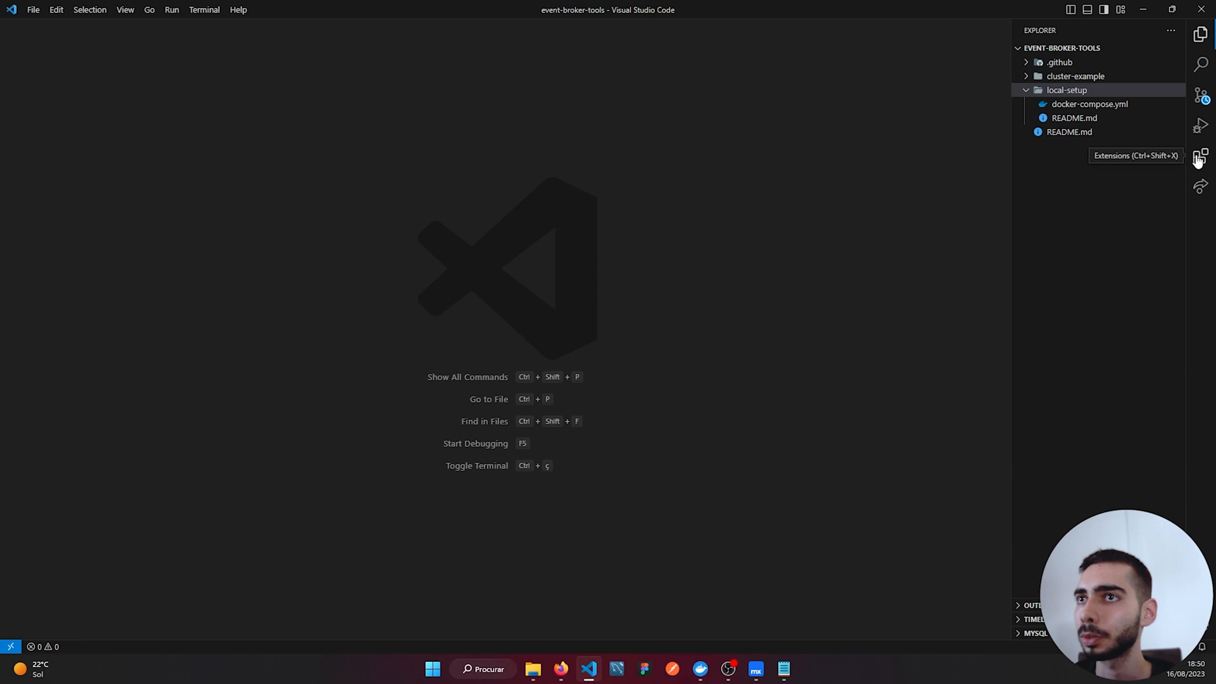
{"action": "left_click", "coordinate": [1199, 156]}
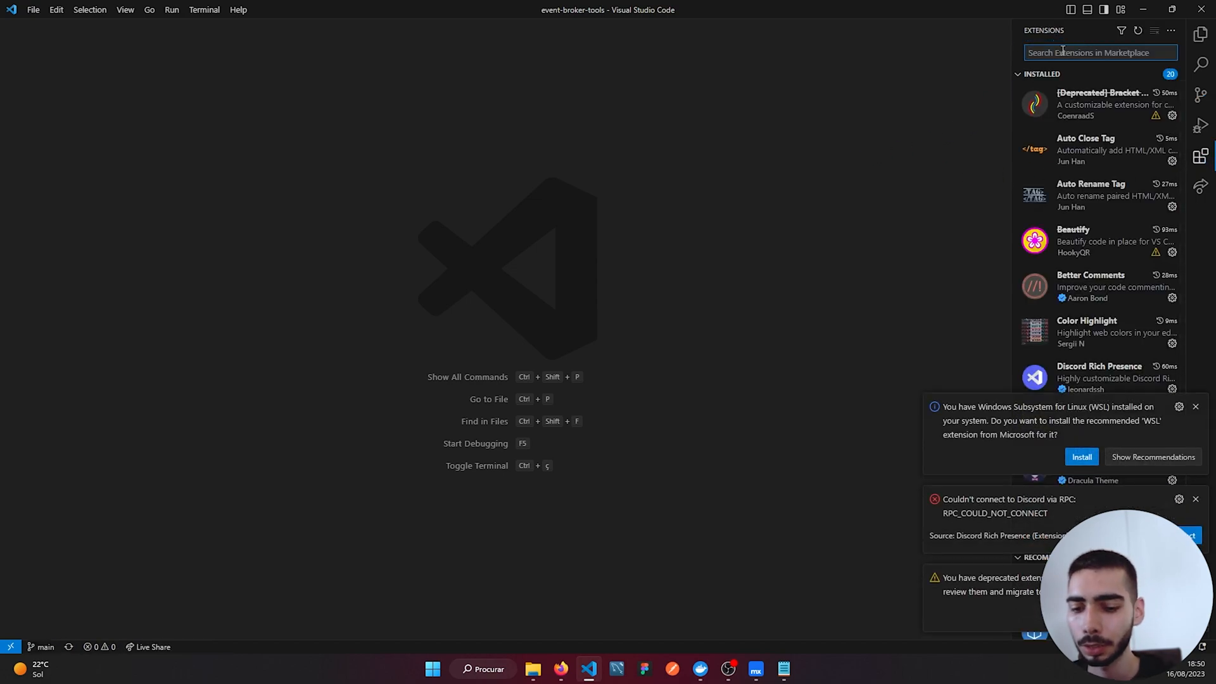
{"action": "type", "text": "docker"}
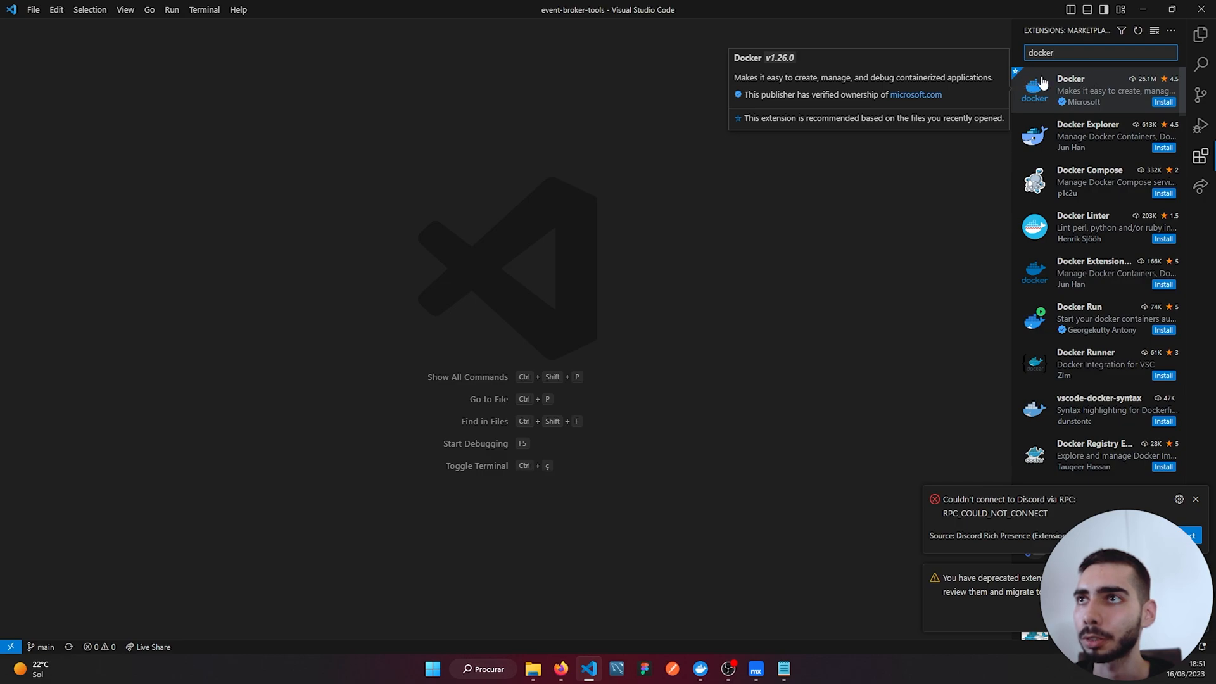
{"action": "left_click", "coordinate": [1092, 88]}
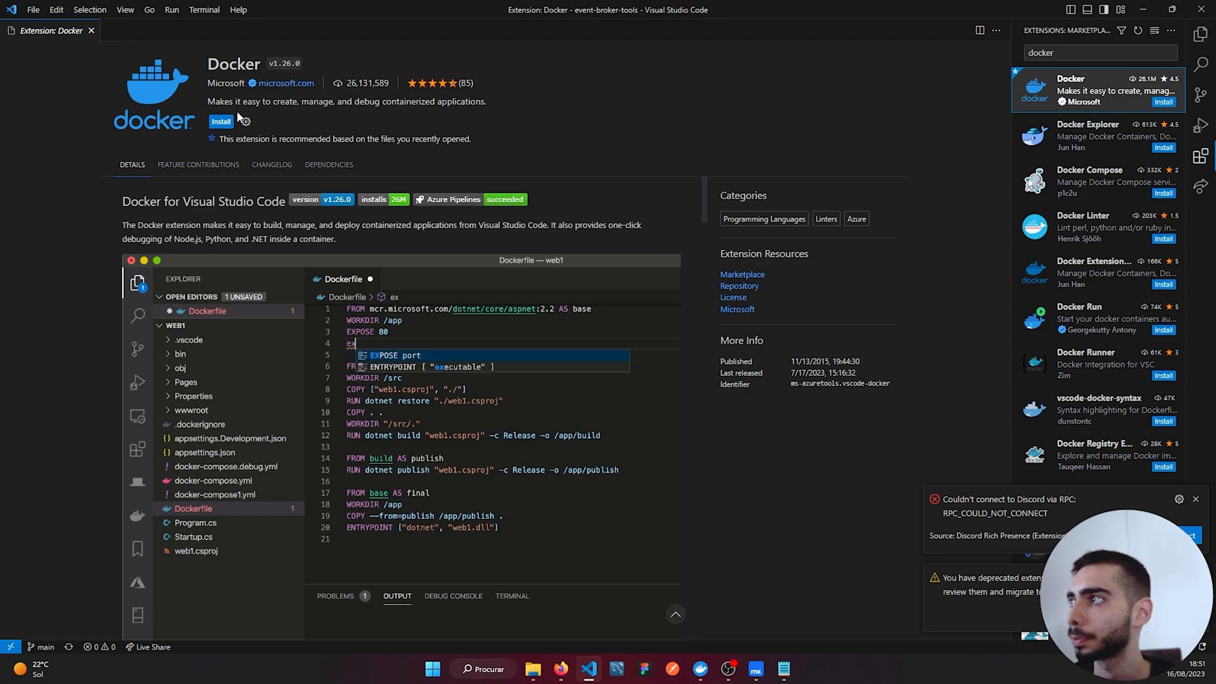
{"action": "left_click", "coordinate": [220, 122]}
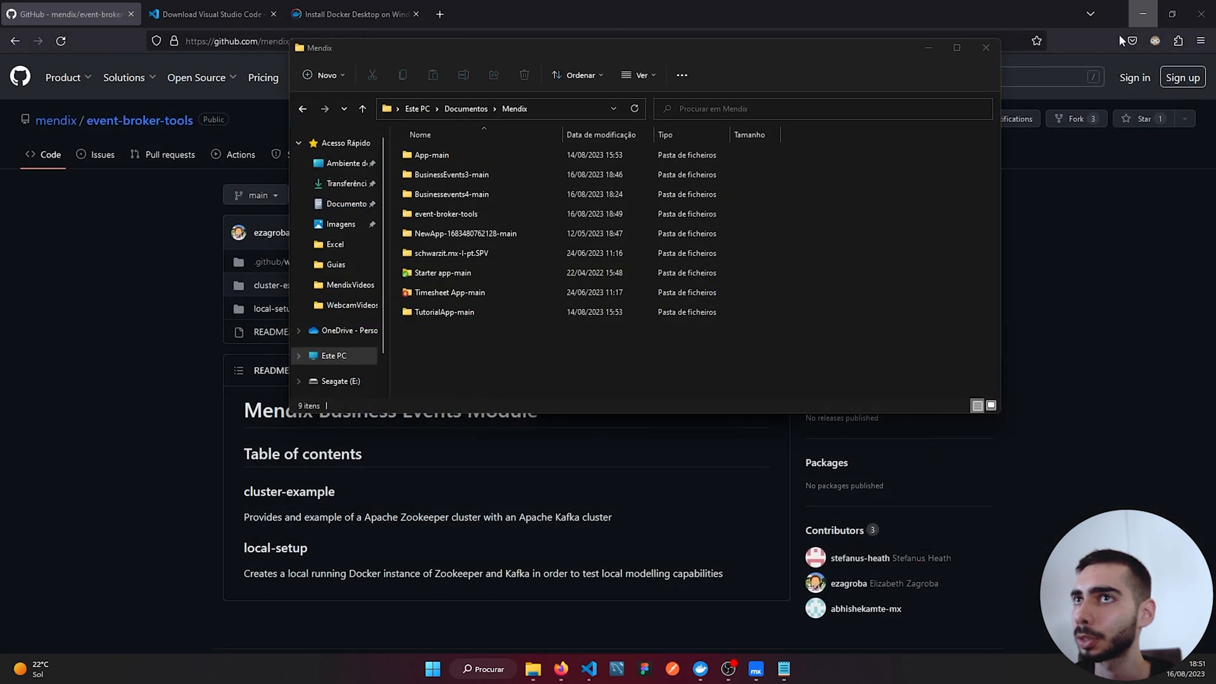
Step: Launch 'code .' from a terminal in event-broker-tools to load it as a VS Code workspace
{"action": "left_click", "coordinate": [446, 214]}
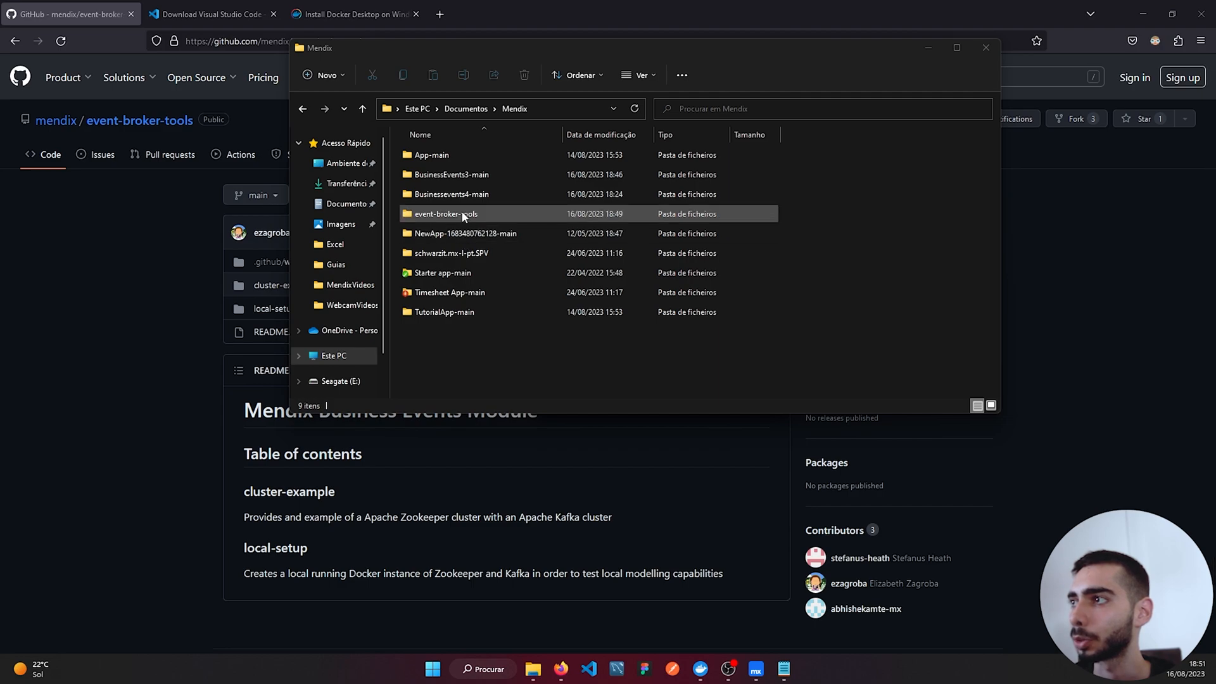
{"action": "double_click", "coordinate": [445, 212]}
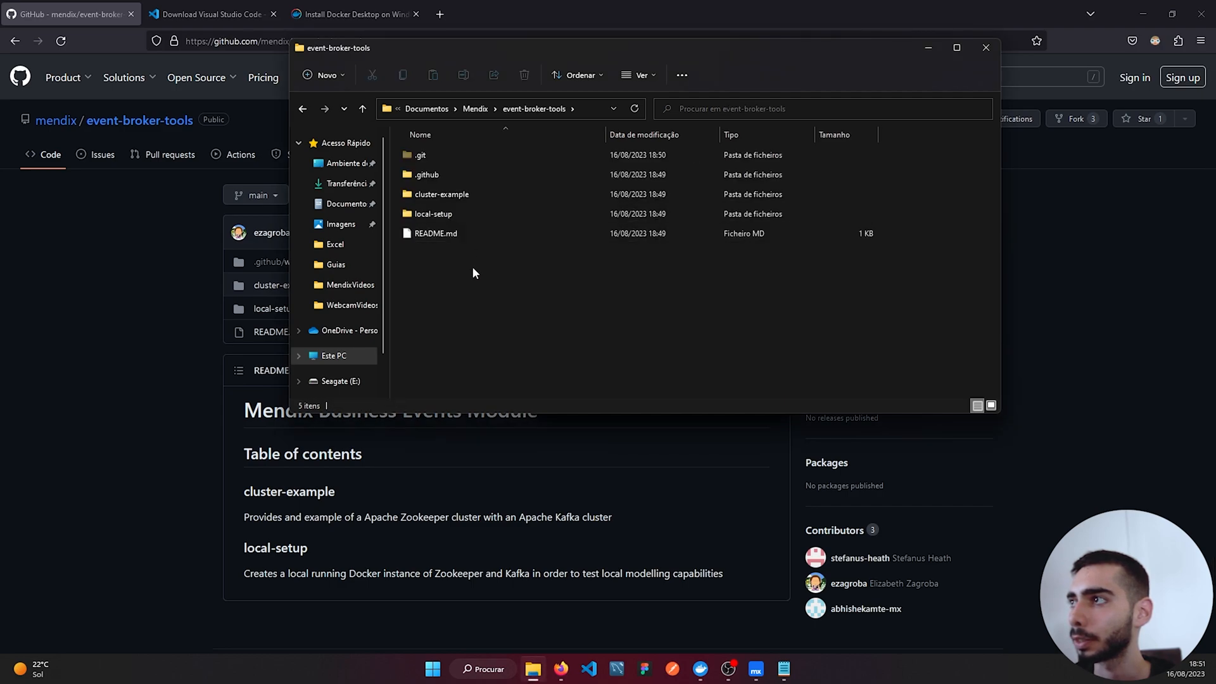
{"action": "right_click", "coordinate": [474, 273]}
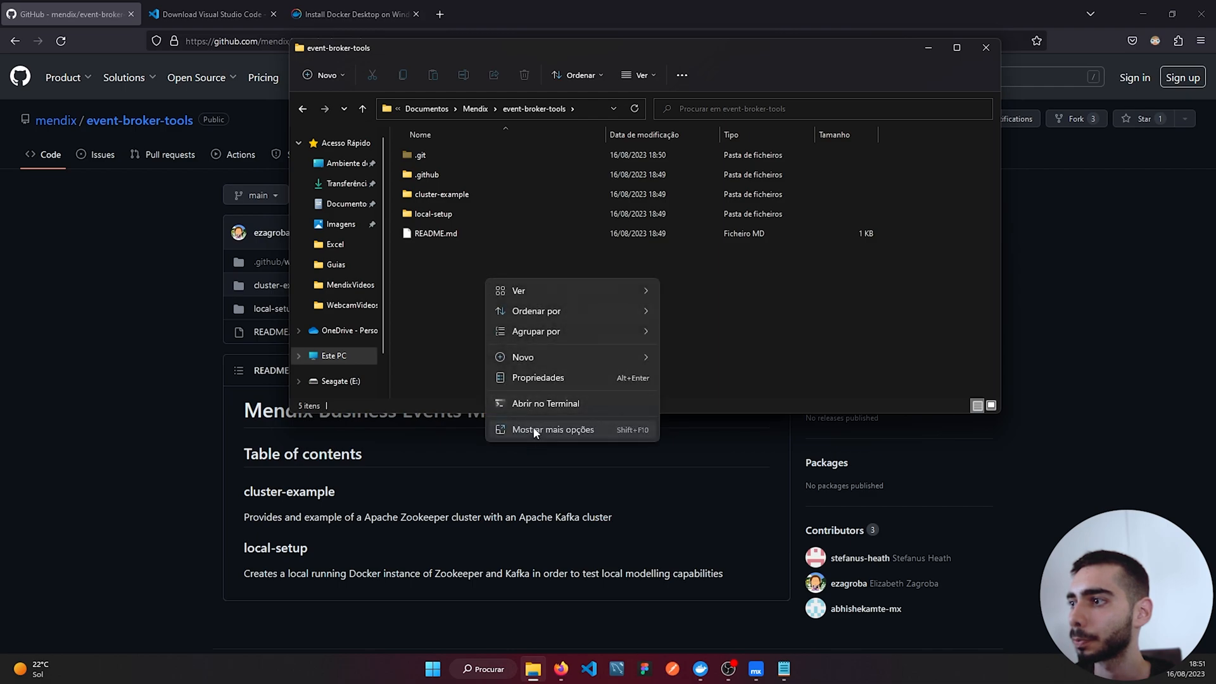
{"action": "left_click", "coordinate": [553, 429]}
{"action": "type", "text": "c"}
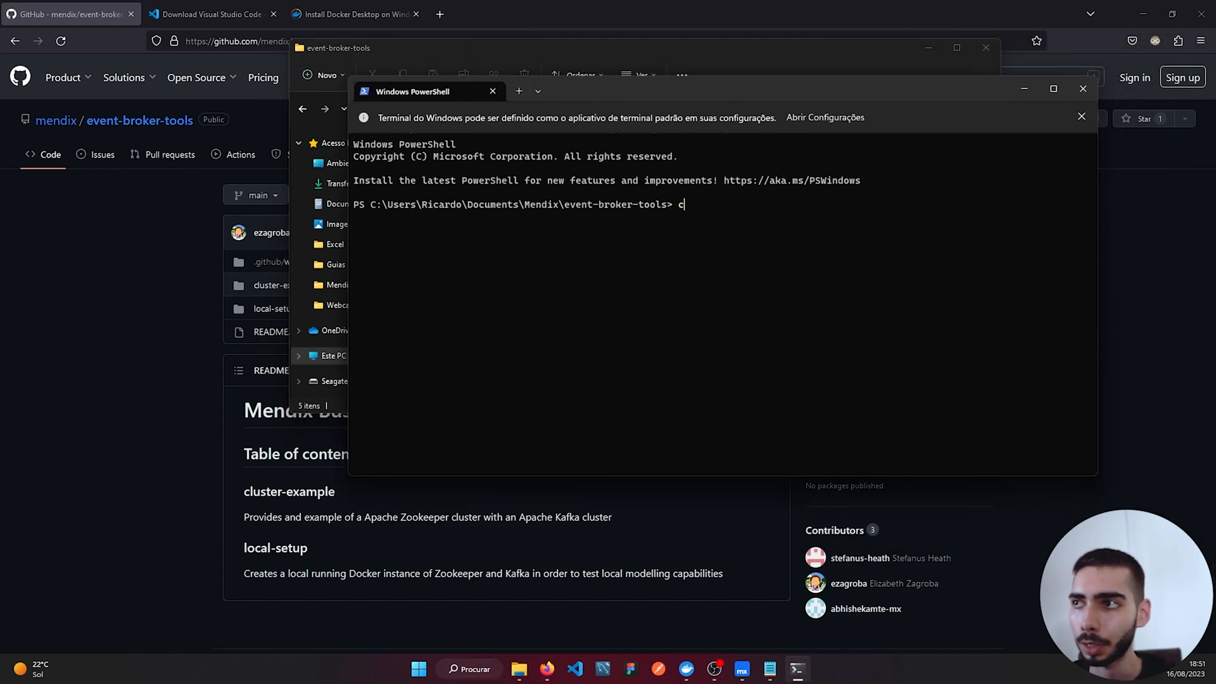
{"action": "type", "text": "ode ."}
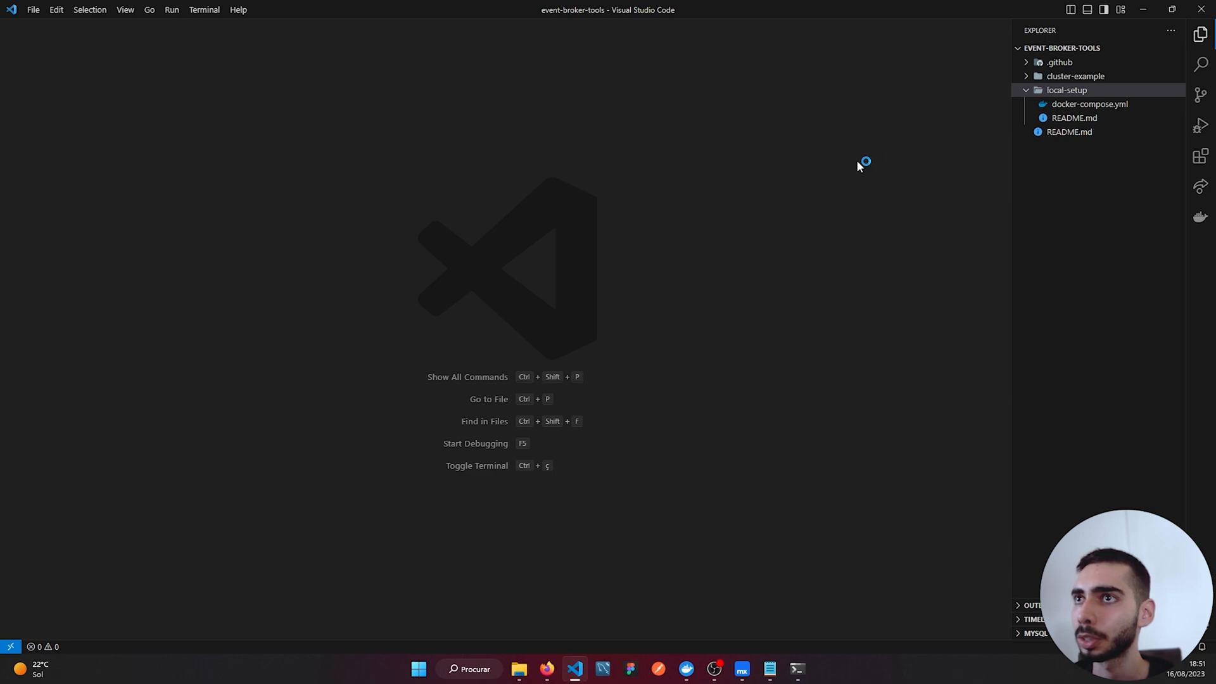
Step: Run Compose Up on local-setup/docker-compose.yml to start the services
{"action": "left_click", "coordinate": [33, 9]}
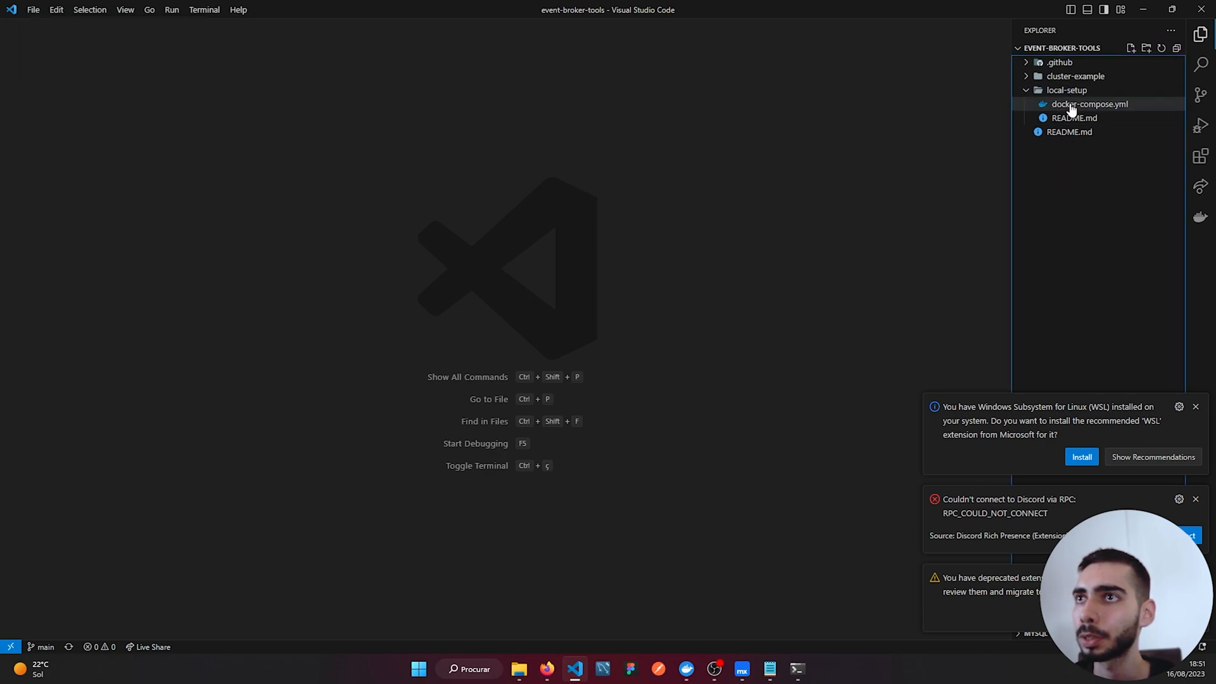
{"action": "right_click", "coordinate": [1089, 104]}
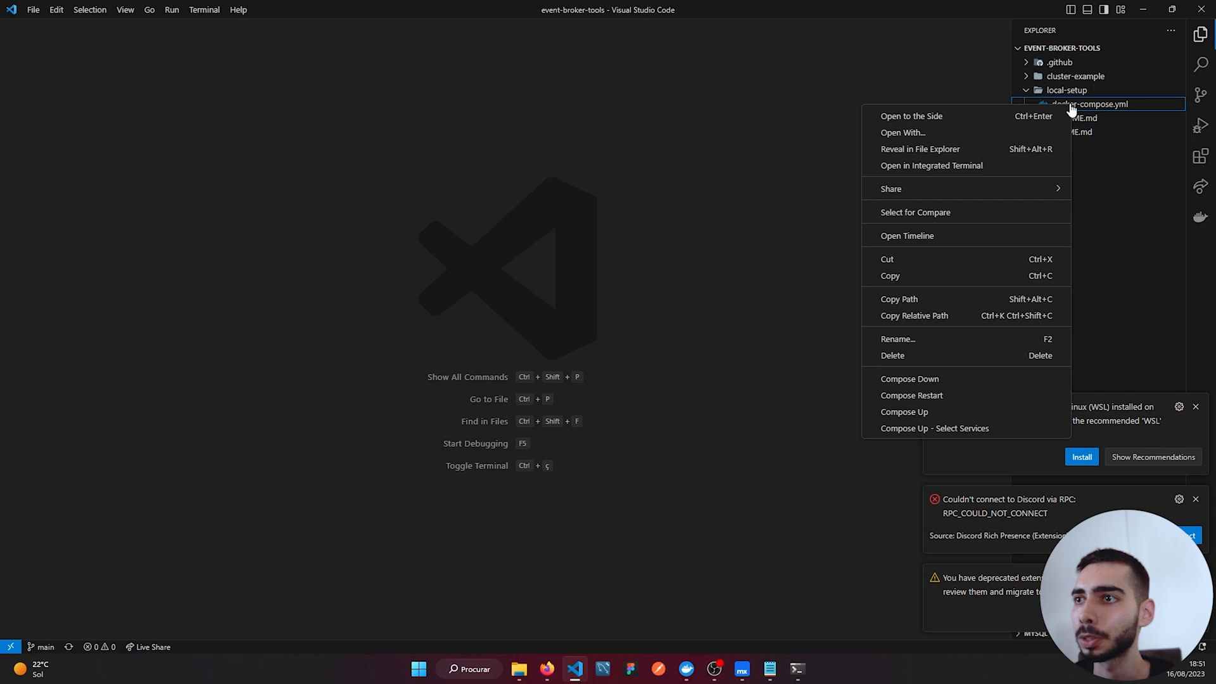
{"action": "mouse_move", "coordinate": [904, 412]}
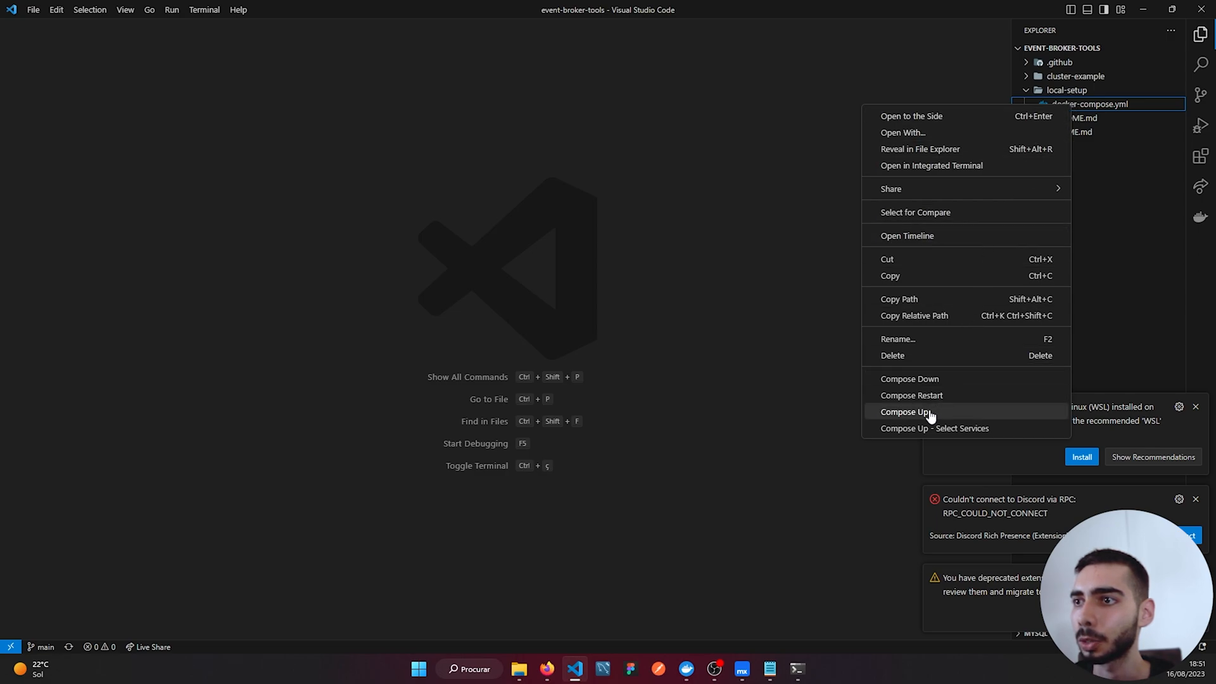
{"action": "left_click", "coordinate": [906, 411]}
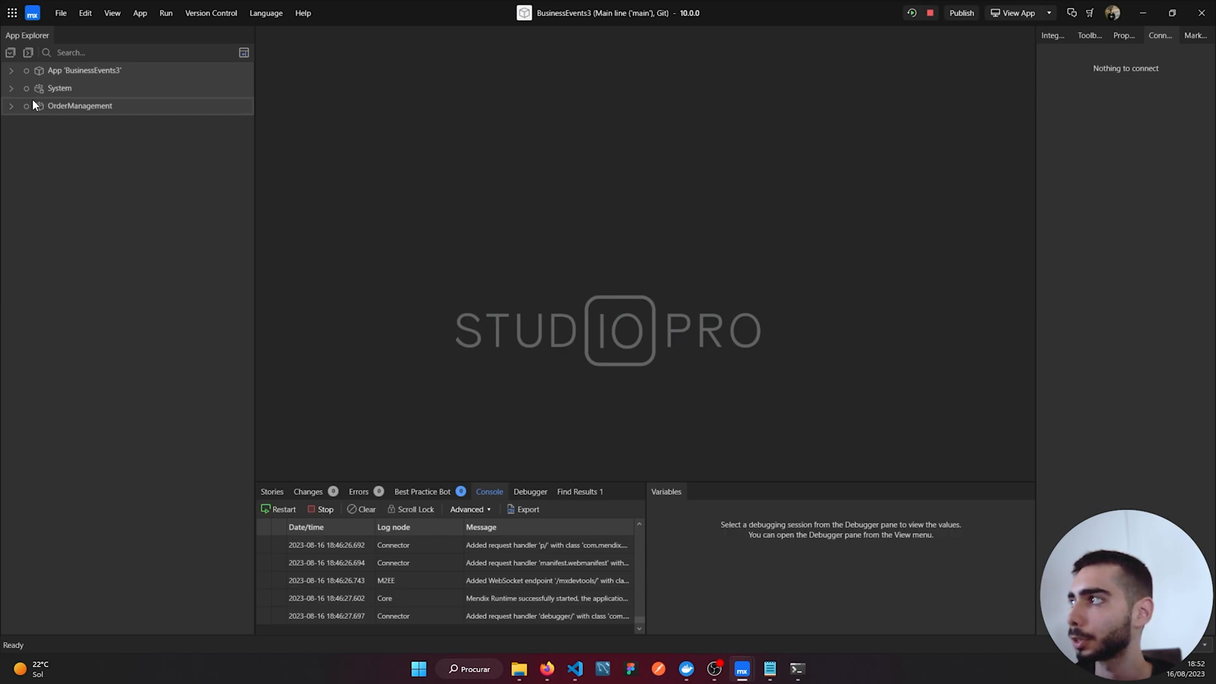
Step: Expand the BusinessEvents3 app and bring up its App Settings dialog
{"action": "left_click", "coordinate": [12, 70]}
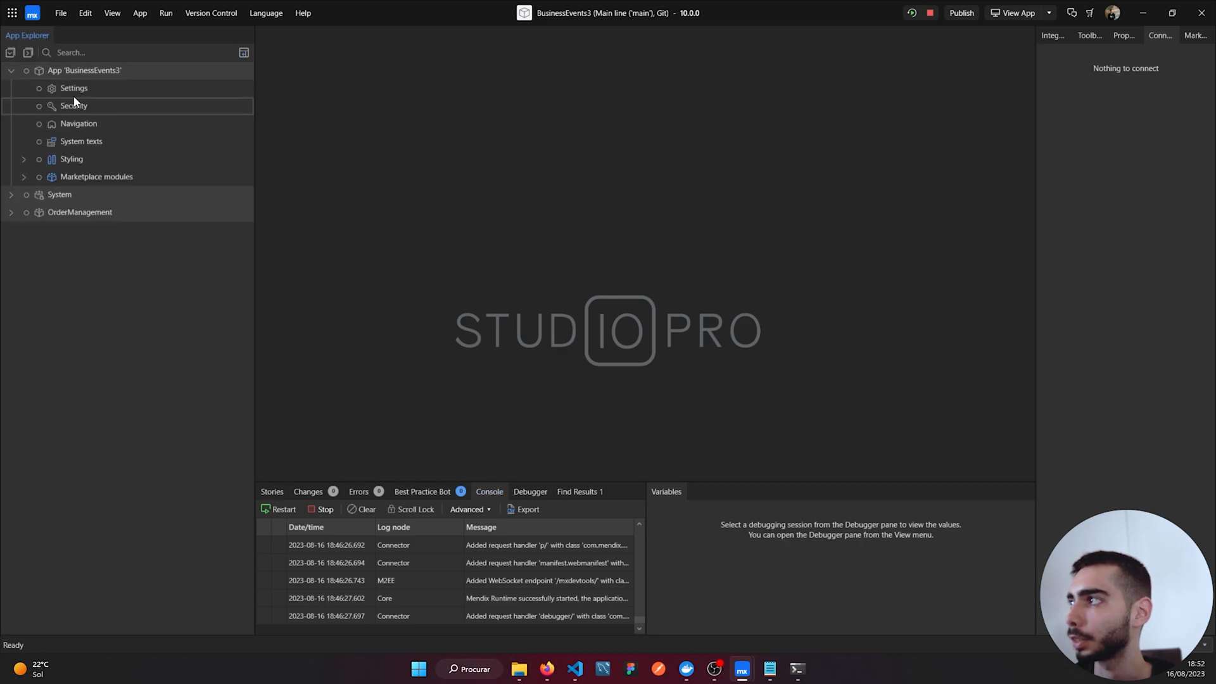
{"action": "double_click", "coordinate": [73, 88]}
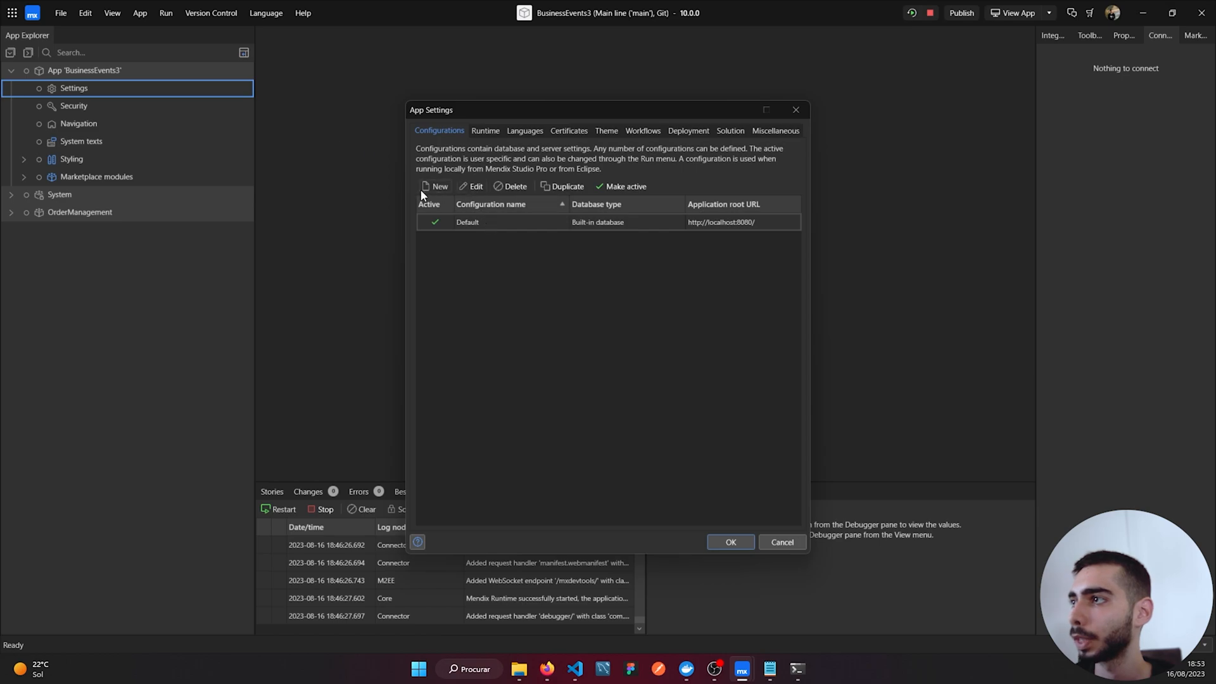
Step: Create a new run configuration named BusinessEventLocalTest and review its Server settings
{"action": "left_click", "coordinate": [434, 186]}
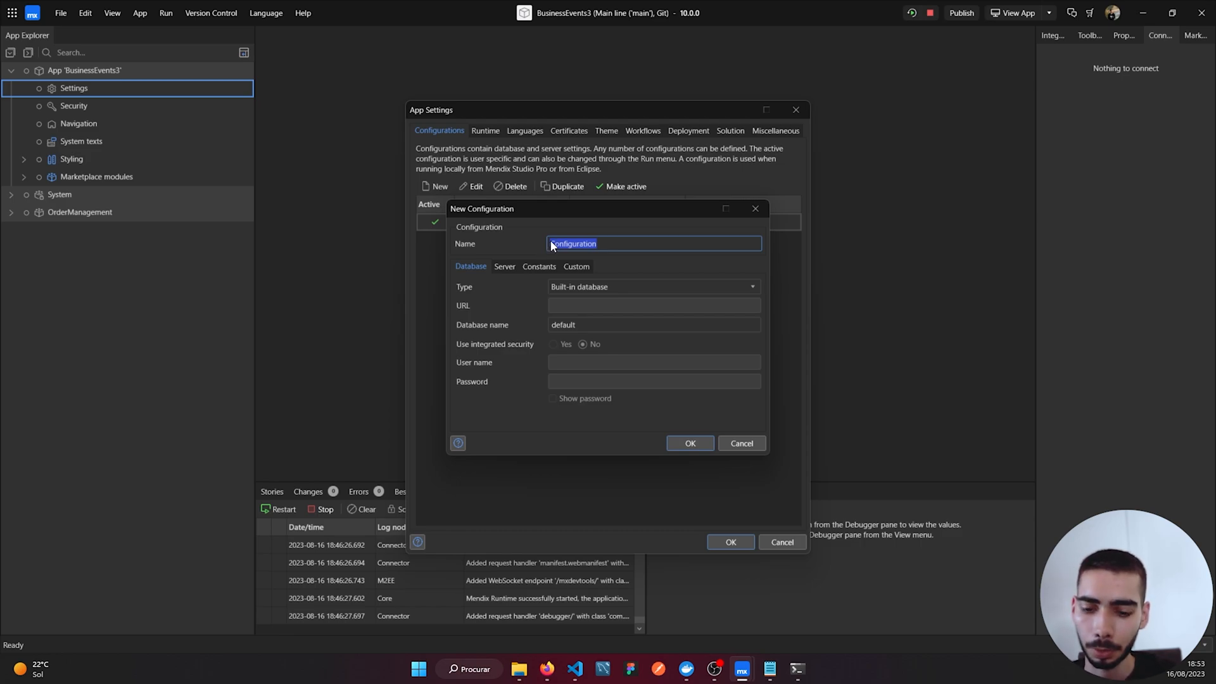
{"action": "type", "text": "BusinessEvent"}
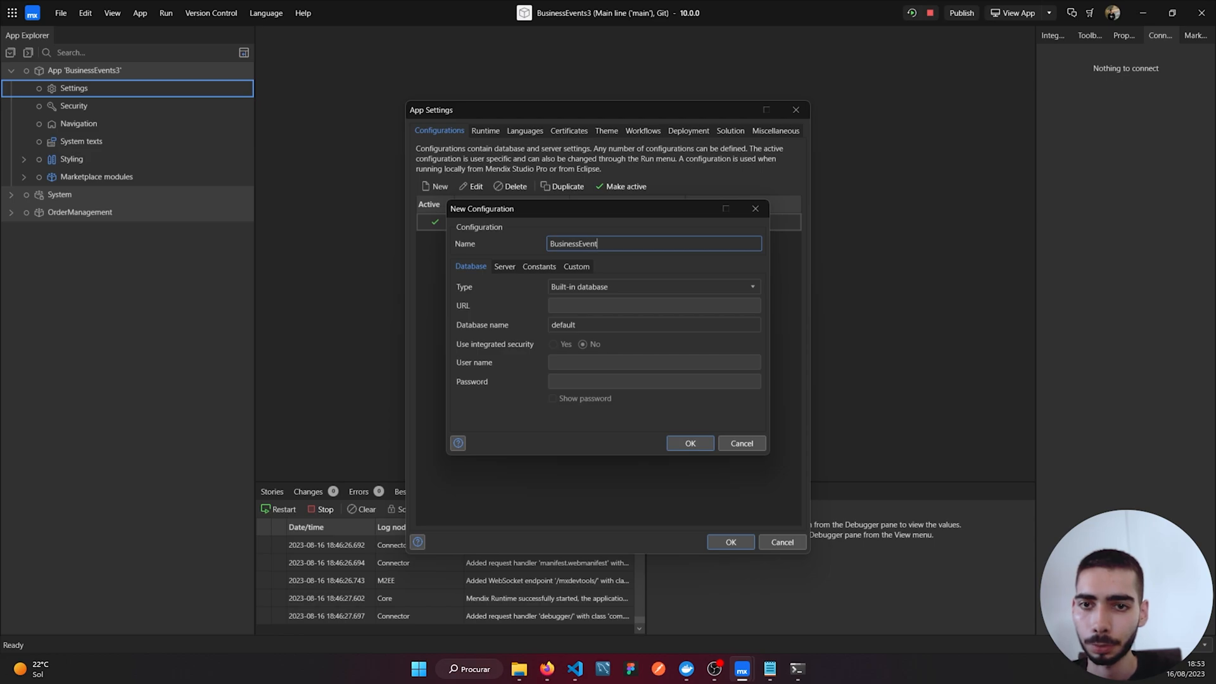
{"action": "type", "text": "Local"}
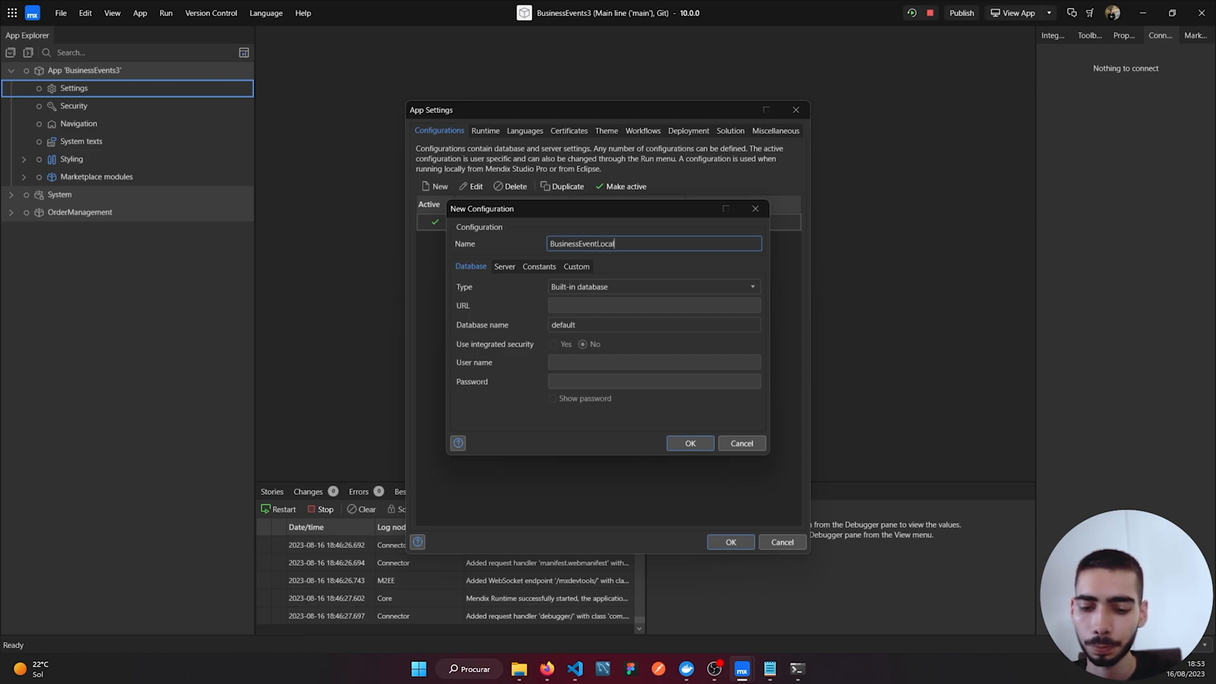
{"action": "type", "text": "Test"}
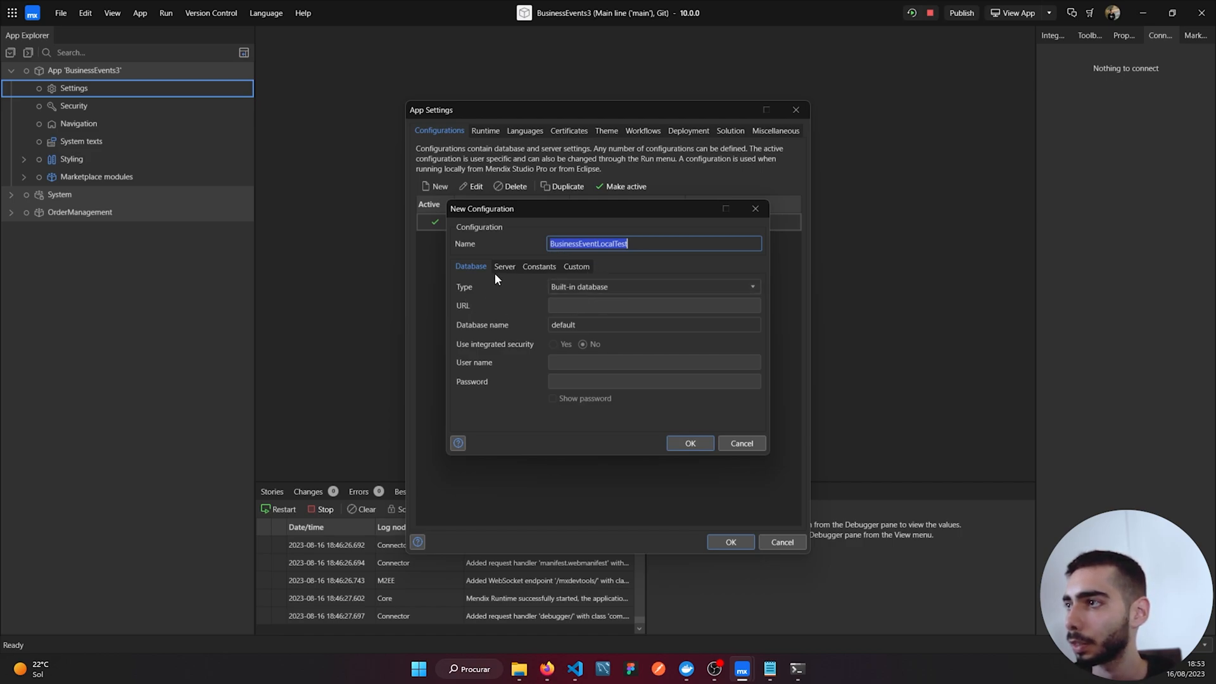
{"action": "mouse_move", "coordinate": [495, 285]}
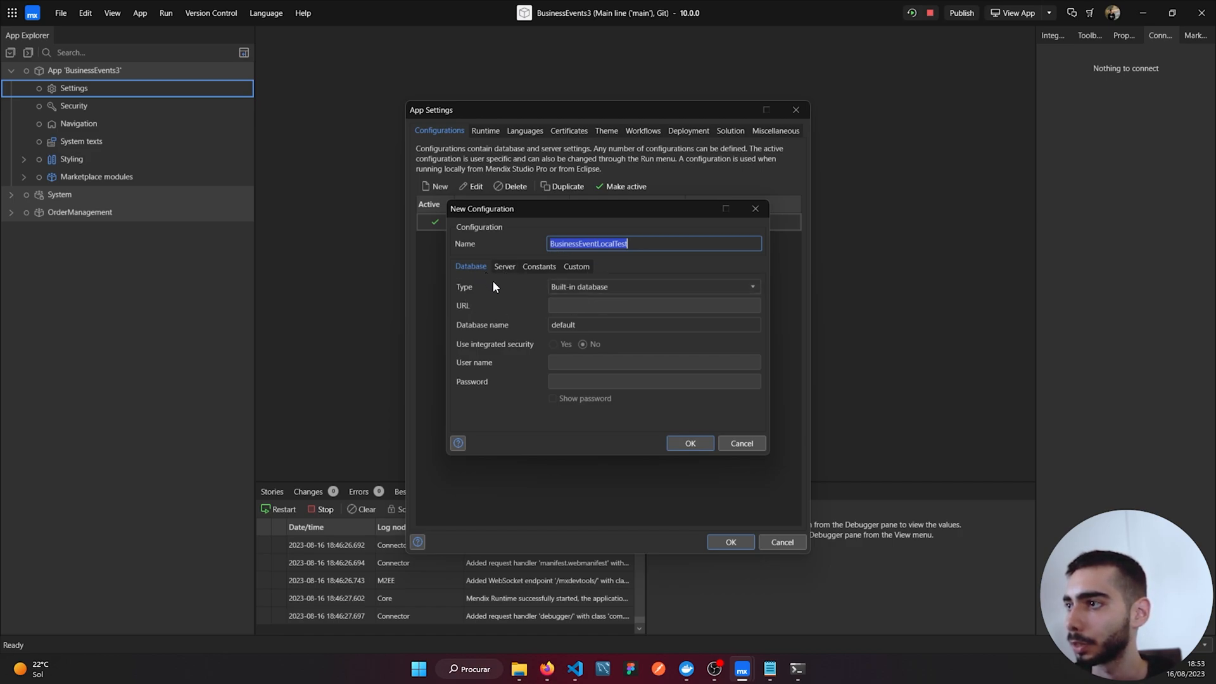
{"action": "mouse_move", "coordinate": [504, 310]}
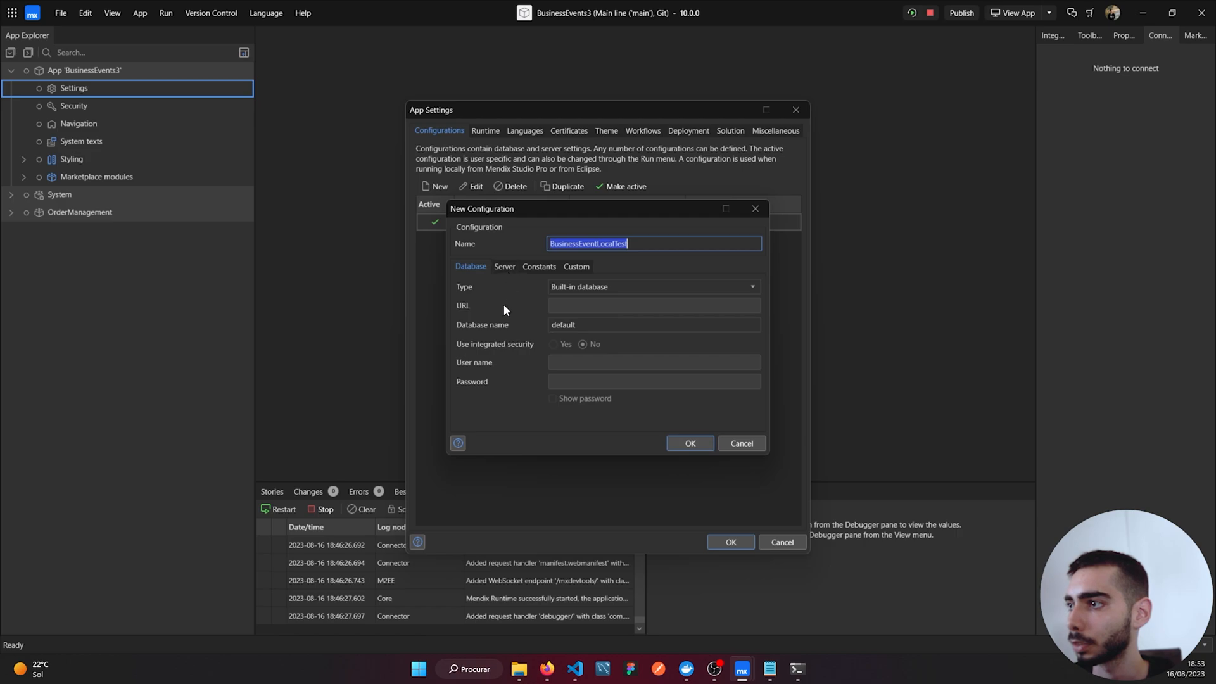
{"action": "mouse_move", "coordinate": [502, 274]}
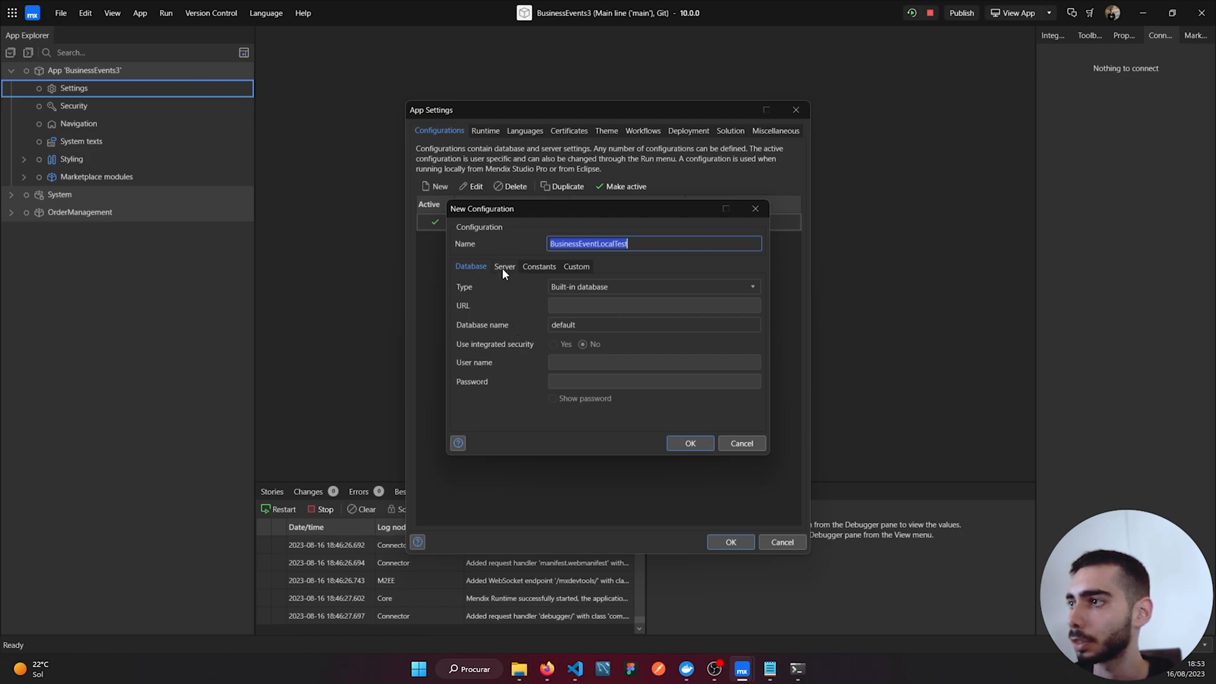
{"action": "left_click", "coordinate": [504, 265]}
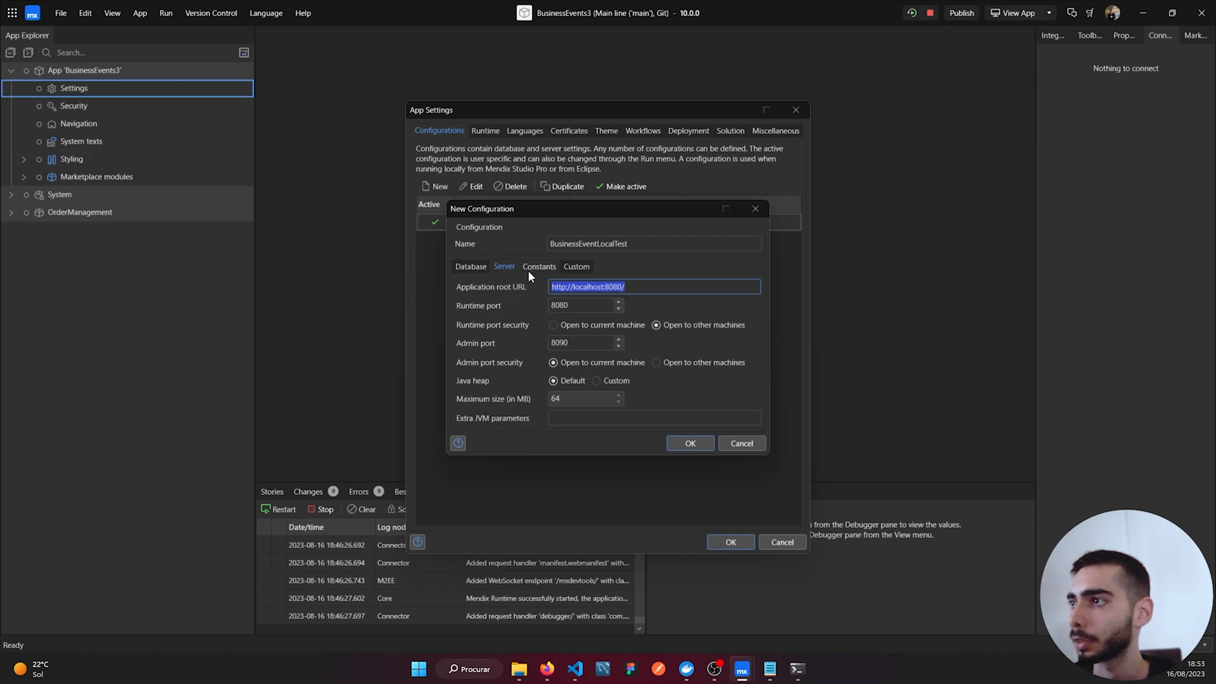
{"action": "left_click", "coordinate": [538, 266]}
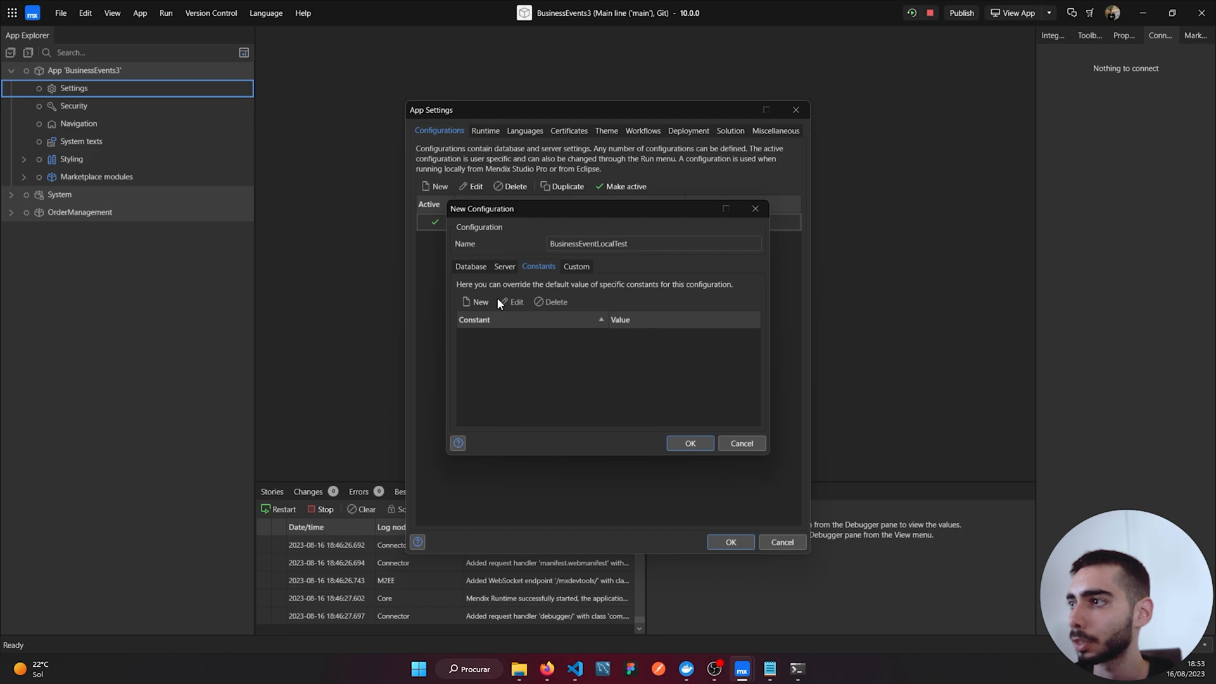
Step: Override the BusinessEvents.ChannelName constant with the value local
{"action": "left_click", "coordinate": [476, 301]}
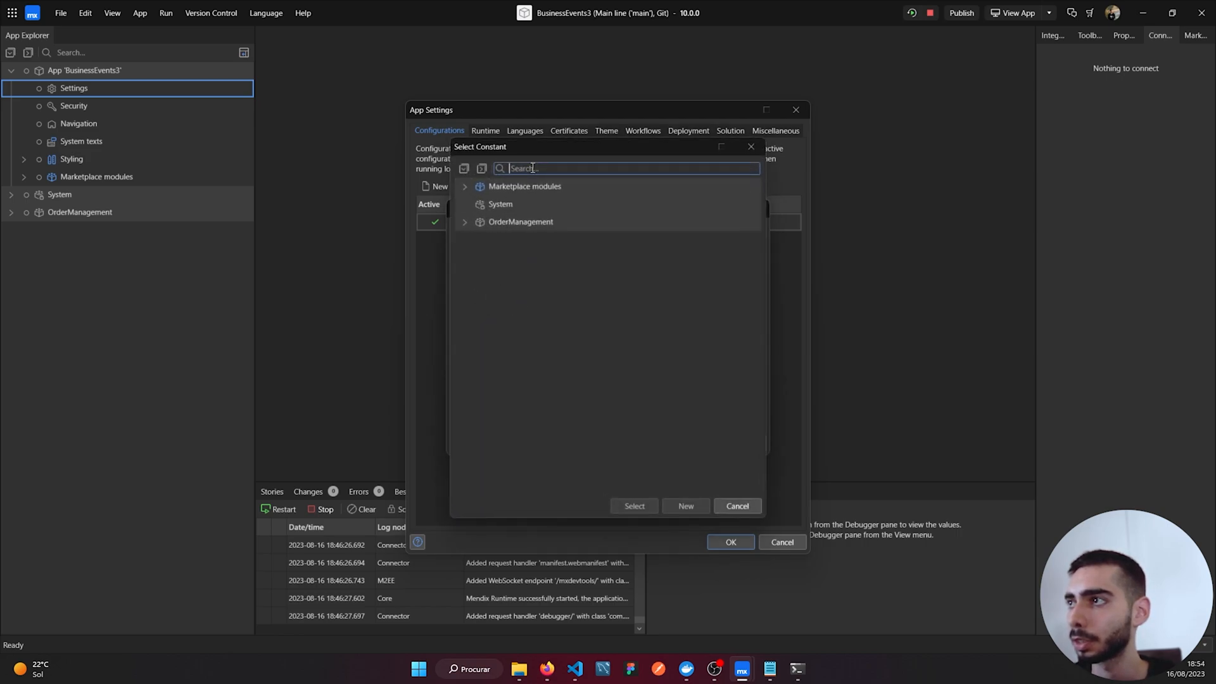
{"action": "type", "text": "chann"}
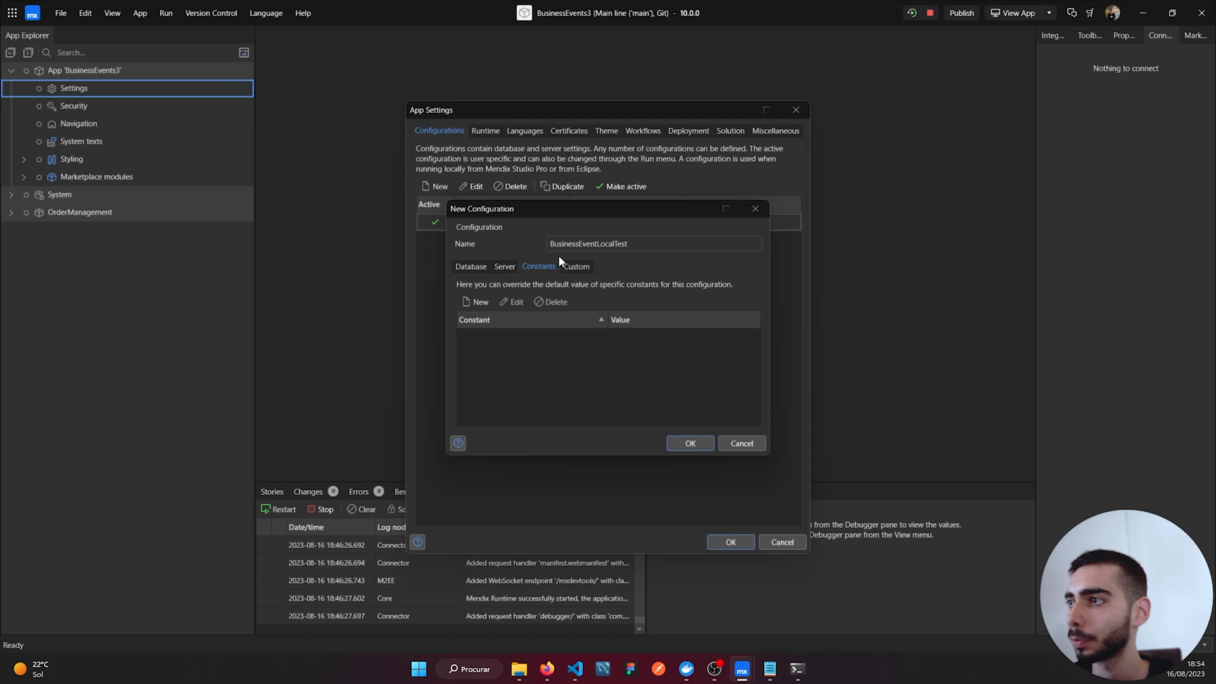
{"action": "left_click", "coordinate": [476, 301]}
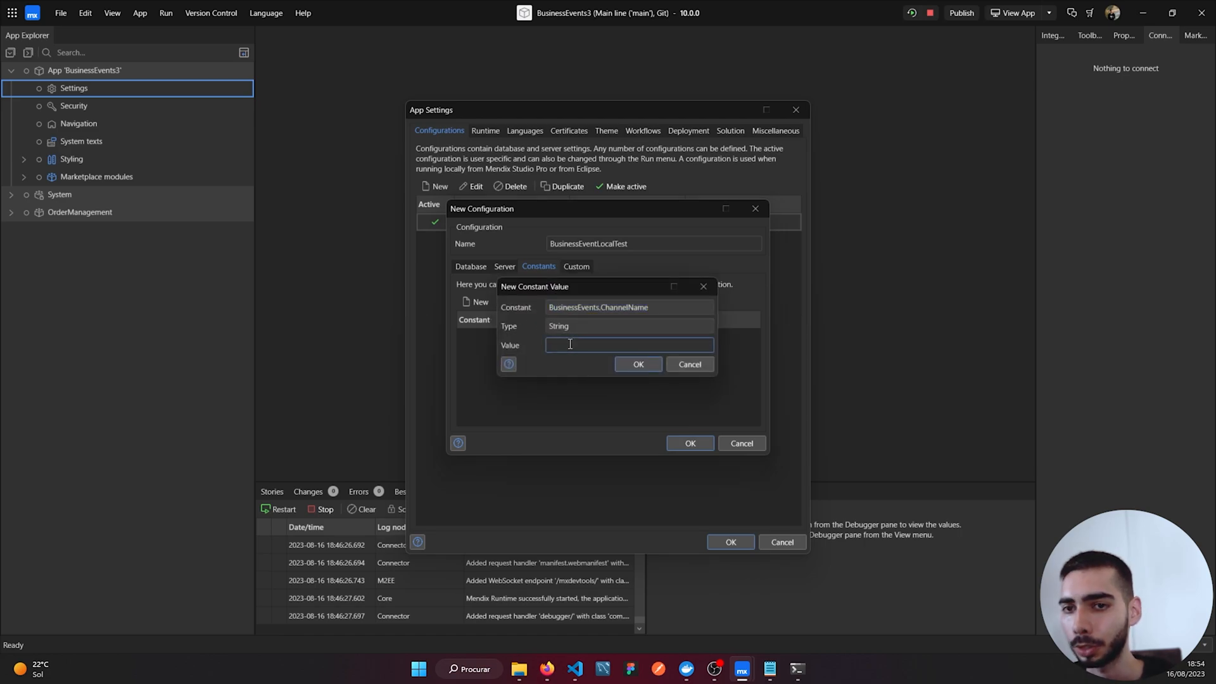
{"action": "type", "text": "local"}
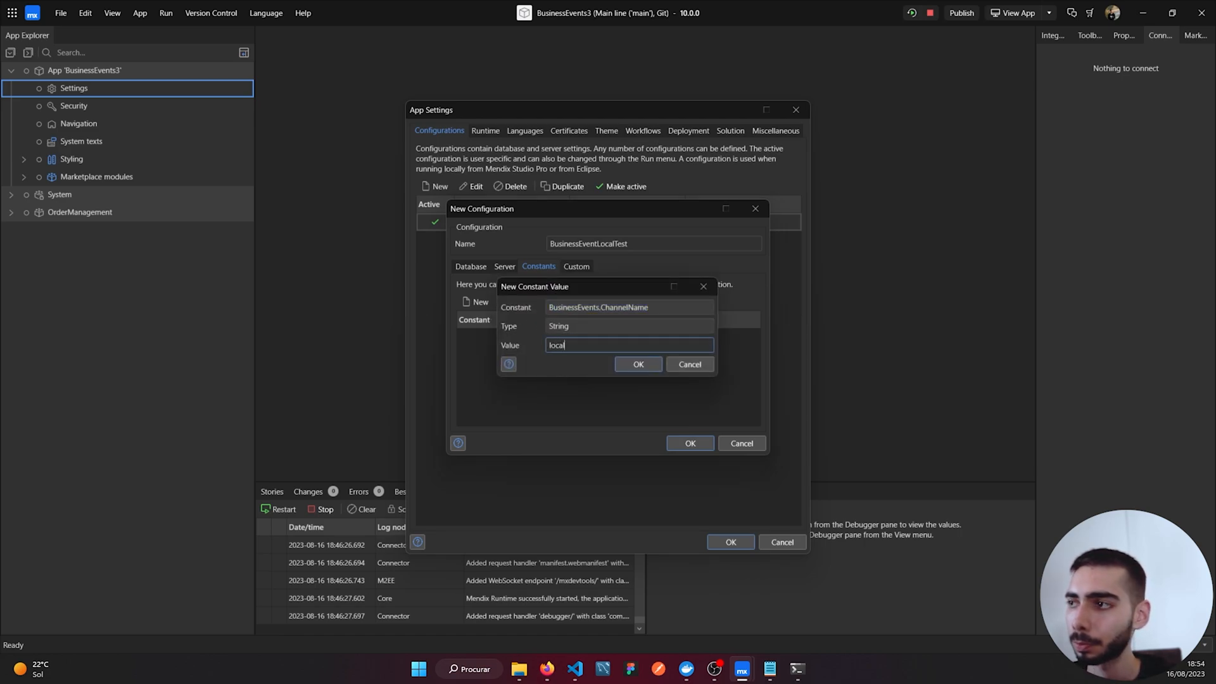
{"action": "left_click", "coordinate": [637, 364]}
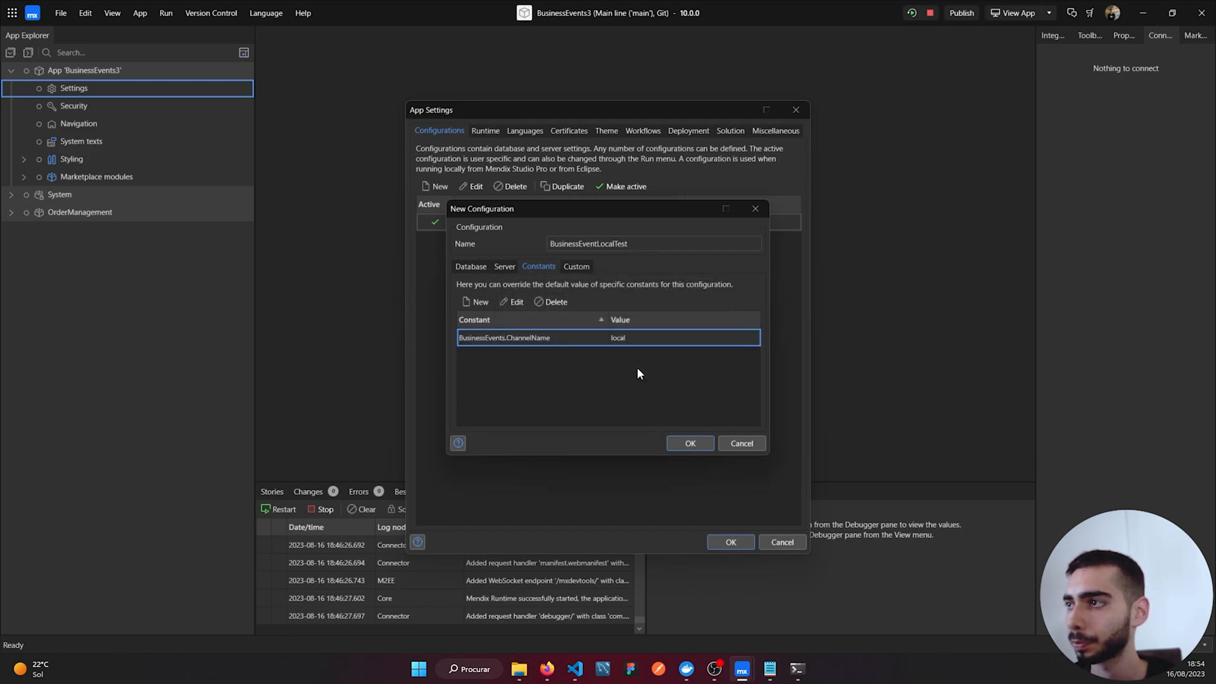
Step: Override the BusinessEvents.ServerUrl constant with localhost:9092
{"action": "left_click", "coordinate": [476, 302]}
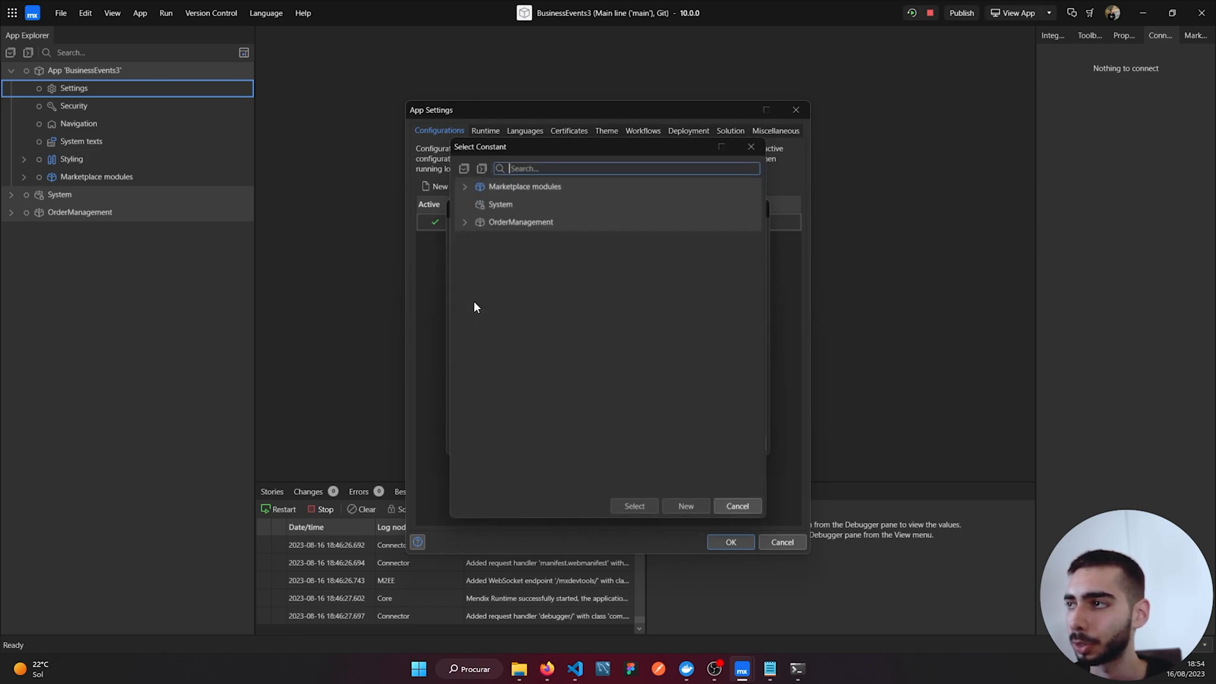
{"action": "type", "text": "Server"}
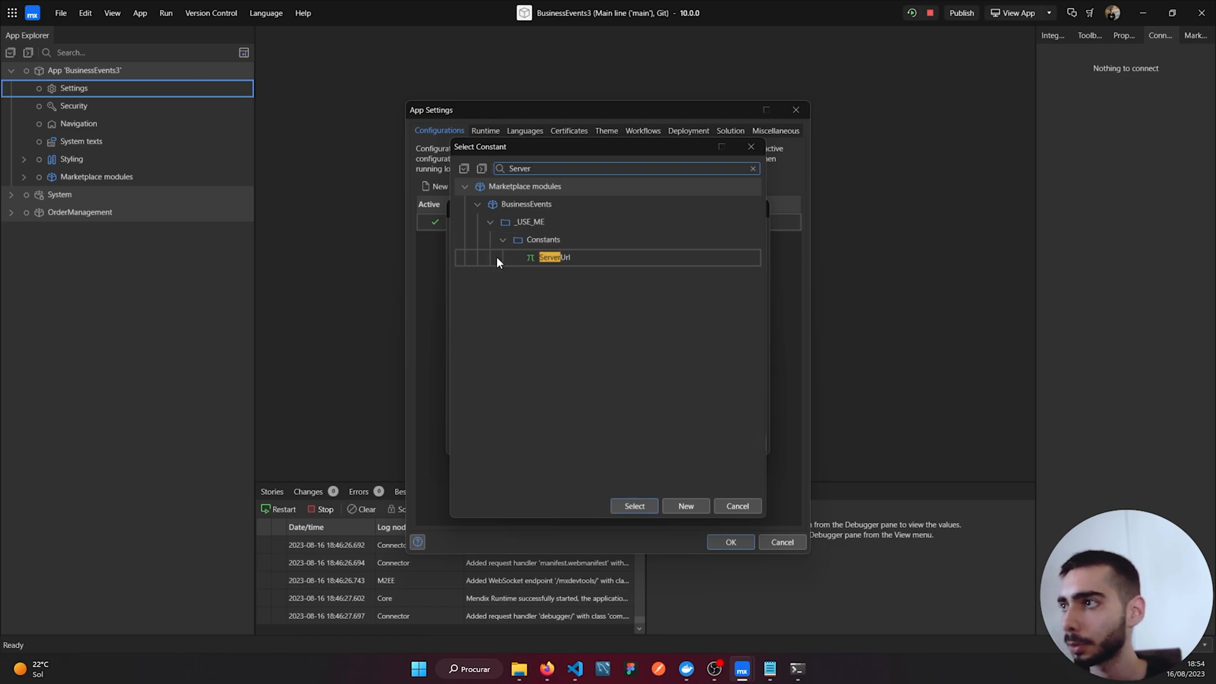
{"action": "left_click", "coordinate": [633, 505]}
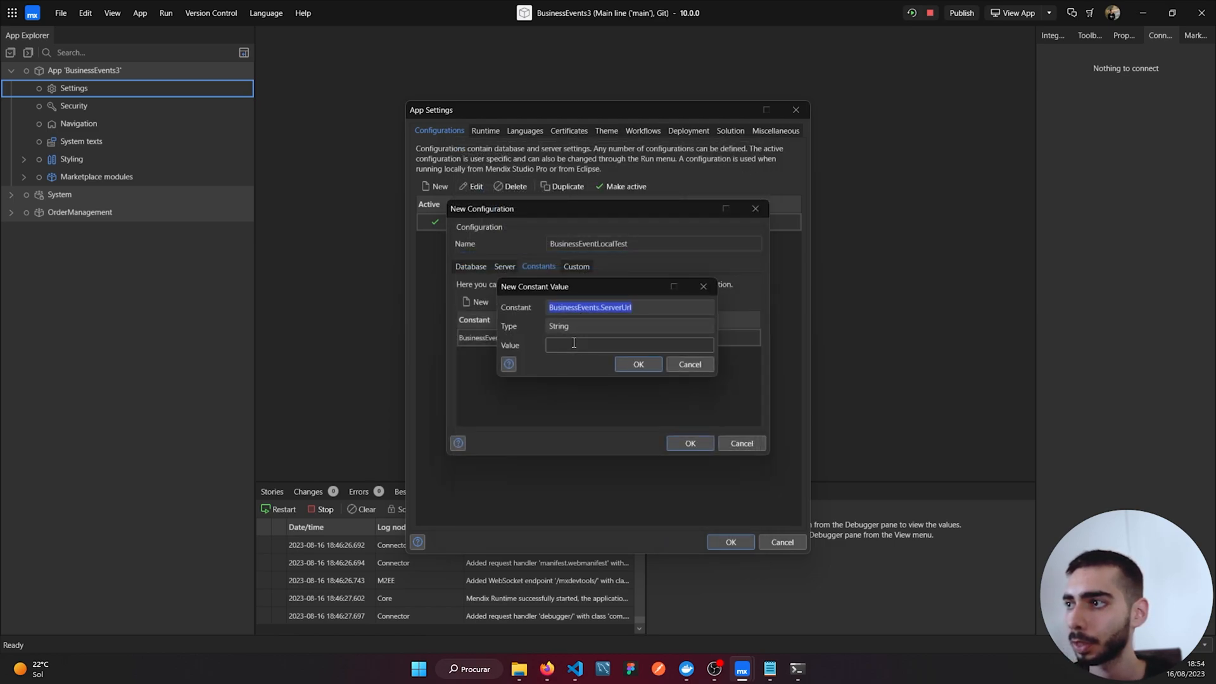
{"action": "left_click", "coordinate": [630, 345]}
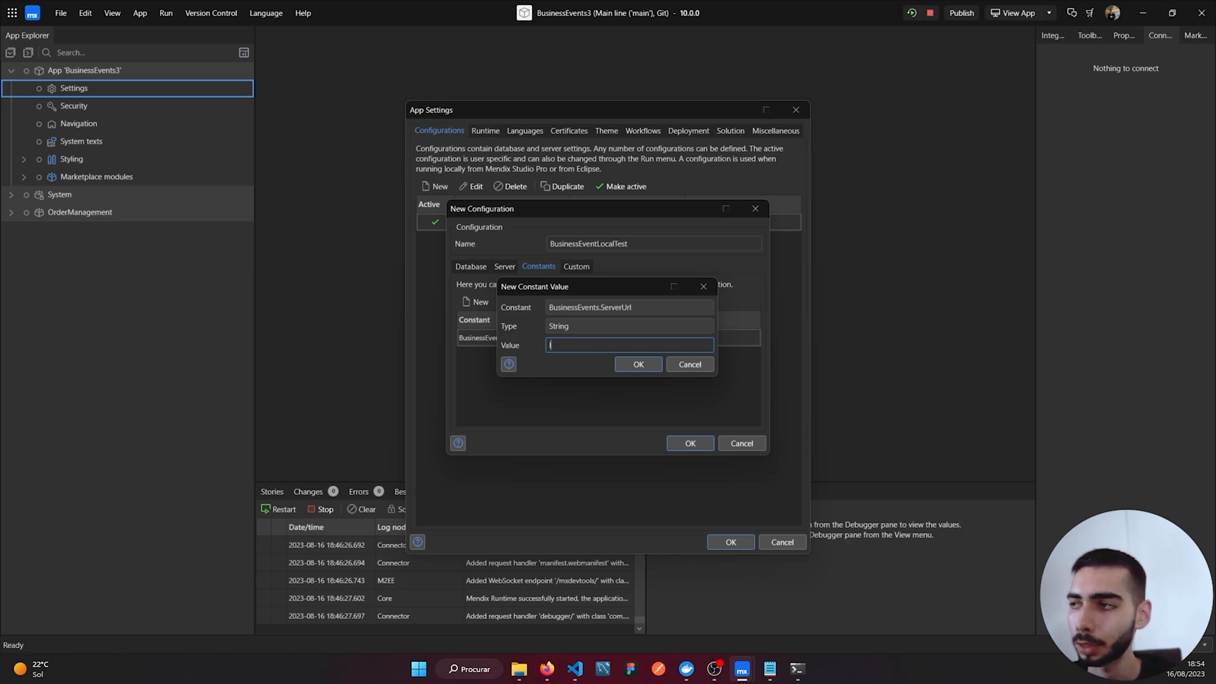
{"action": "type", "text": "localhost:"}
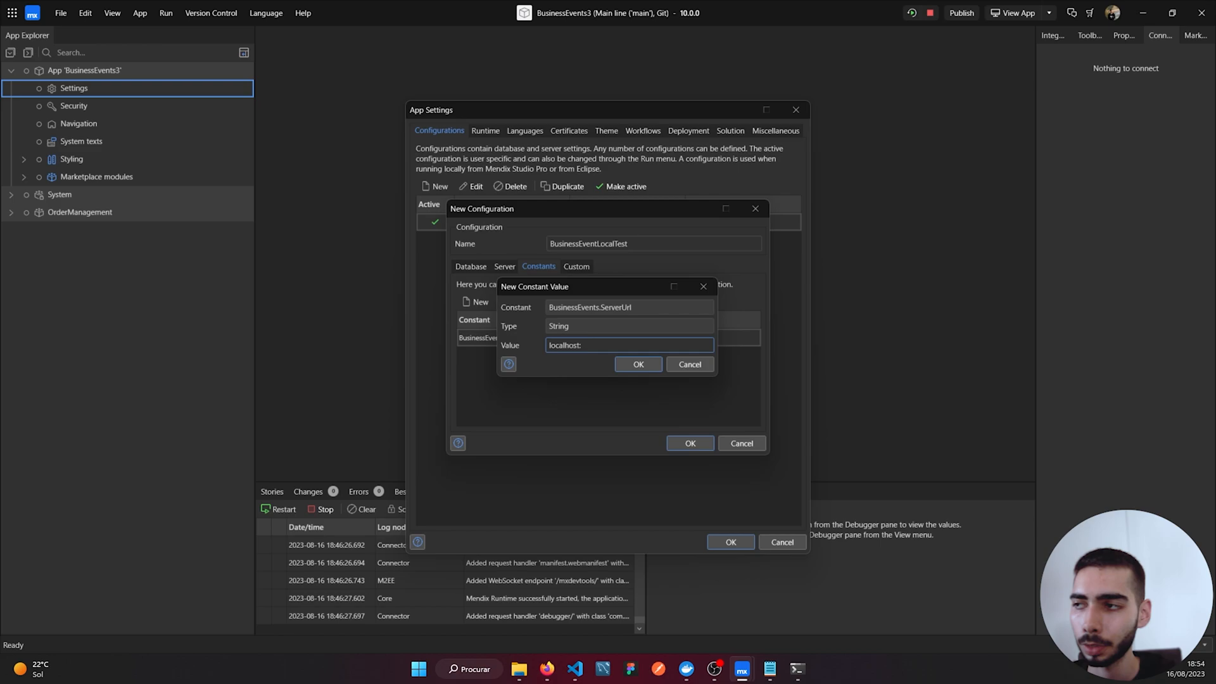
{"action": "type", "text": "9092"}
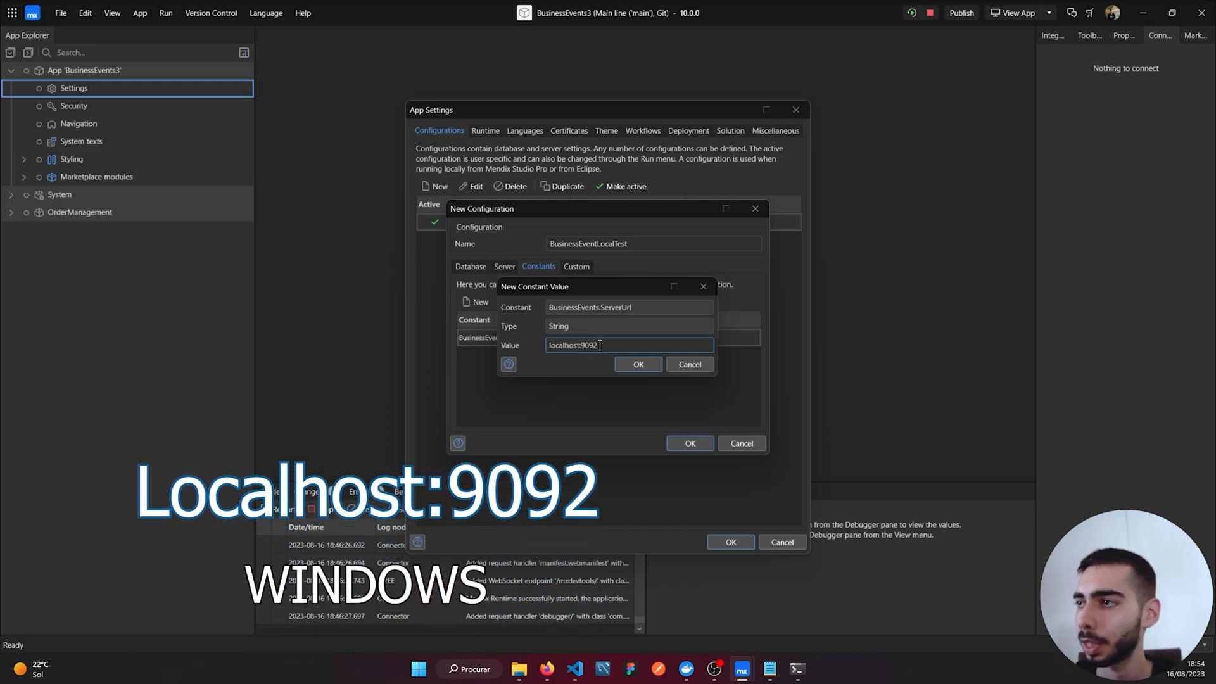
{"action": "type", "text": "3"}
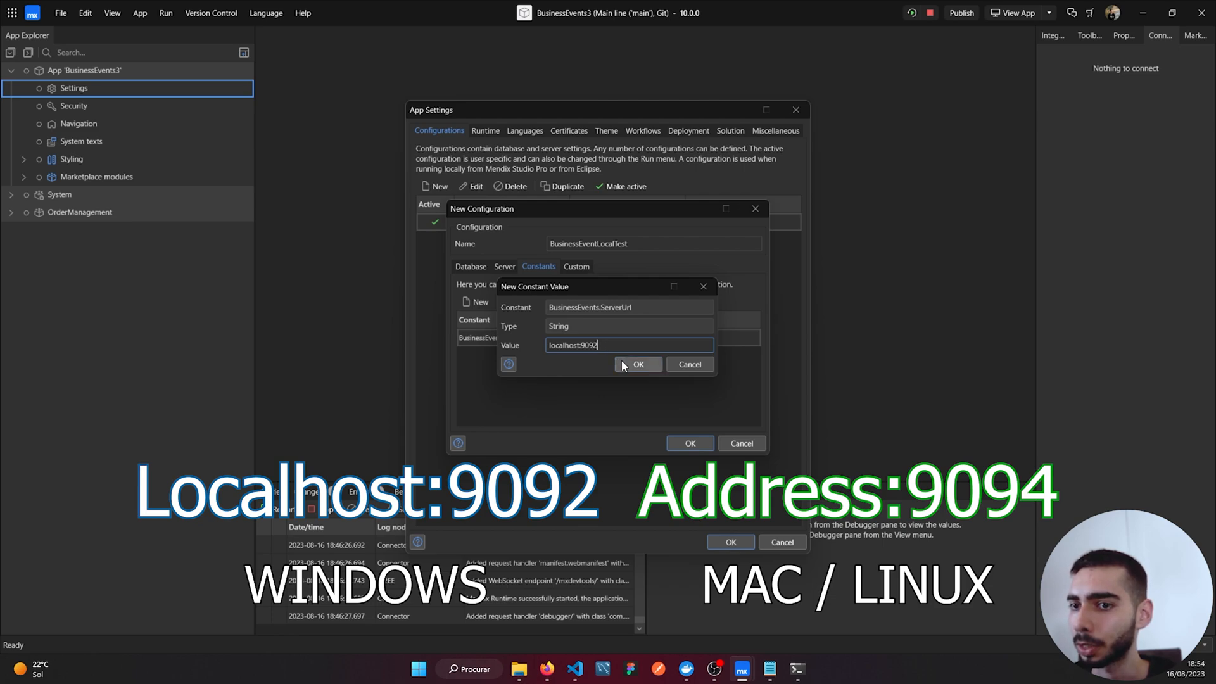
{"action": "left_click", "coordinate": [637, 365]}
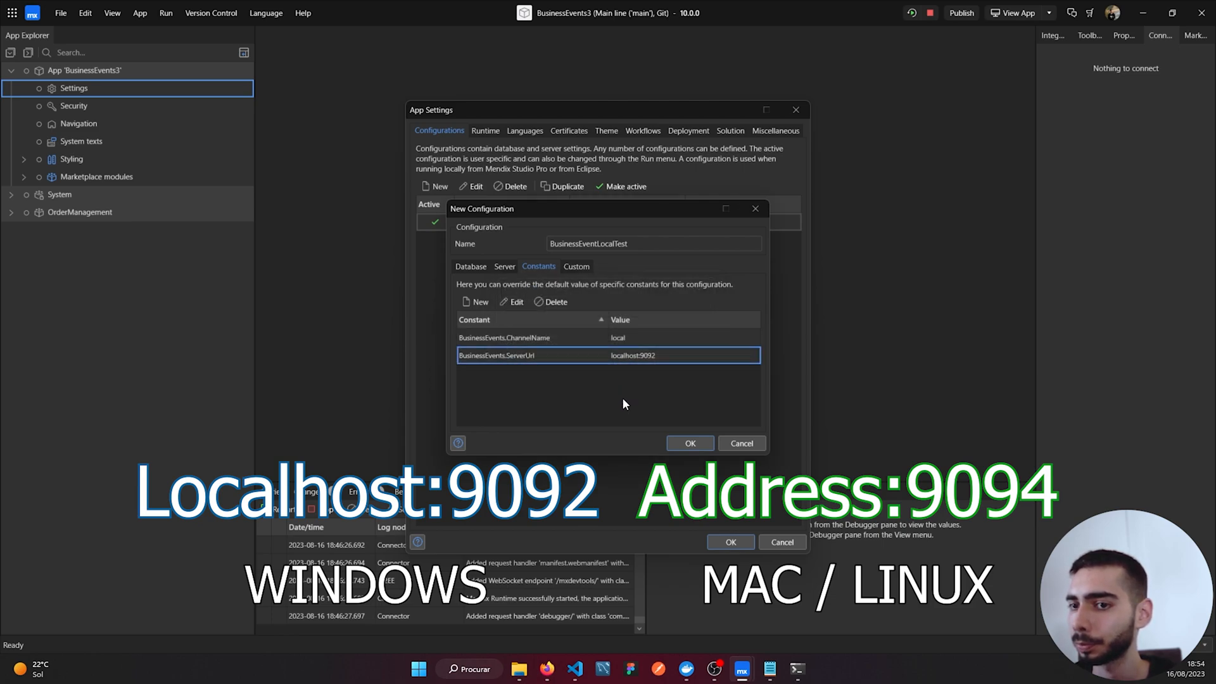
Step: Save the BusinessEventLocalTest configuration and the app settings
{"action": "left_click", "coordinate": [689, 443]}
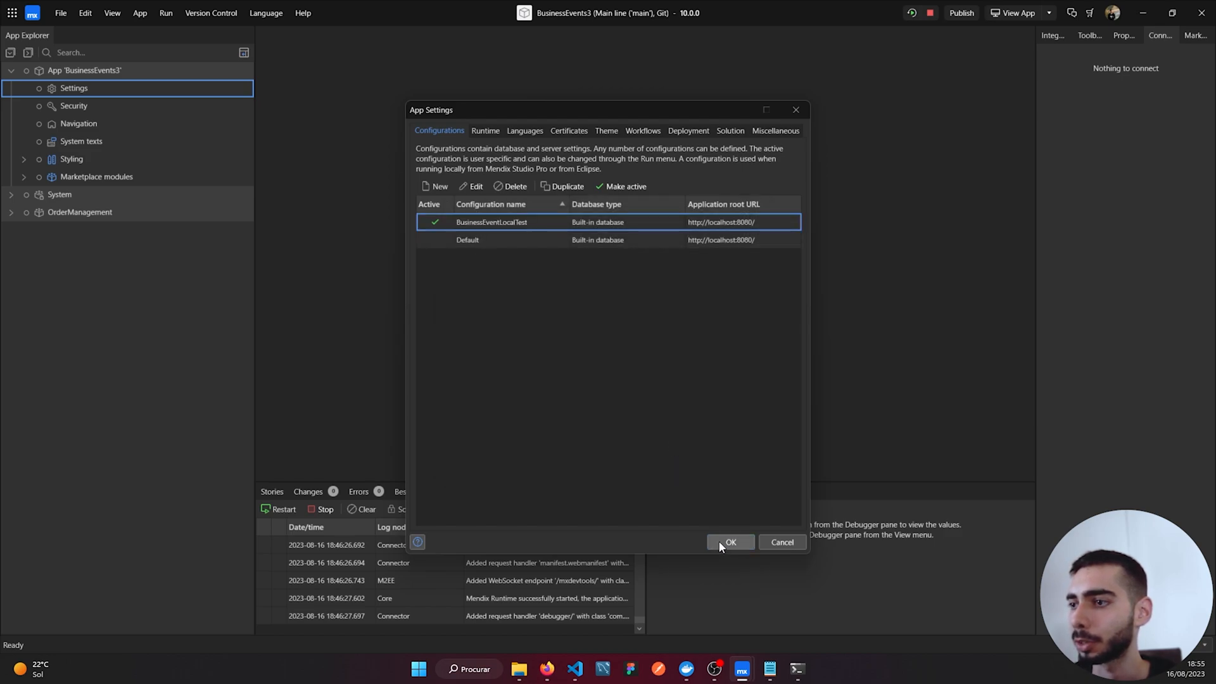
{"action": "left_click", "coordinate": [729, 541]}
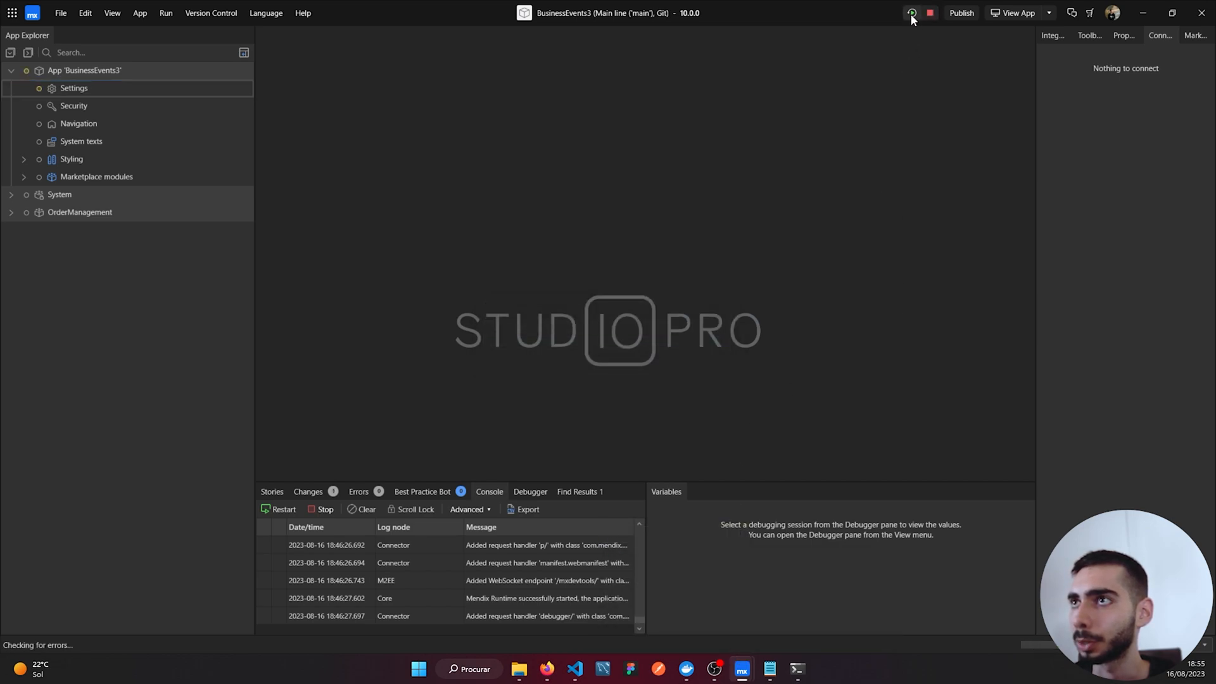
{"action": "mouse_move", "coordinate": [910, 21]}
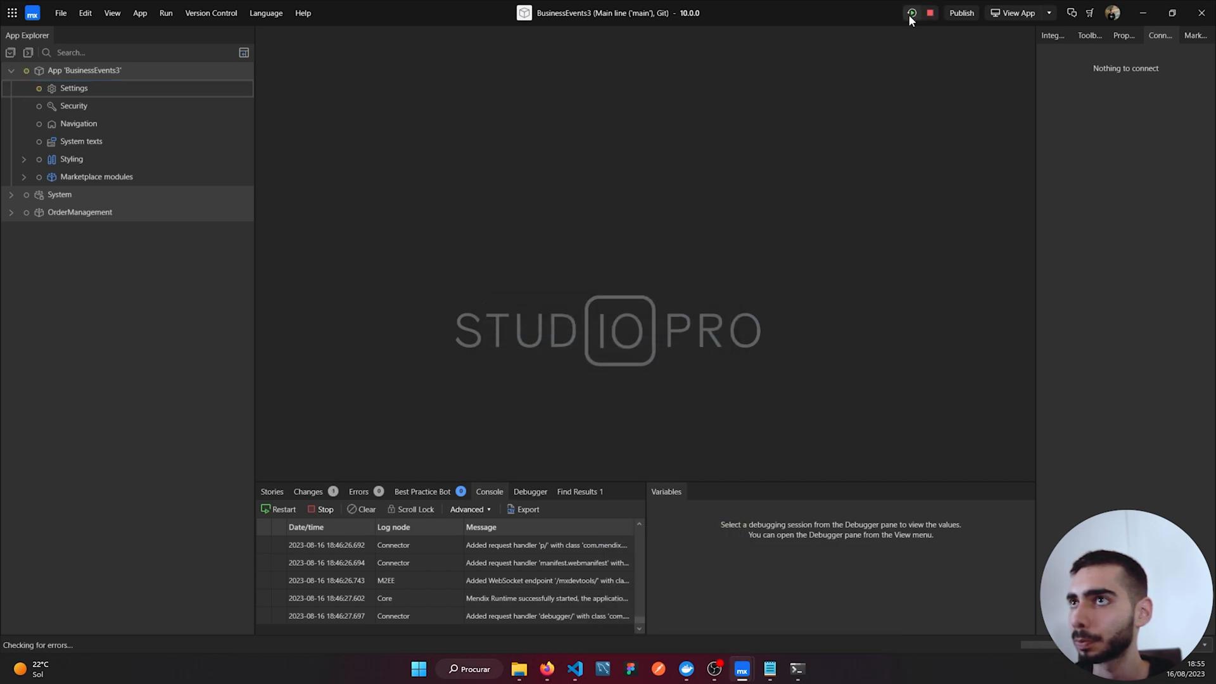
Step: Switch to the Studio Pro window holding the Businessevents4 app
{"action": "left_click", "coordinate": [930, 13]}
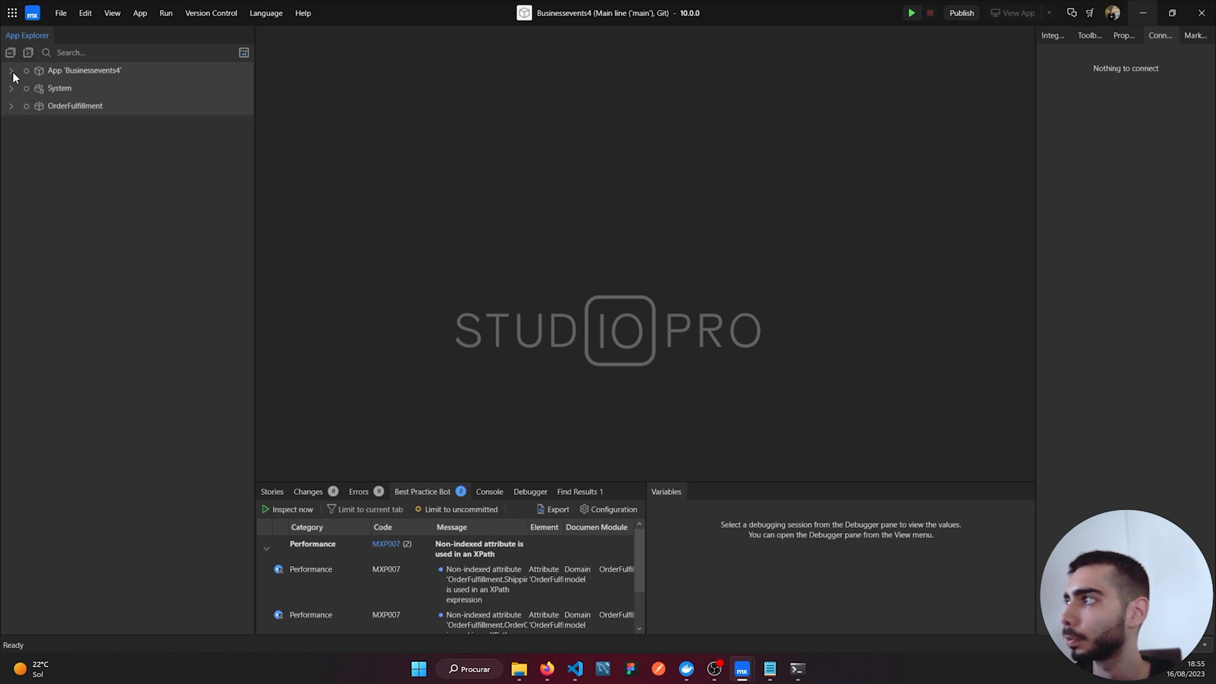
Step: Create a BusinessEventLocalTest configuration for Businessevents4 and set its admin port to 8091
{"action": "left_click", "coordinate": [11, 70]}
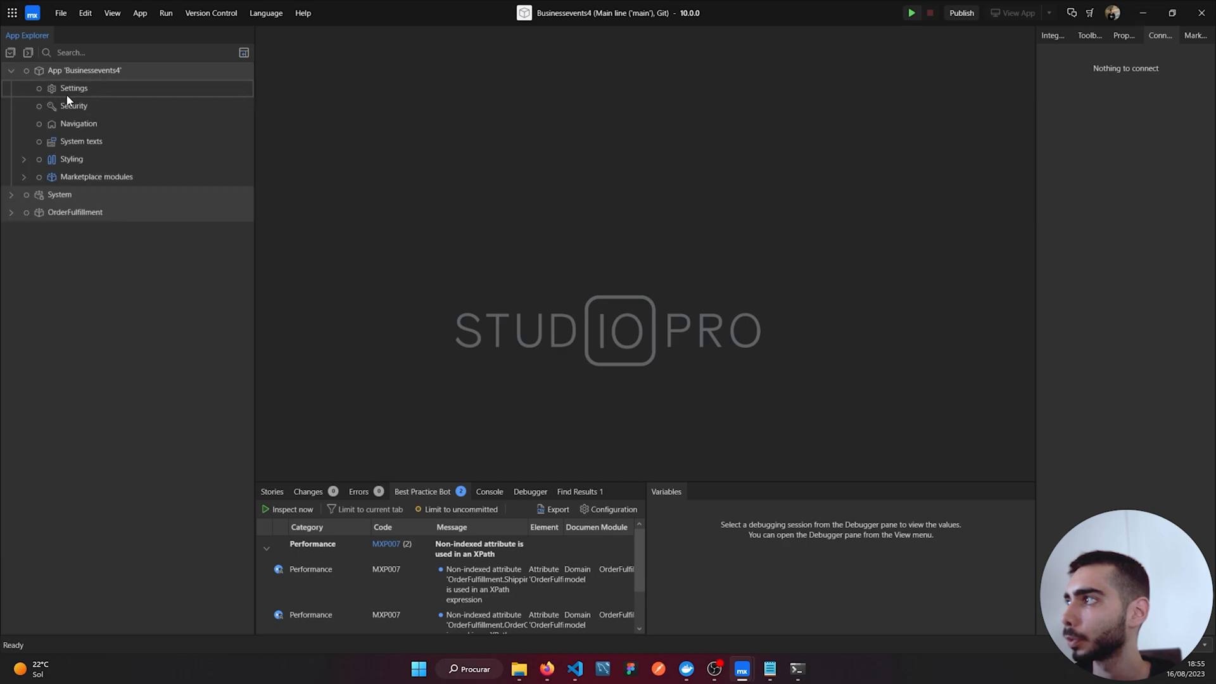
{"action": "left_click", "coordinate": [73, 87]}
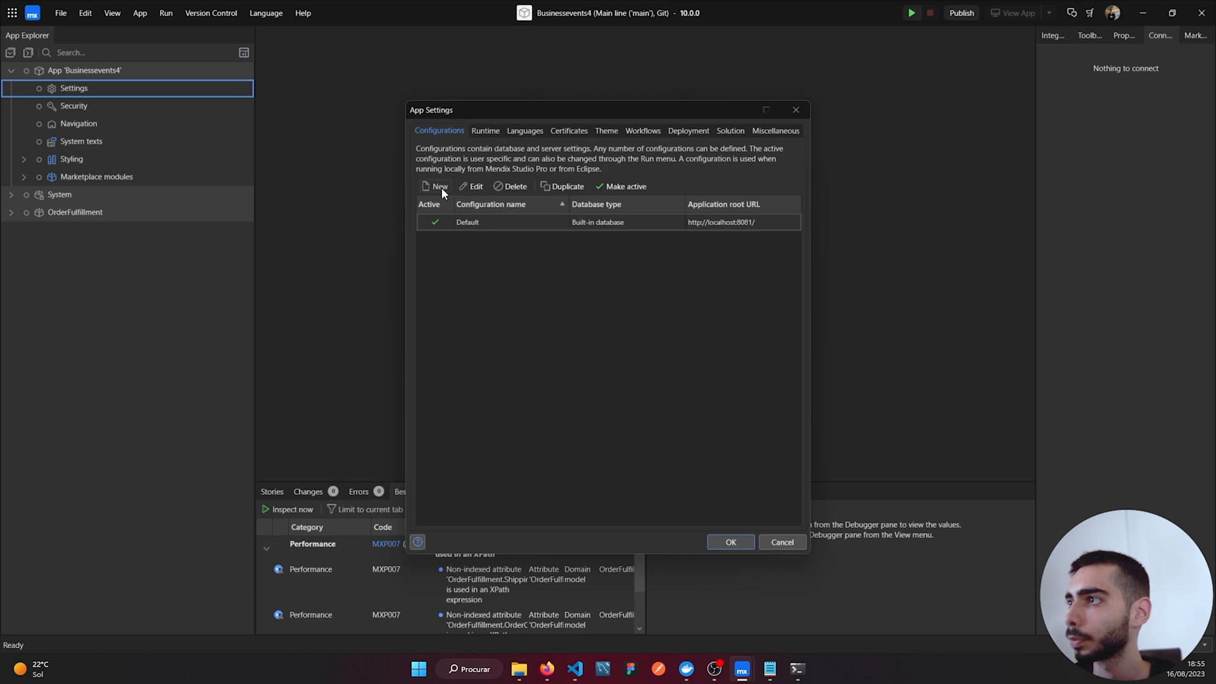
{"action": "left_click", "coordinate": [434, 186]}
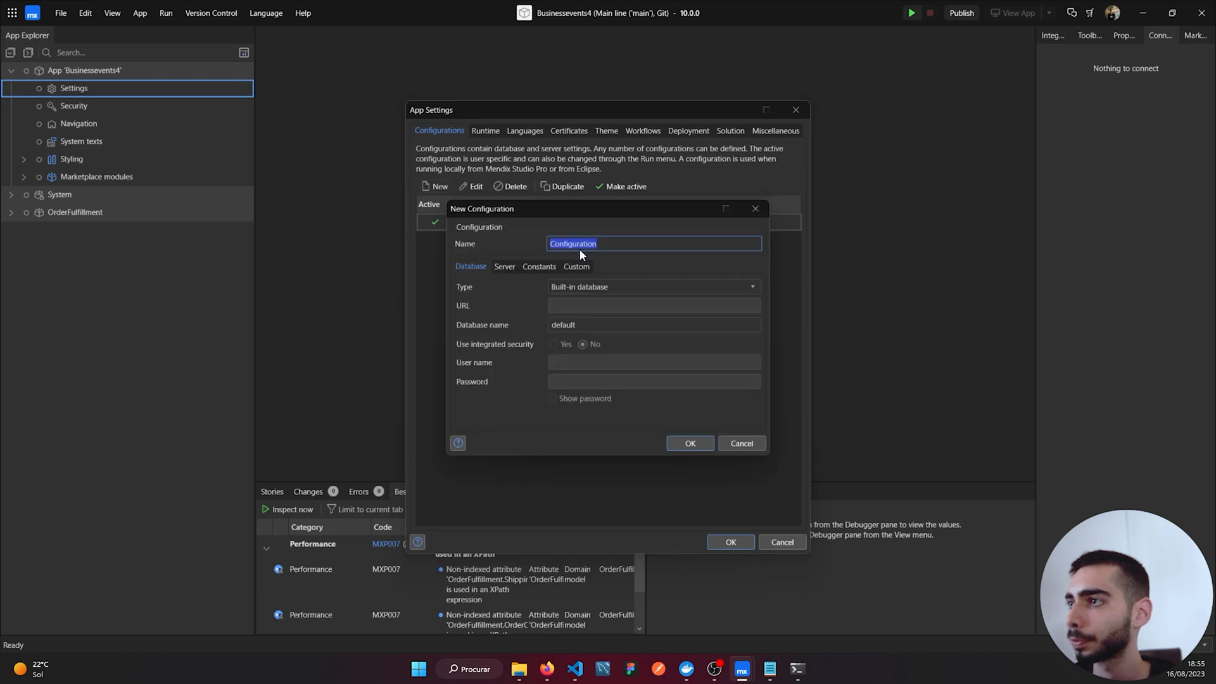
{"action": "type", "text": "BusinessEventLocalTest"}
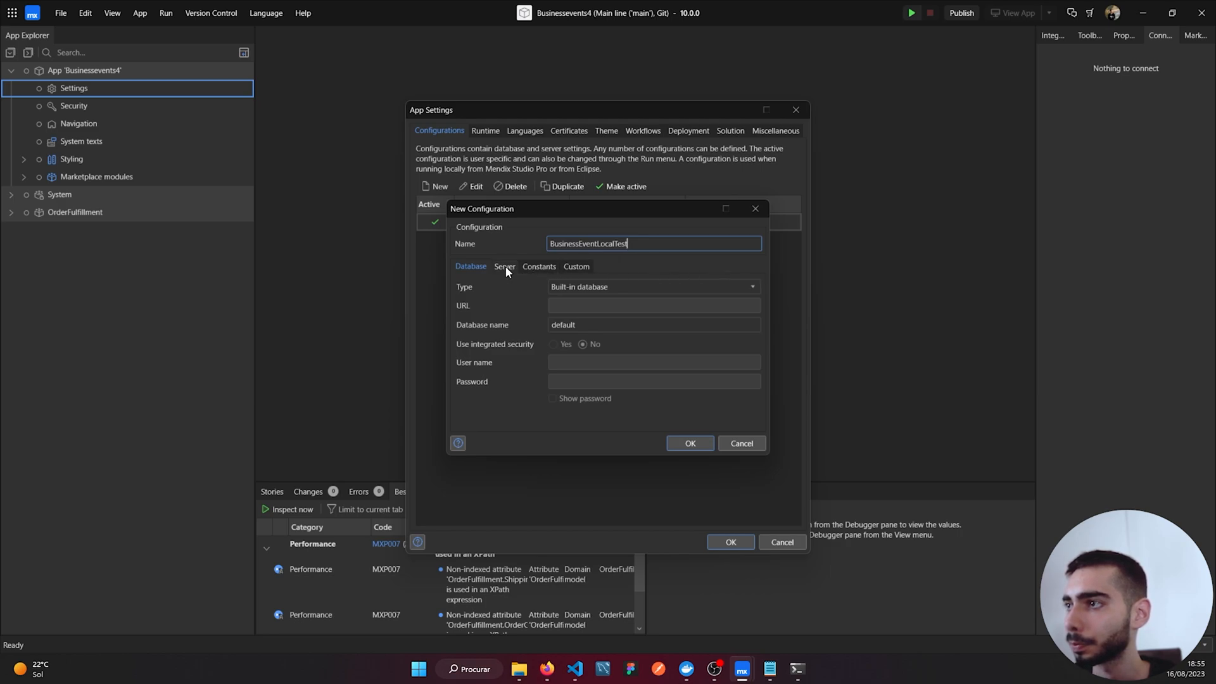
{"action": "left_click", "coordinate": [504, 266]}
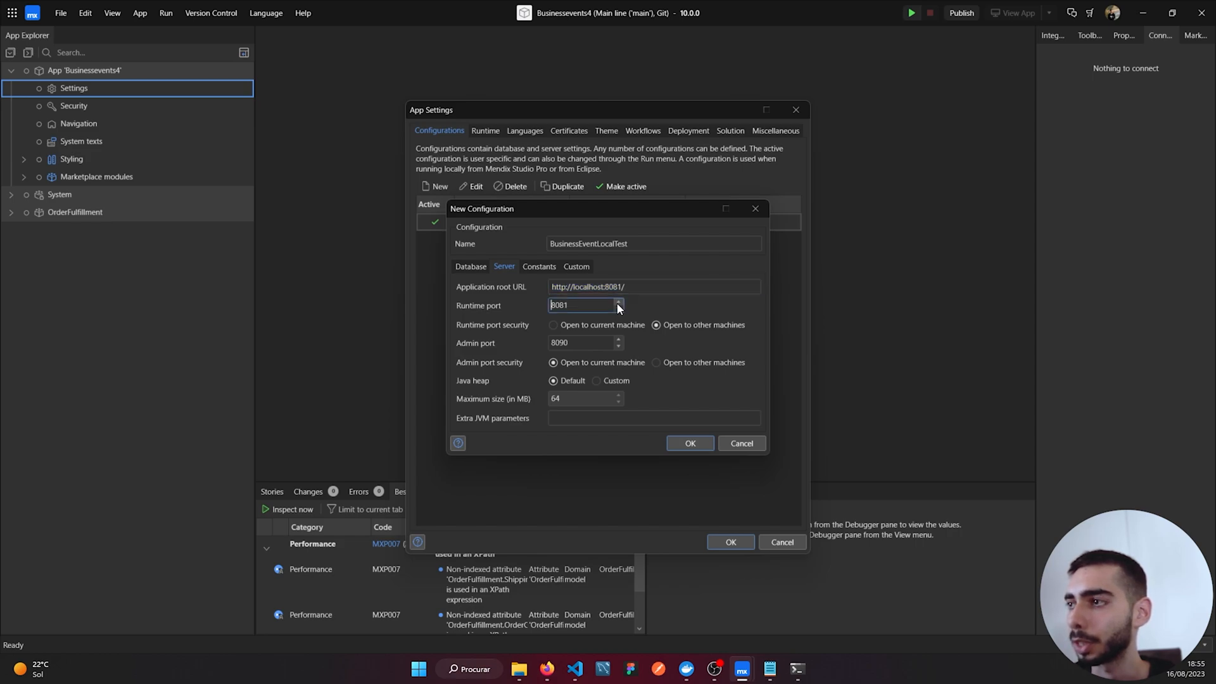
{"action": "left_click", "coordinate": [618, 339]}
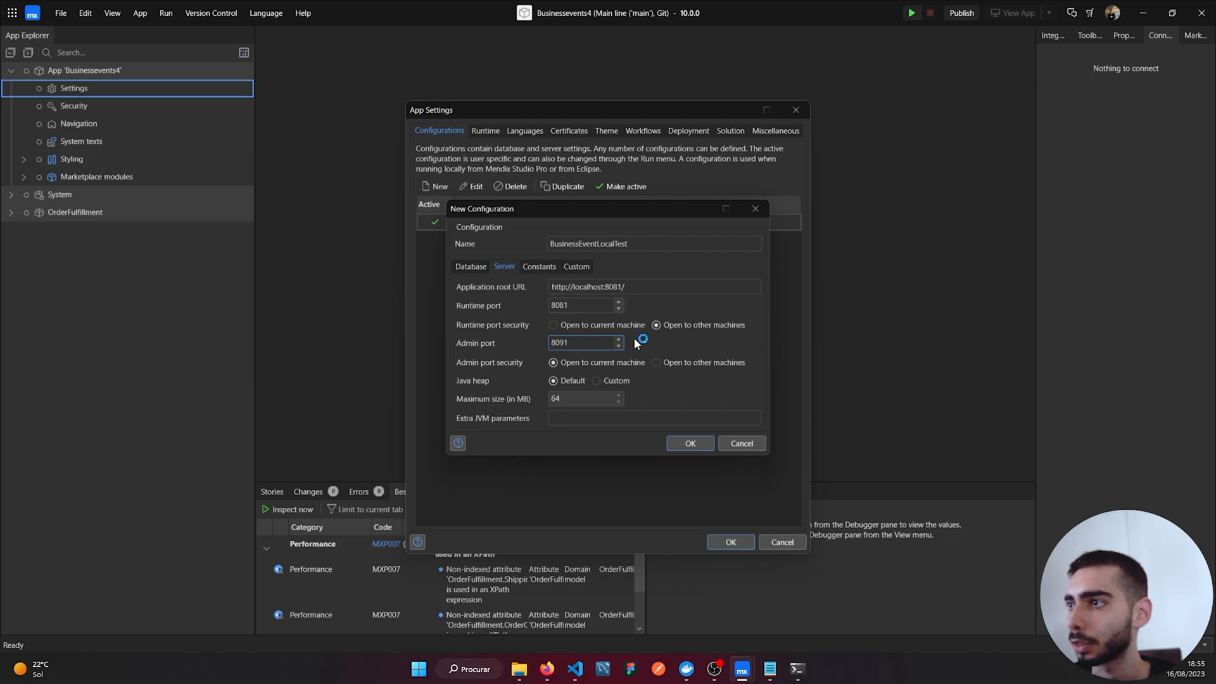
{"action": "mouse_move", "coordinate": [485, 355]}
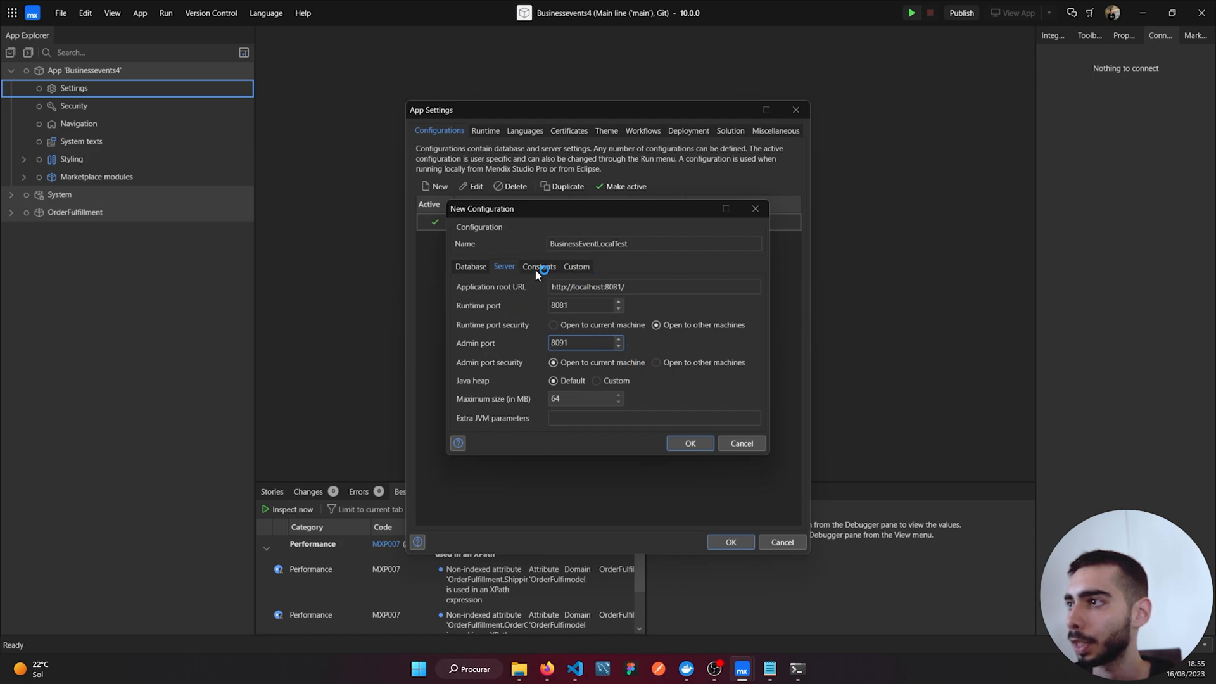
Step: Add a ChannelName constant override with value local to the configuration
{"action": "left_click", "coordinate": [538, 266]}
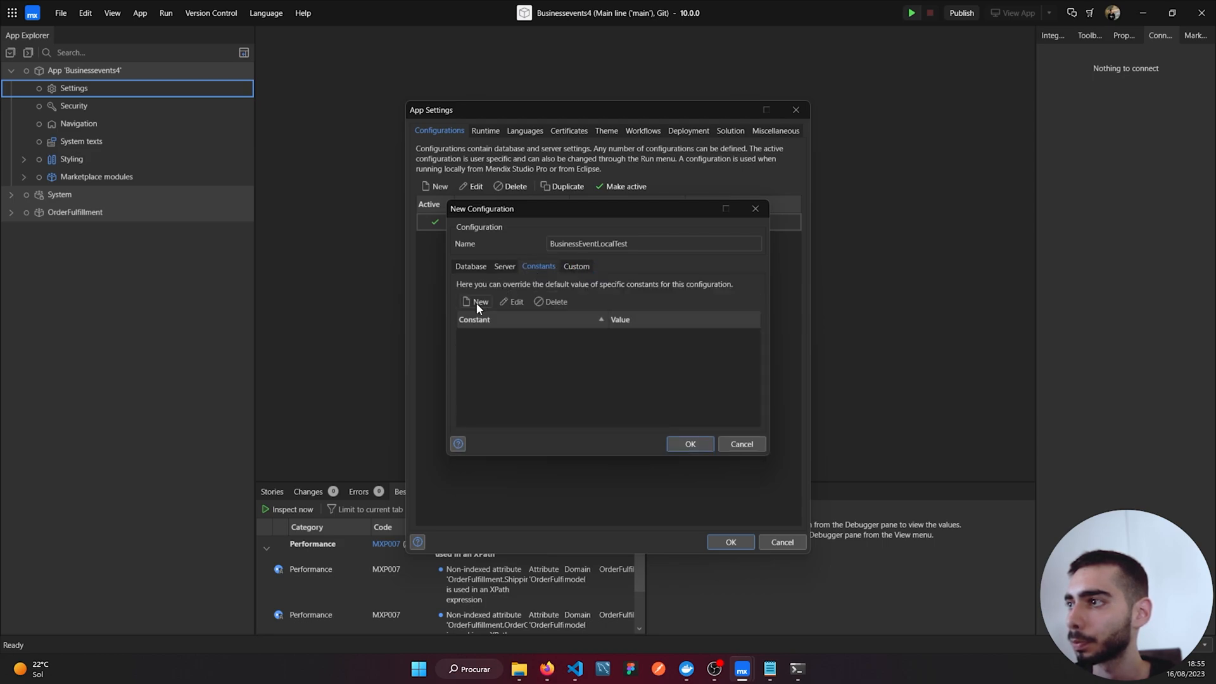
{"action": "left_click", "coordinate": [475, 301]}
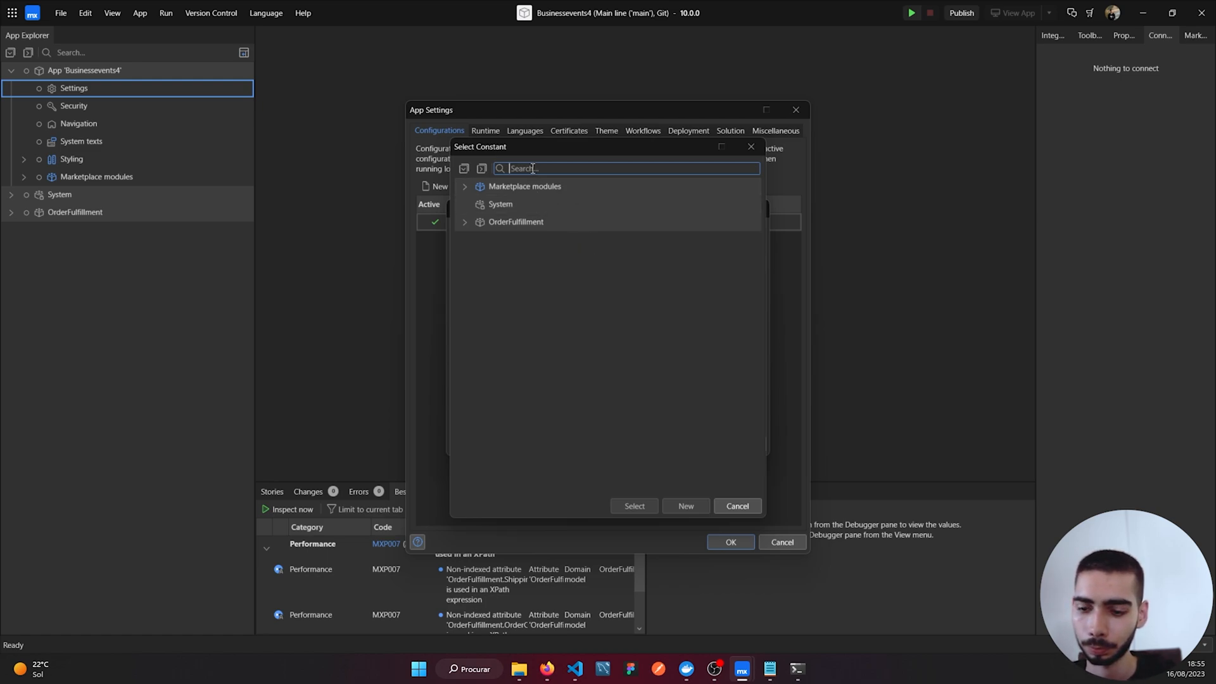
{"action": "type", "text": "Channe"}
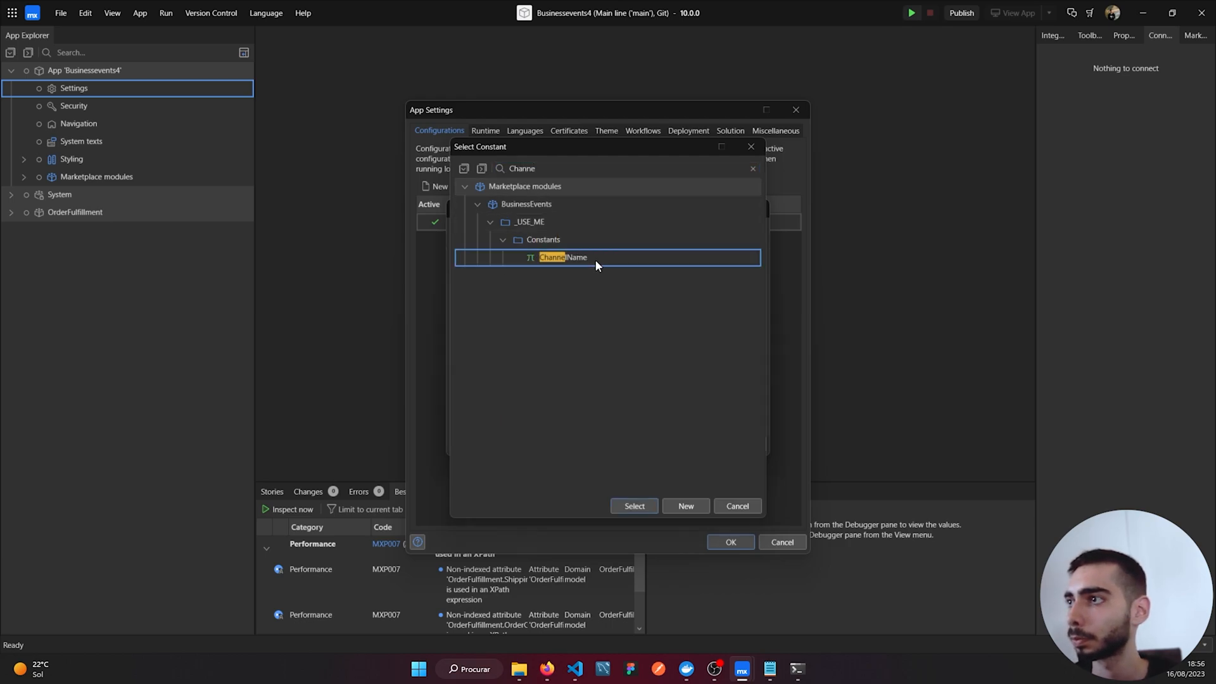
{"action": "left_click", "coordinate": [633, 505]}
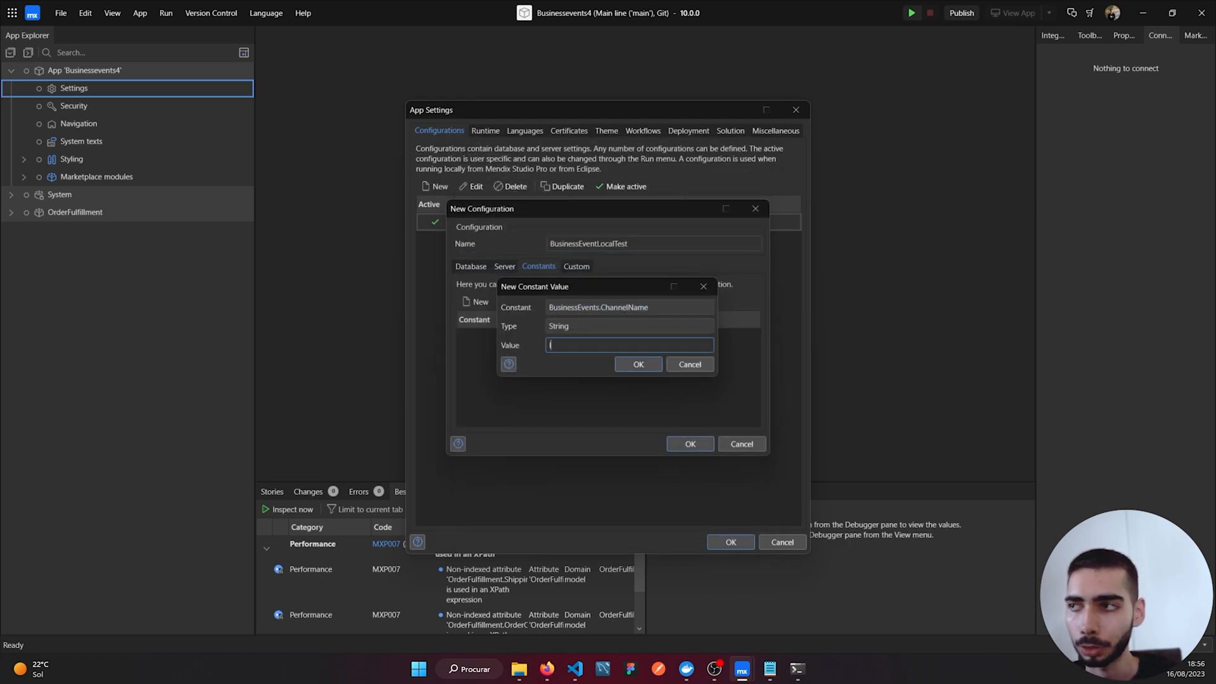
{"action": "type", "text": "loc"}
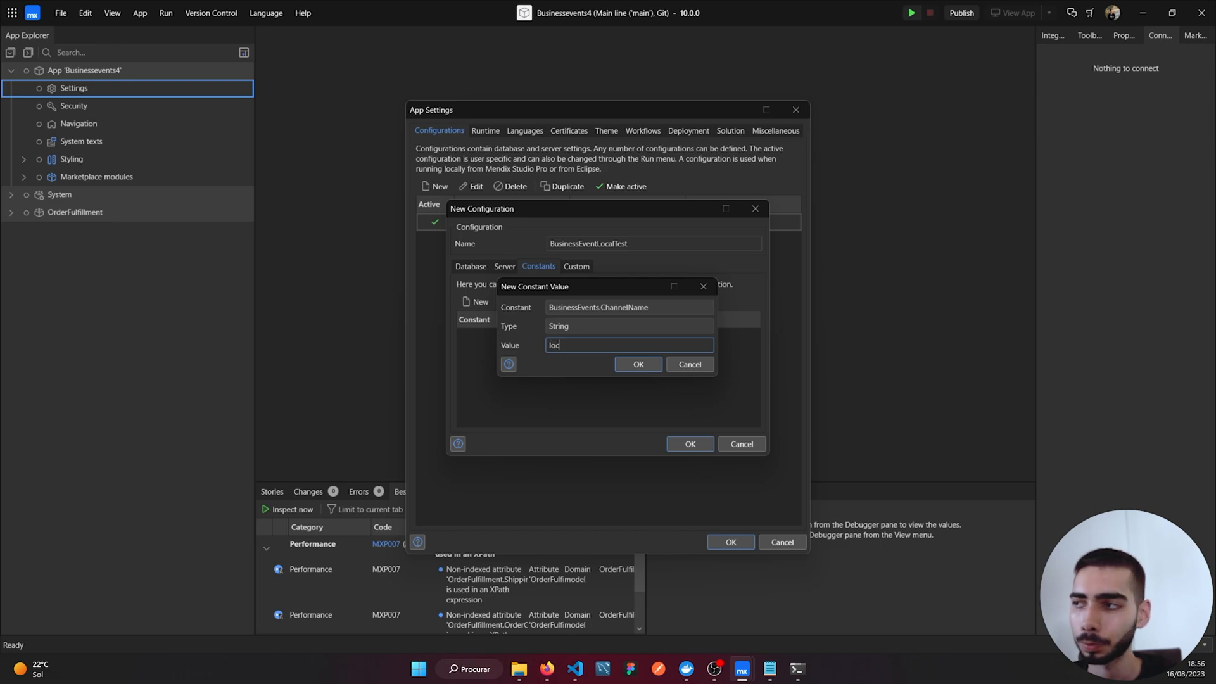
{"action": "left_click", "coordinate": [638, 365]}
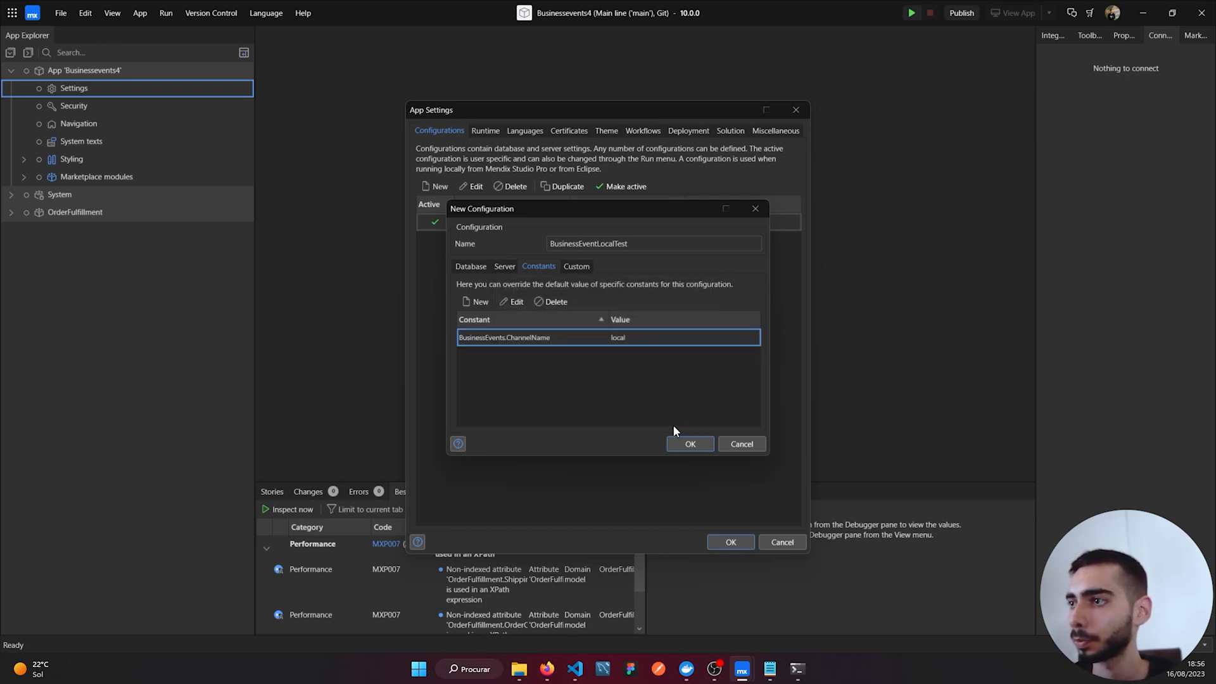
Step: Add a ServerUrl constant override with value localhost:9092
{"action": "left_click", "coordinate": [689, 443]}
{"action": "type", "text": "Server"}
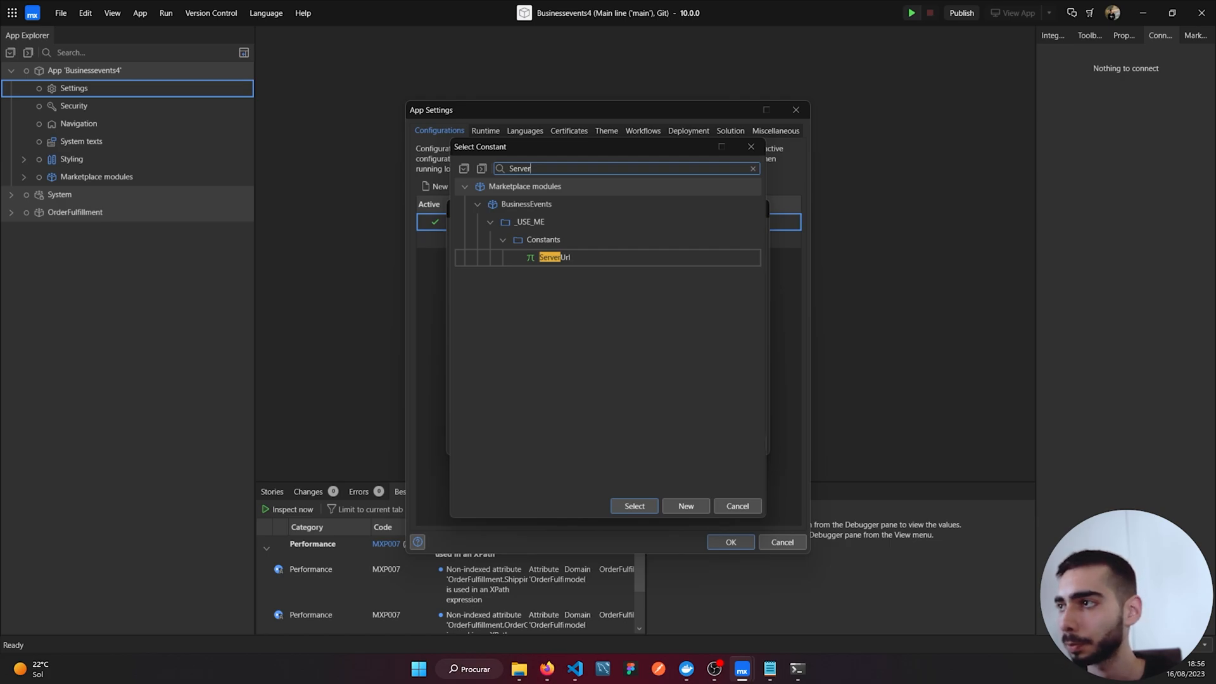
{"action": "left_click", "coordinate": [633, 505]}
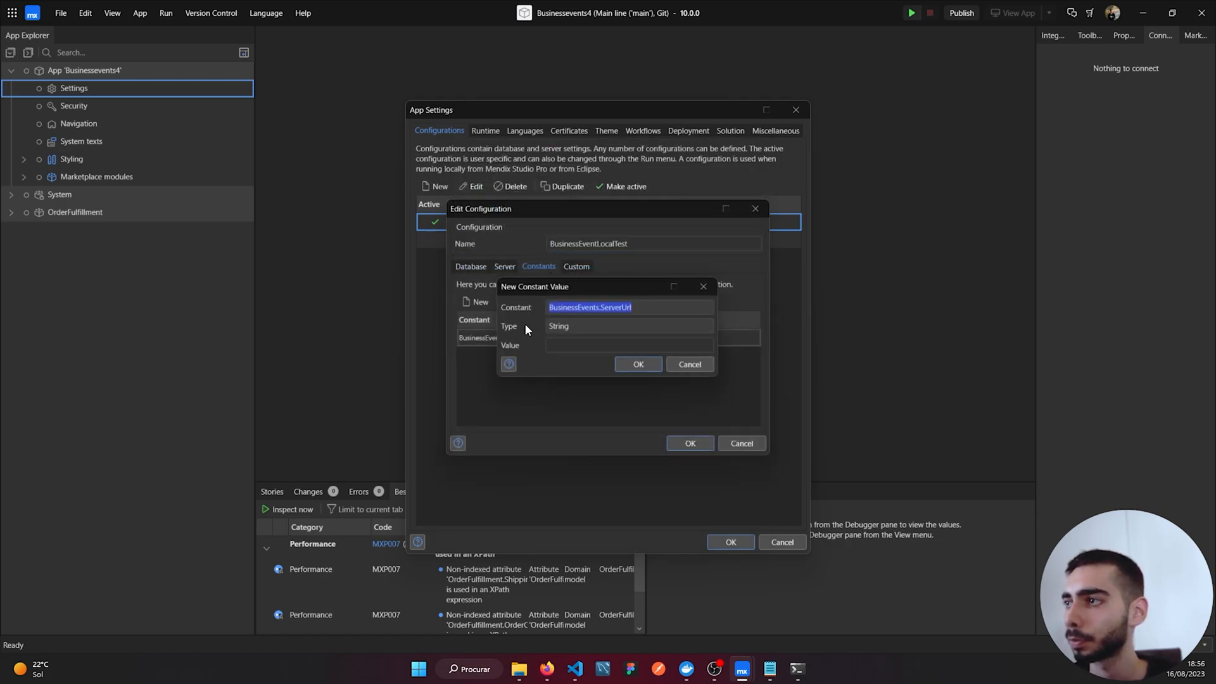
{"action": "type", "text": "localhost:9092"}
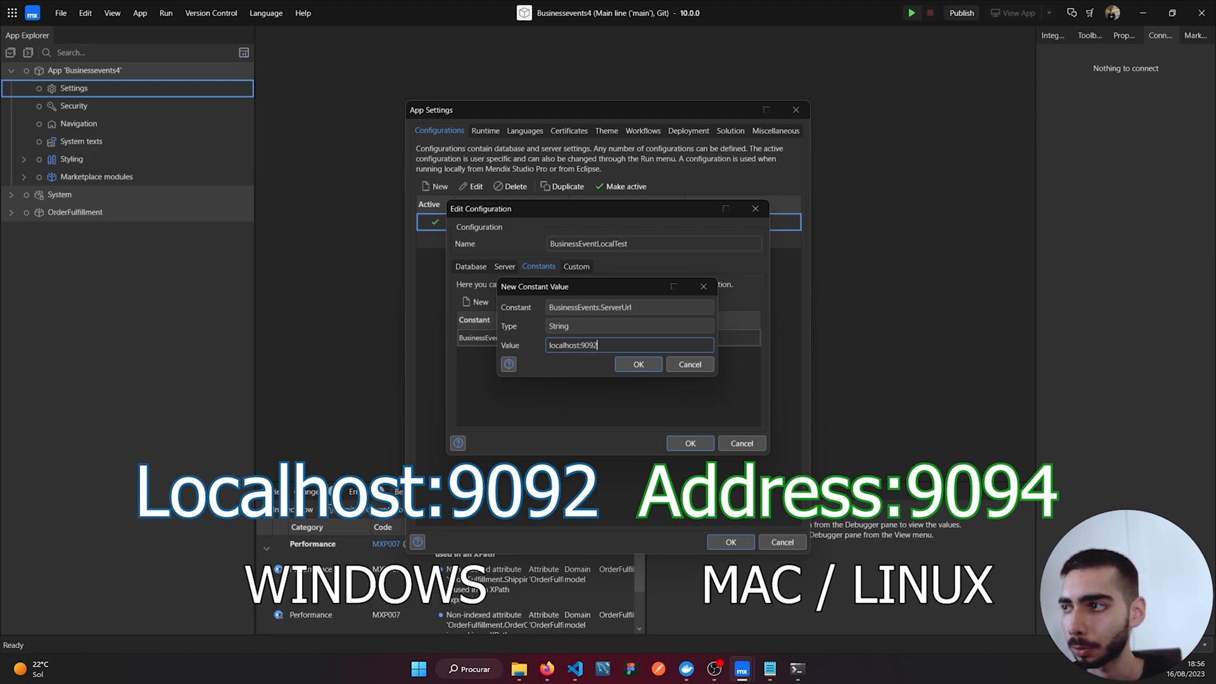
{"action": "left_click", "coordinate": [637, 365]}
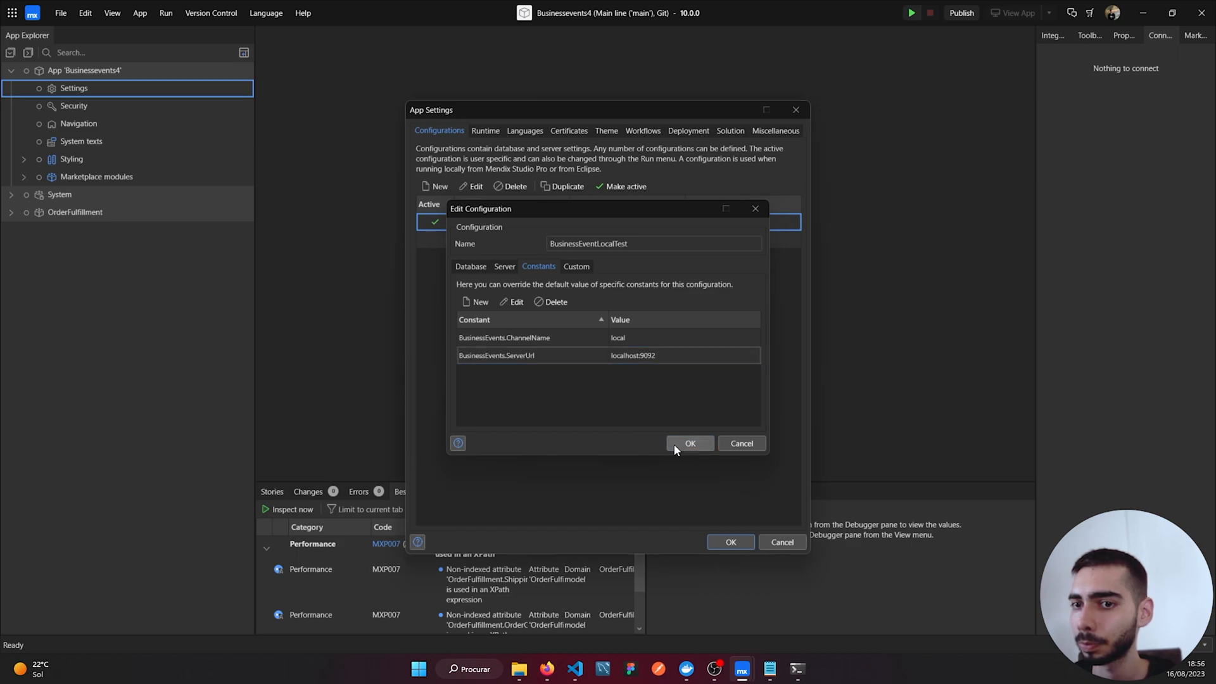
Step: Save the edited configuration and run the Businessevents4 app locally
{"action": "left_click", "coordinate": [689, 443]}
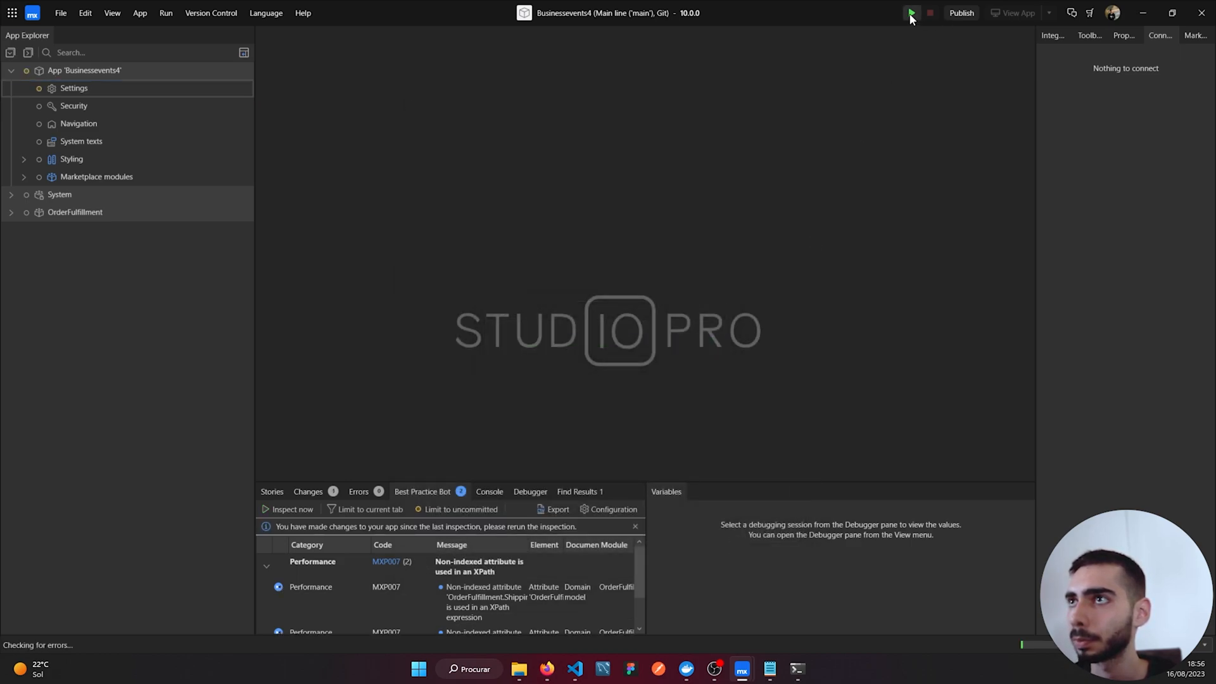
{"action": "left_click", "coordinate": [910, 13]}
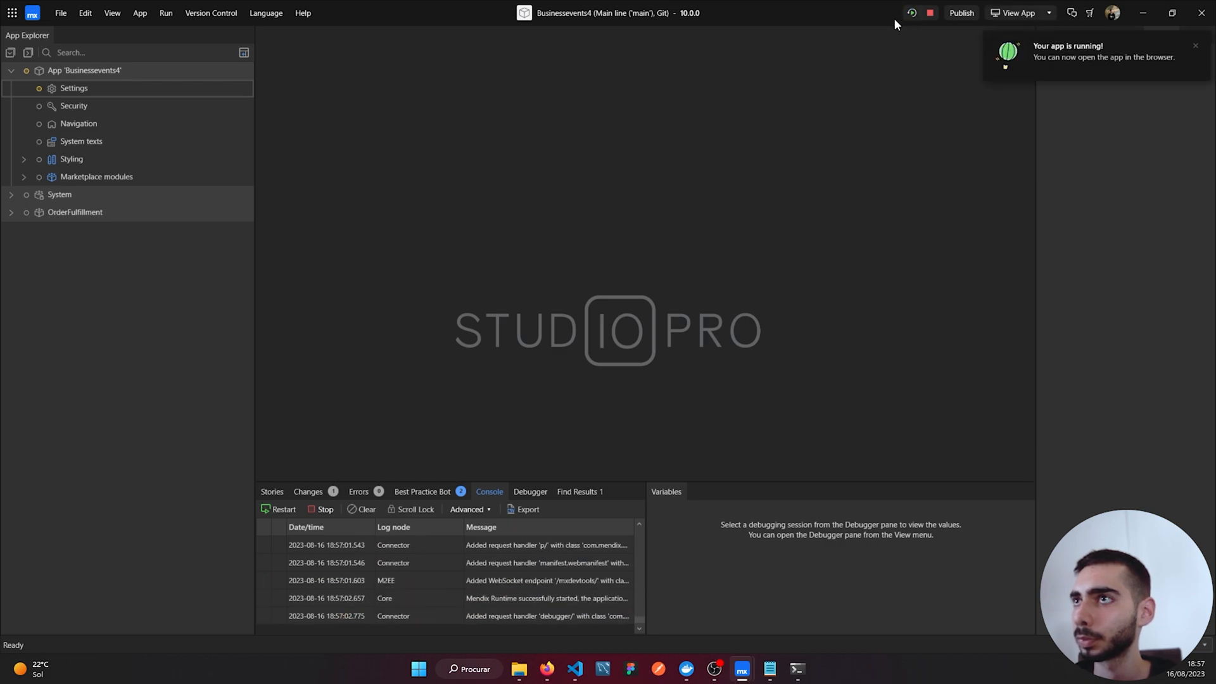
{"action": "mouse_move", "coordinate": [575, 668]}
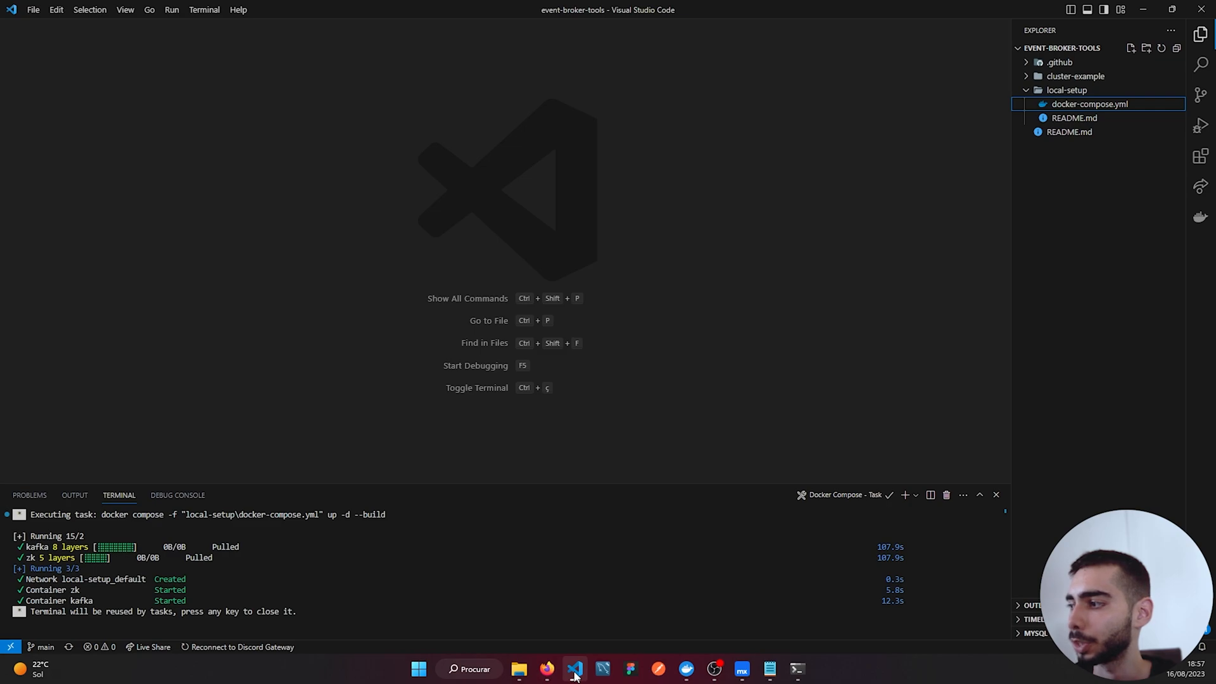
{"action": "mouse_move", "coordinate": [103, 575]}
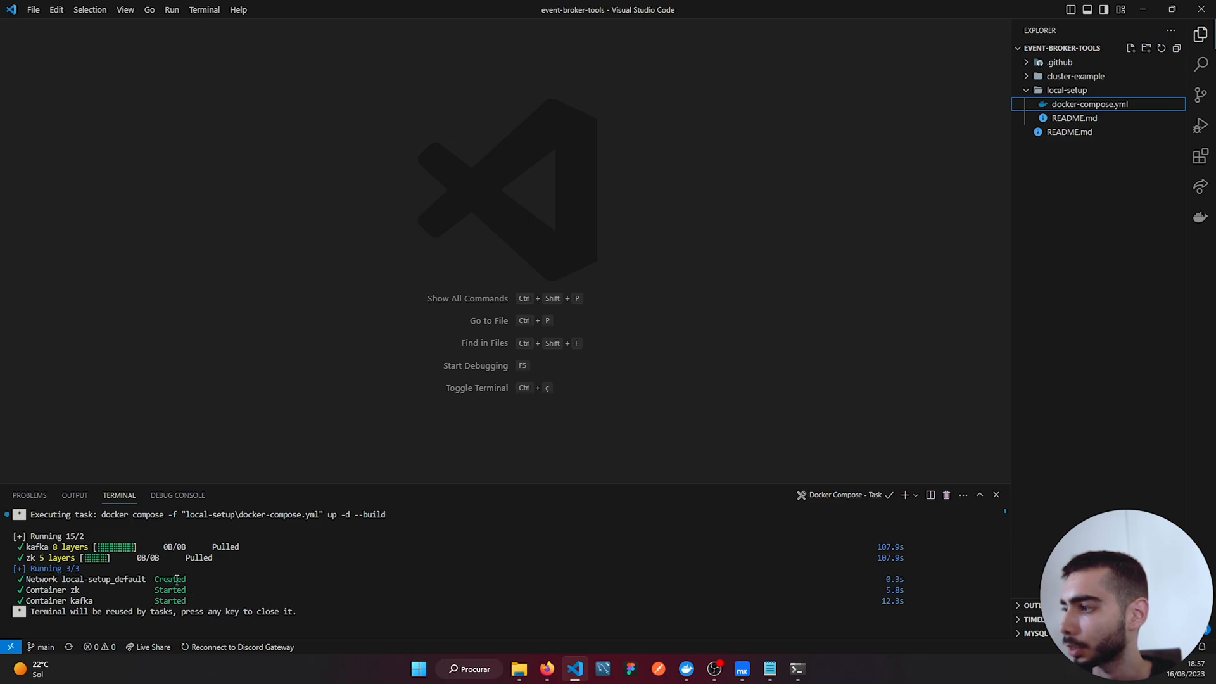
{"action": "mouse_move", "coordinate": [285, 575]}
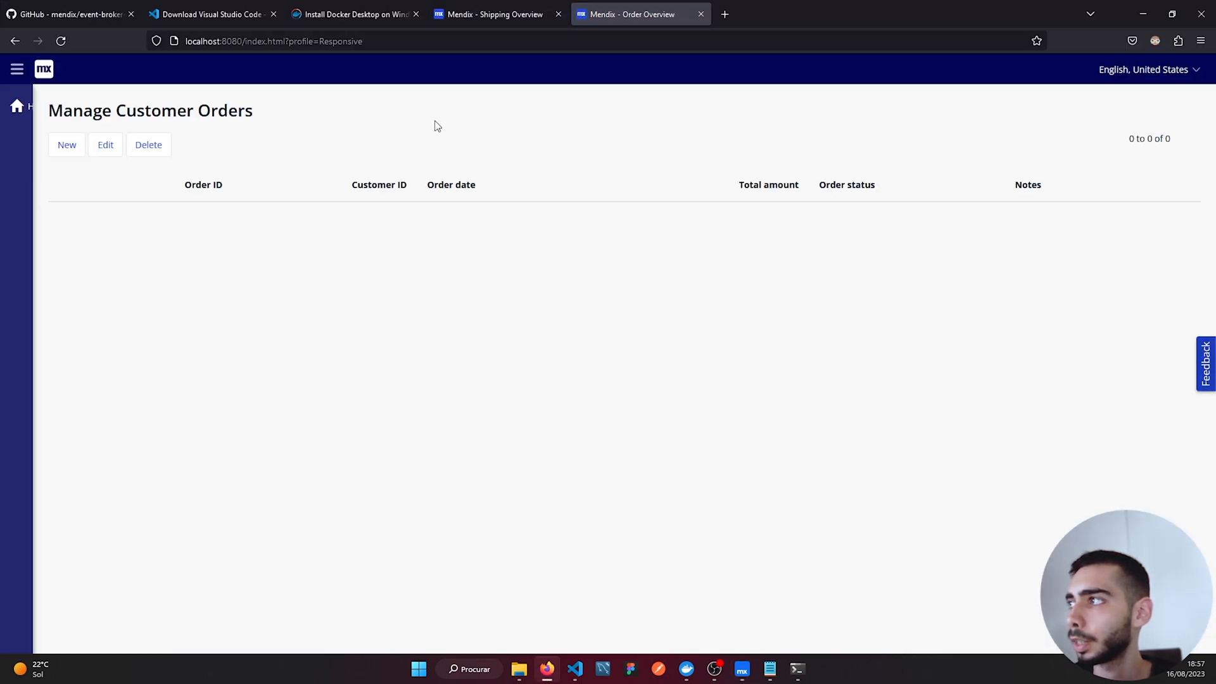
Step: Create a new order with total 12 and save it
{"action": "left_click", "coordinate": [66, 144]}
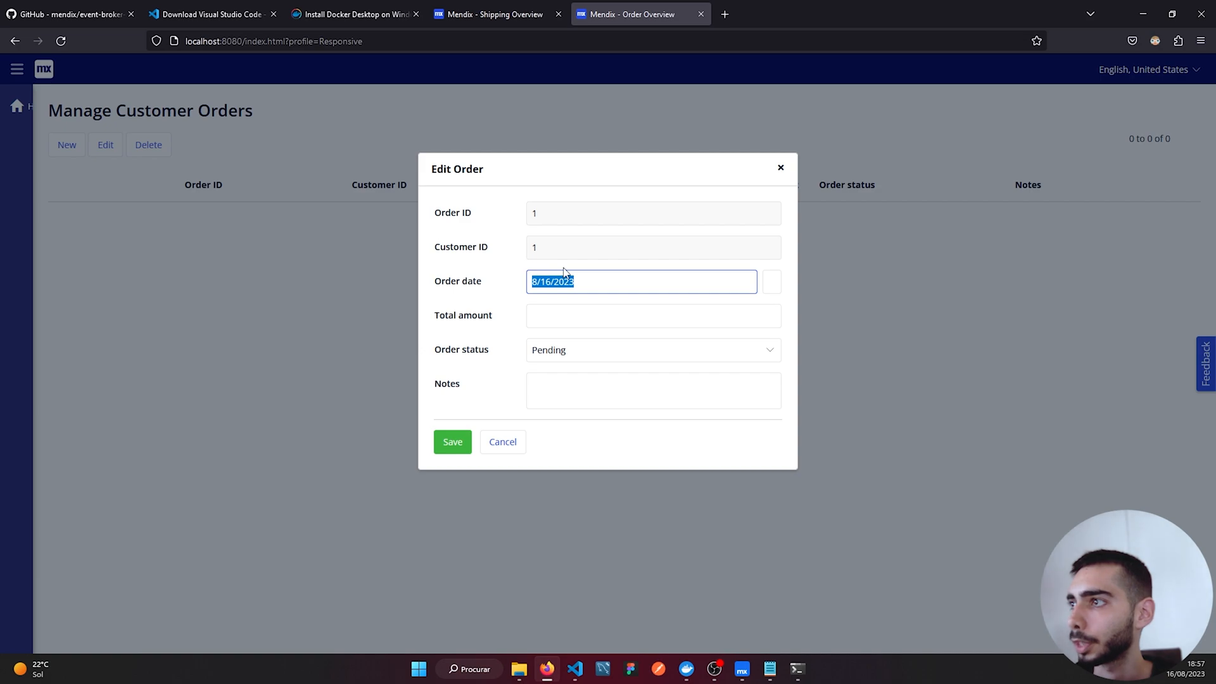
{"action": "mouse_move", "coordinate": [687, 298]}
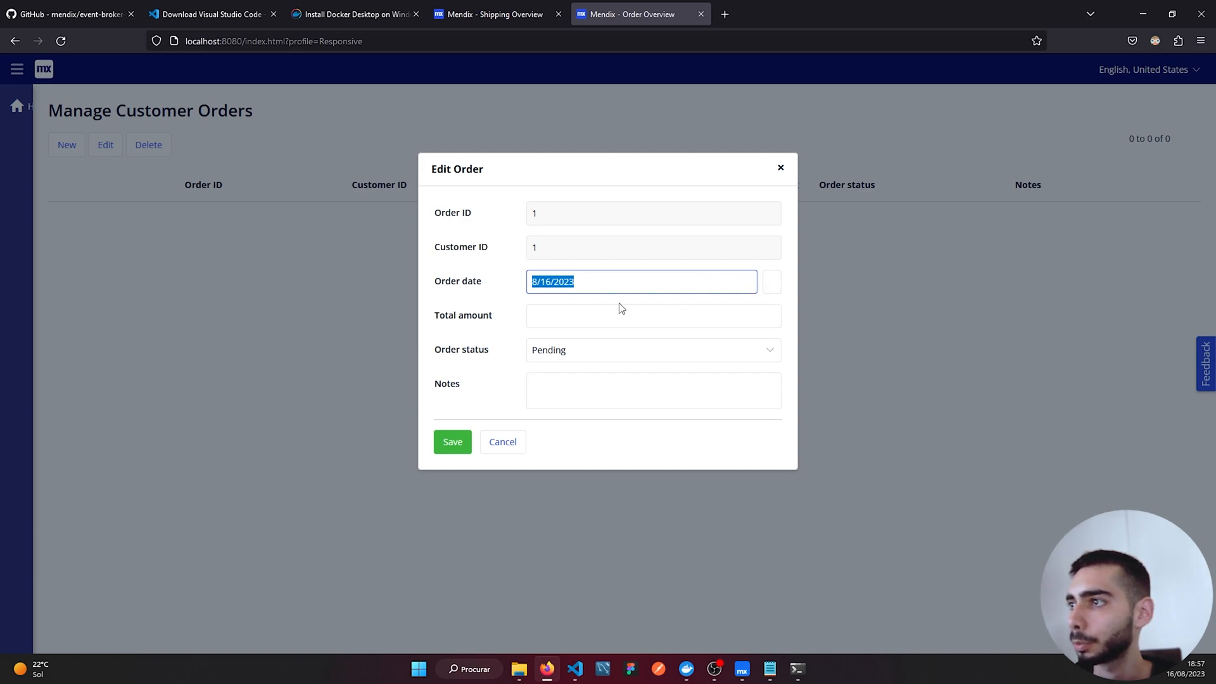
{"action": "type", "text": "12"}
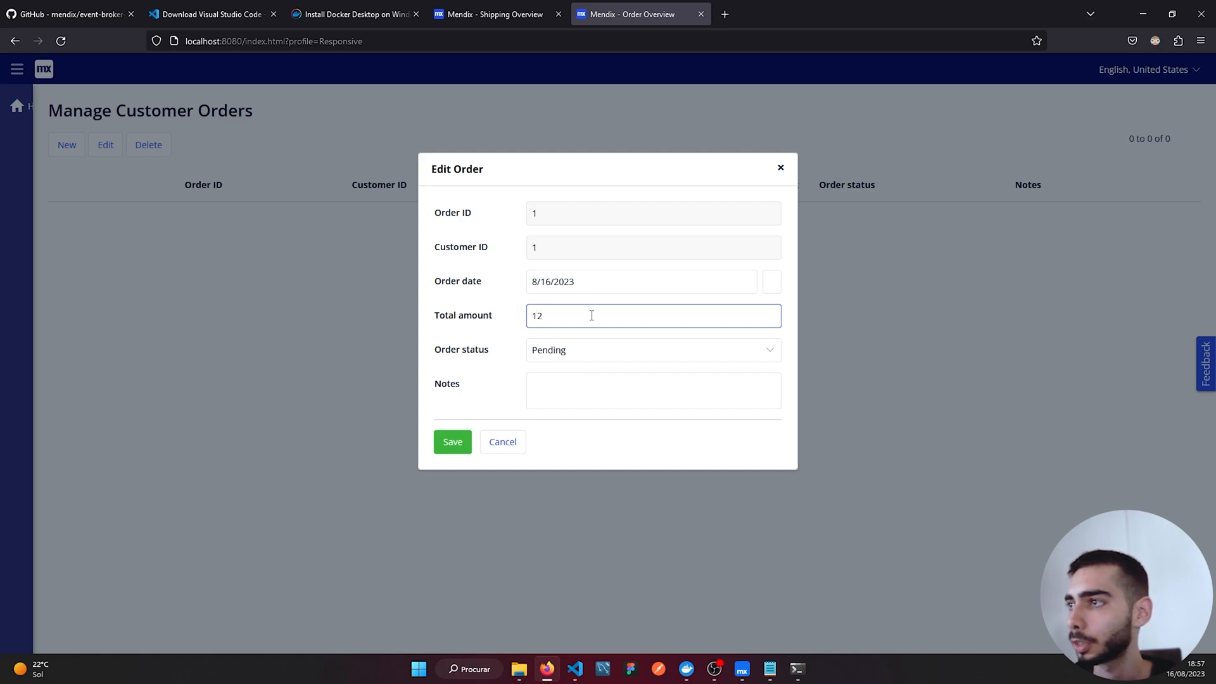
{"action": "left_click", "coordinate": [452, 441]}
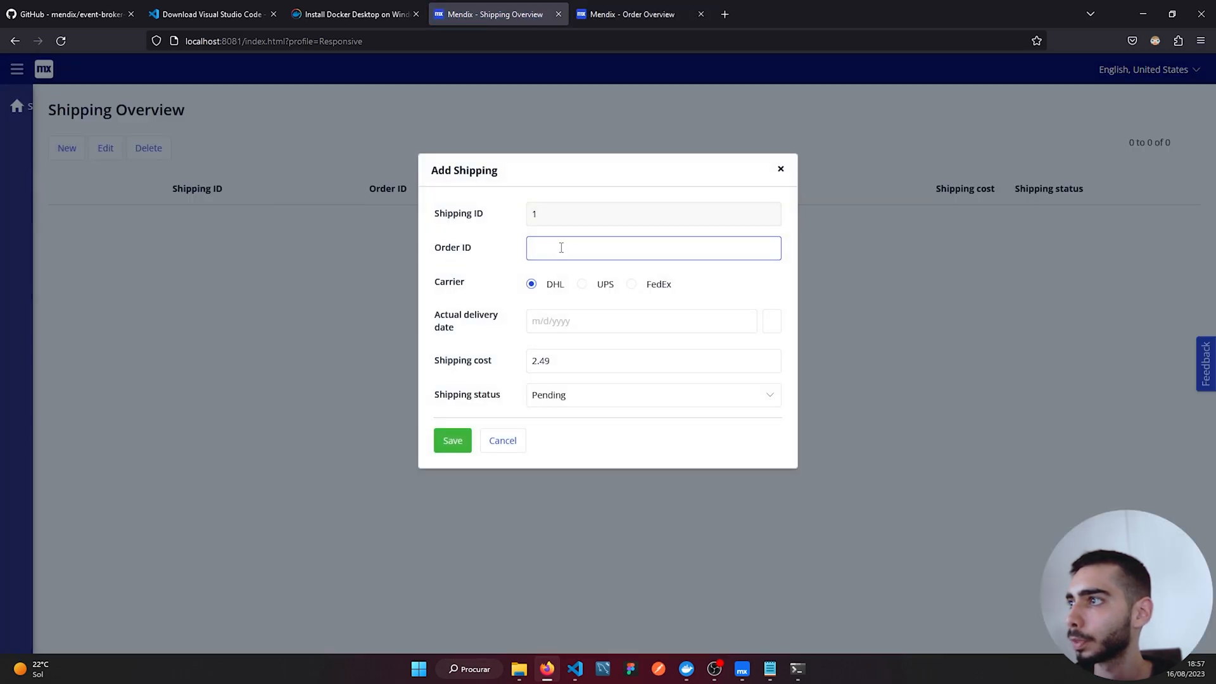
Step: Create a shipping record for order ID 1 with delivery date August 17 and save it
{"action": "type", "text": "1"}
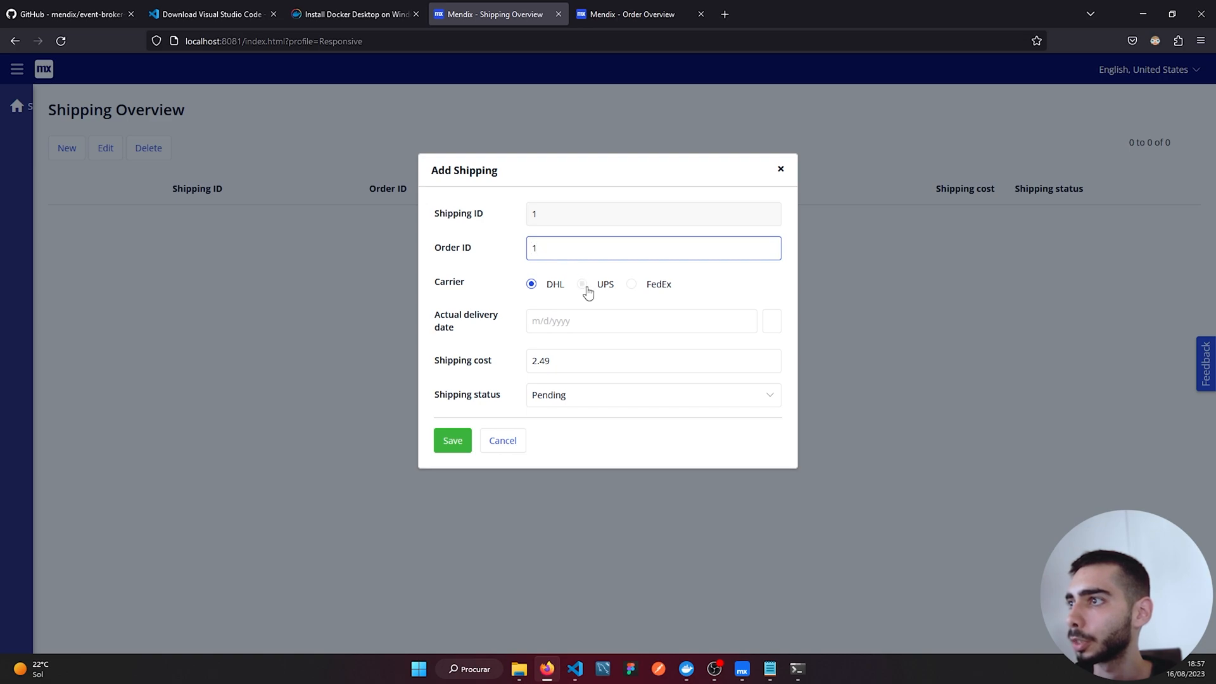
{"action": "left_click", "coordinate": [639, 320]}
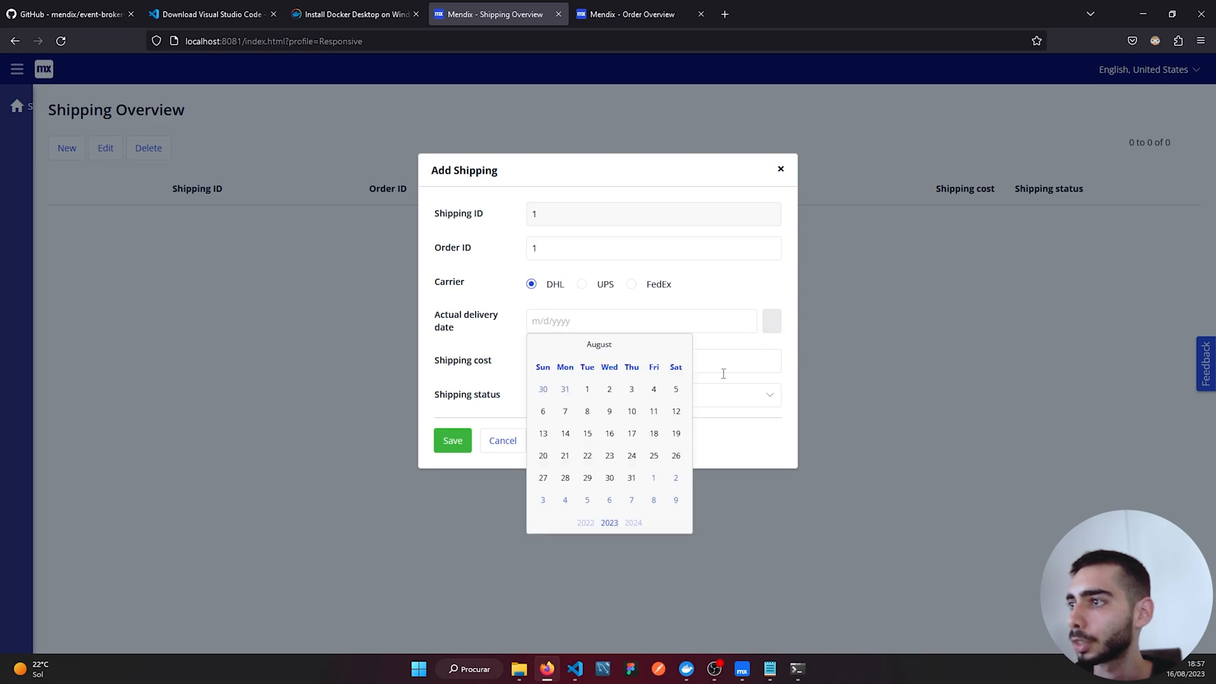
{"action": "left_click", "coordinate": [630, 433]}
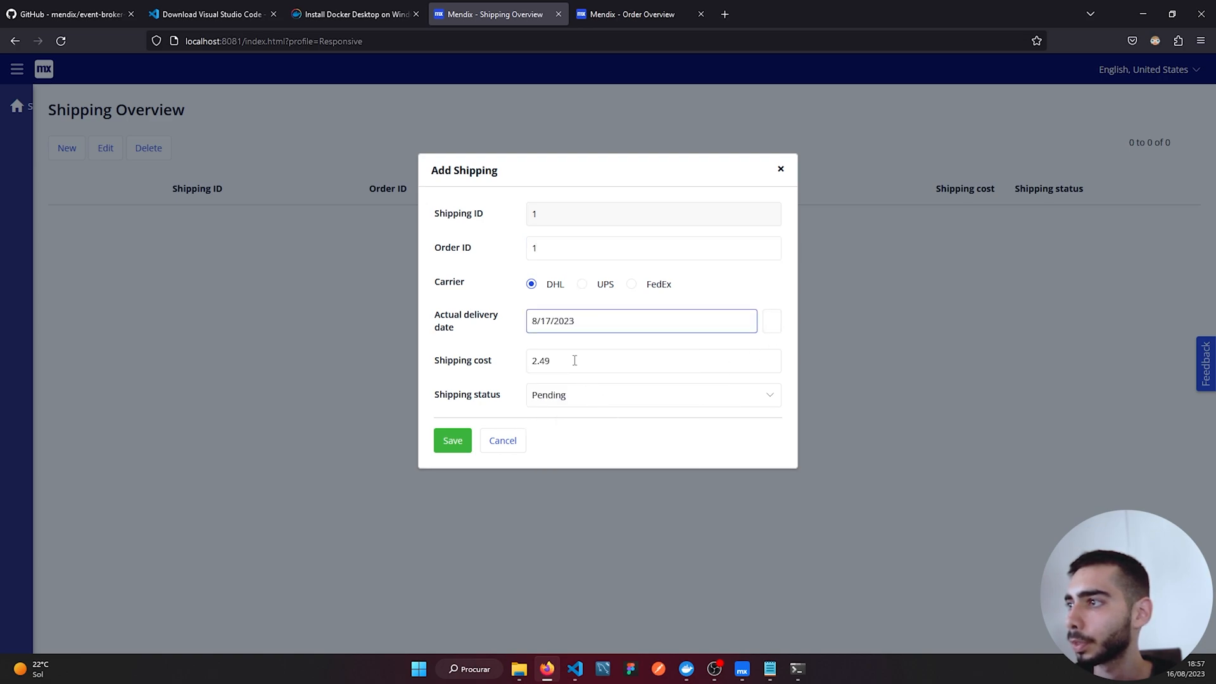
{"action": "mouse_move", "coordinate": [554, 369]}
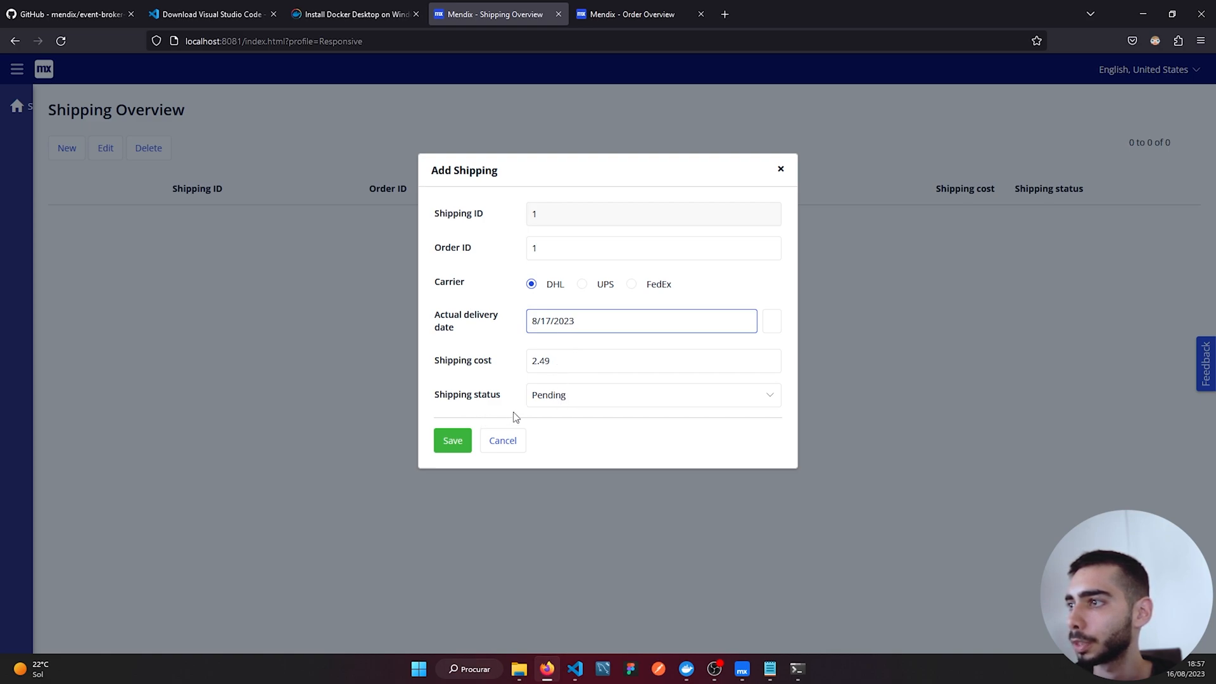
{"action": "left_click", "coordinate": [452, 439]}
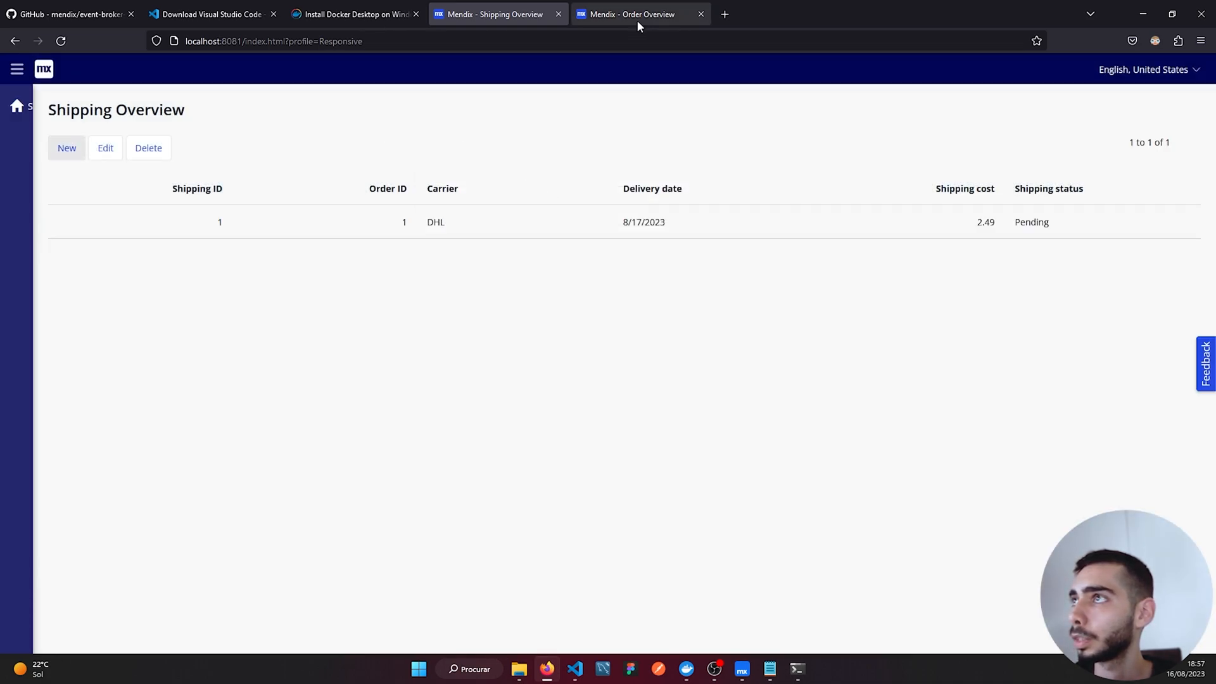
Step: Edit order 1, set its status to Cancelled, and return to the Shipping Overview
{"action": "left_click", "coordinate": [636, 14]}
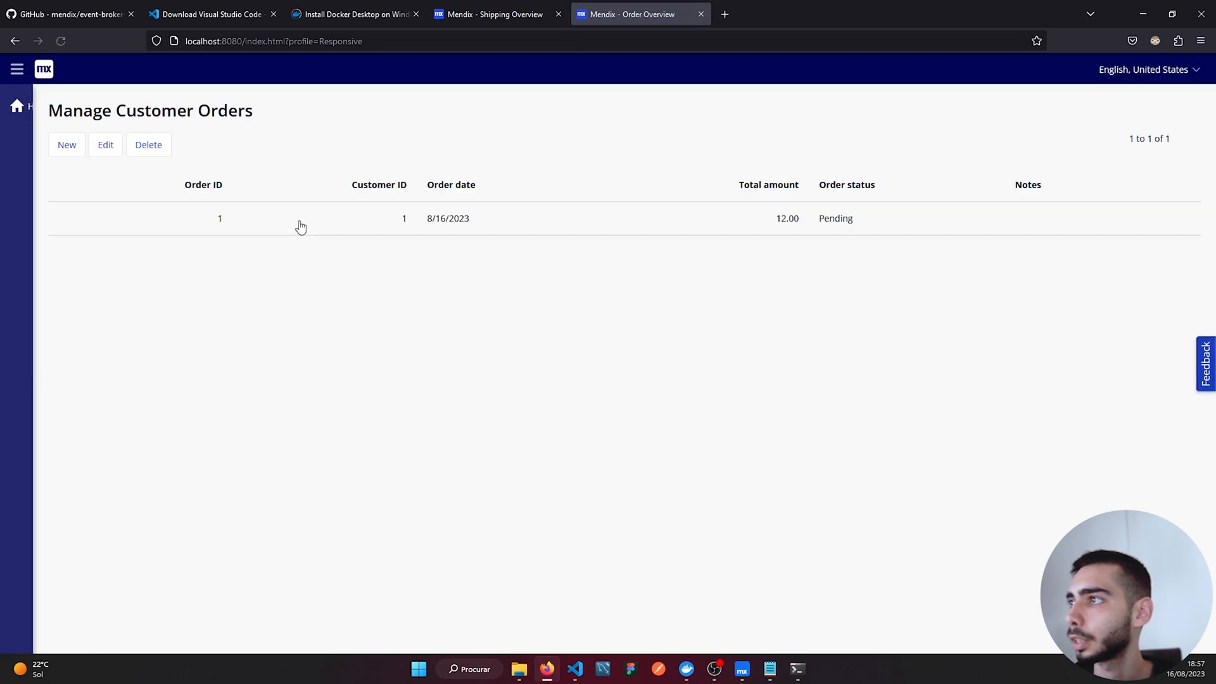
{"action": "left_click", "coordinate": [105, 144]}
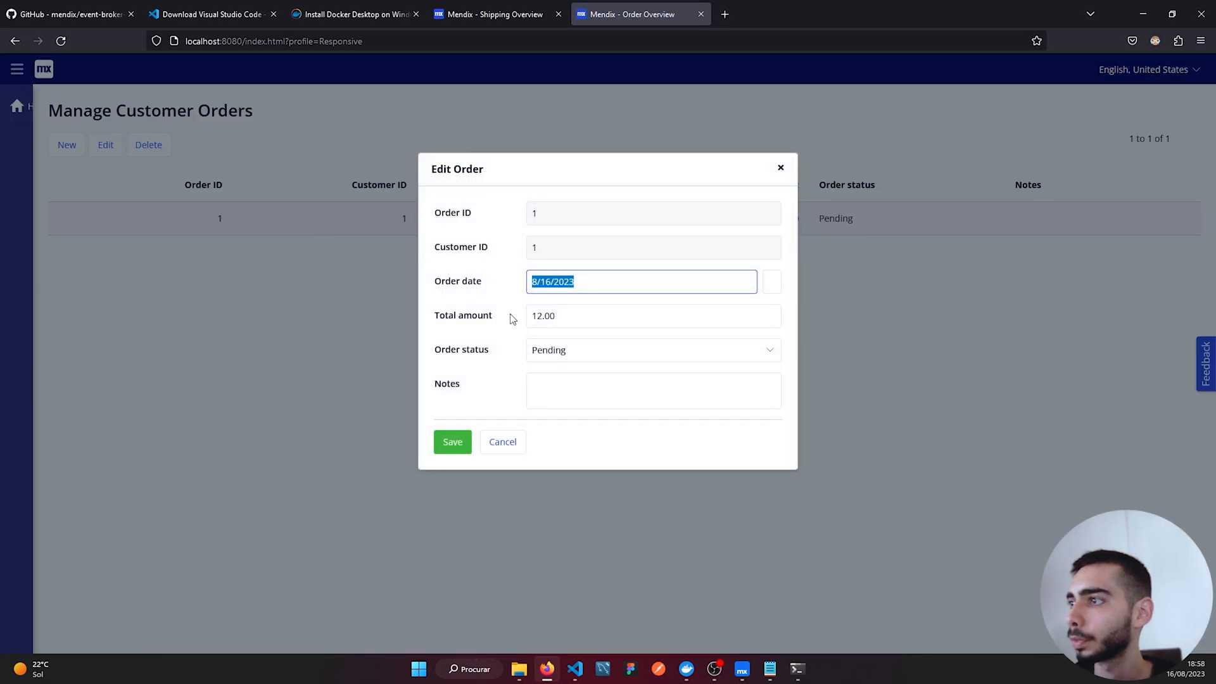
{"action": "left_click", "coordinate": [650, 350]}
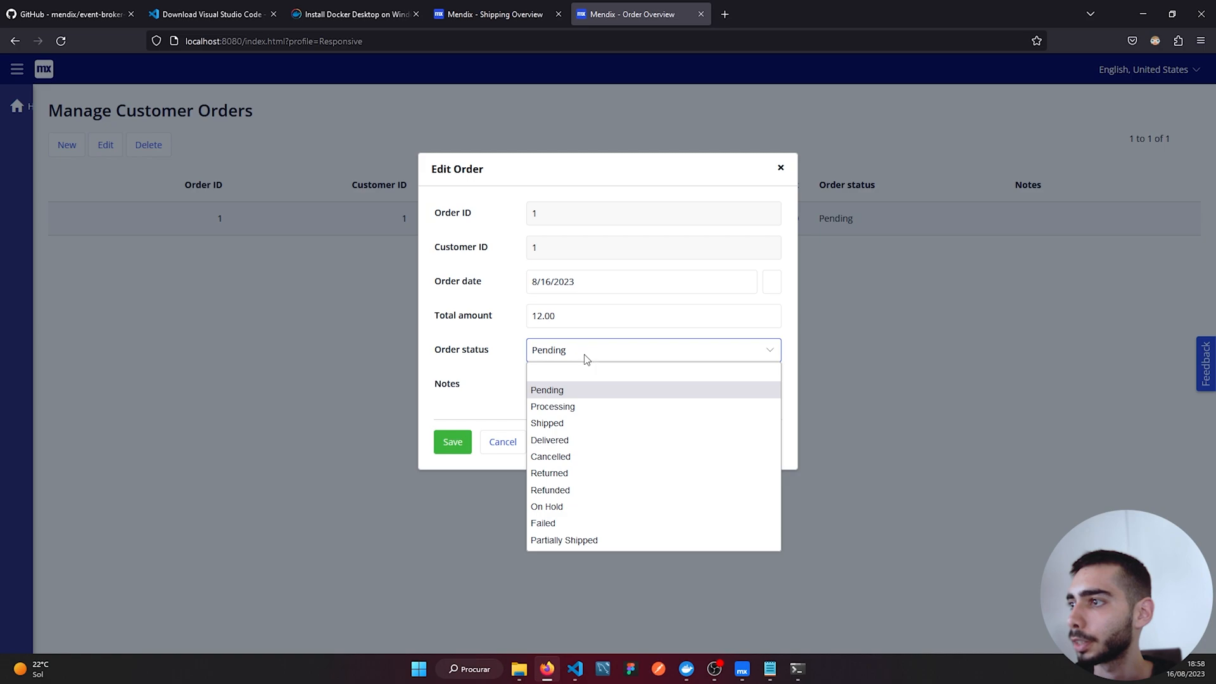
{"action": "left_click", "coordinate": [551, 457]}
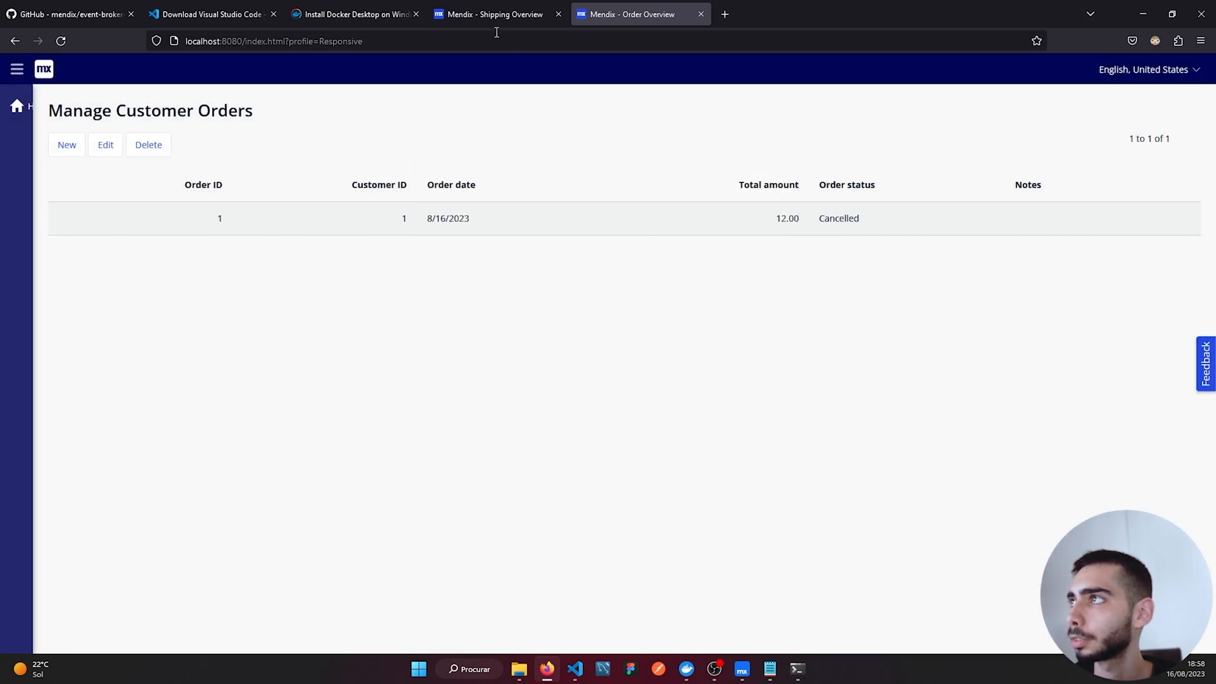
{"action": "left_click", "coordinate": [492, 14]}
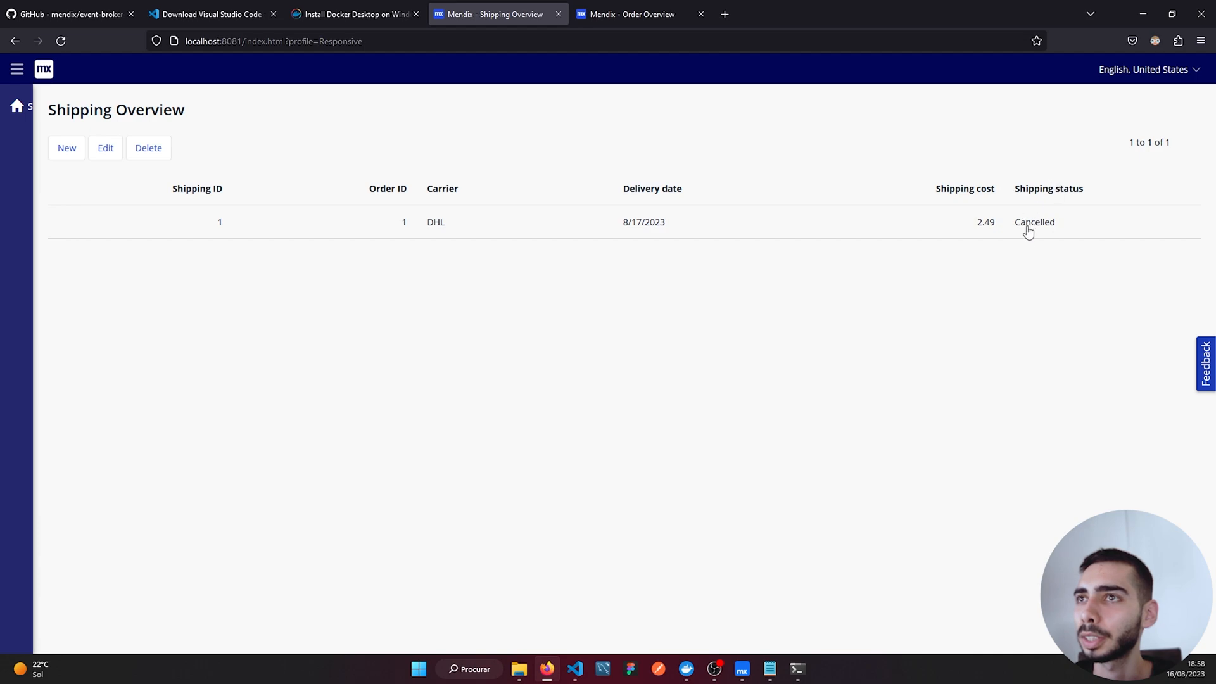
{"action": "mouse_move", "coordinate": [1038, 226]}
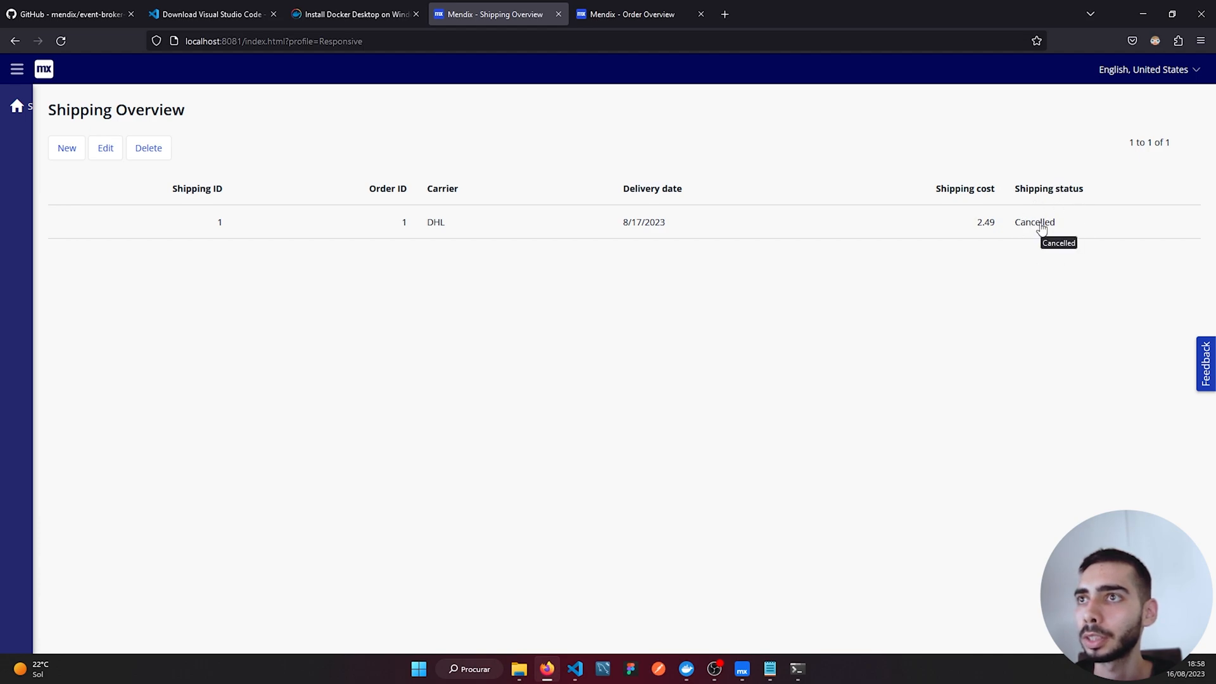
{"action": "mouse_move", "coordinate": [1021, 281]}
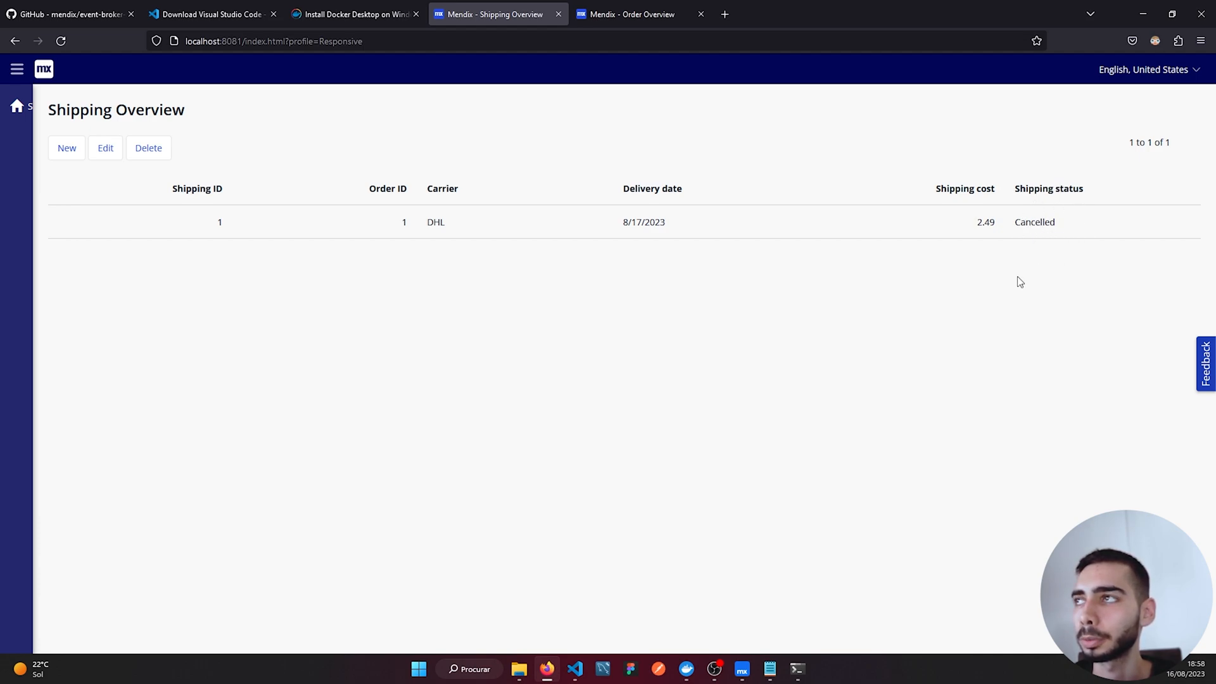